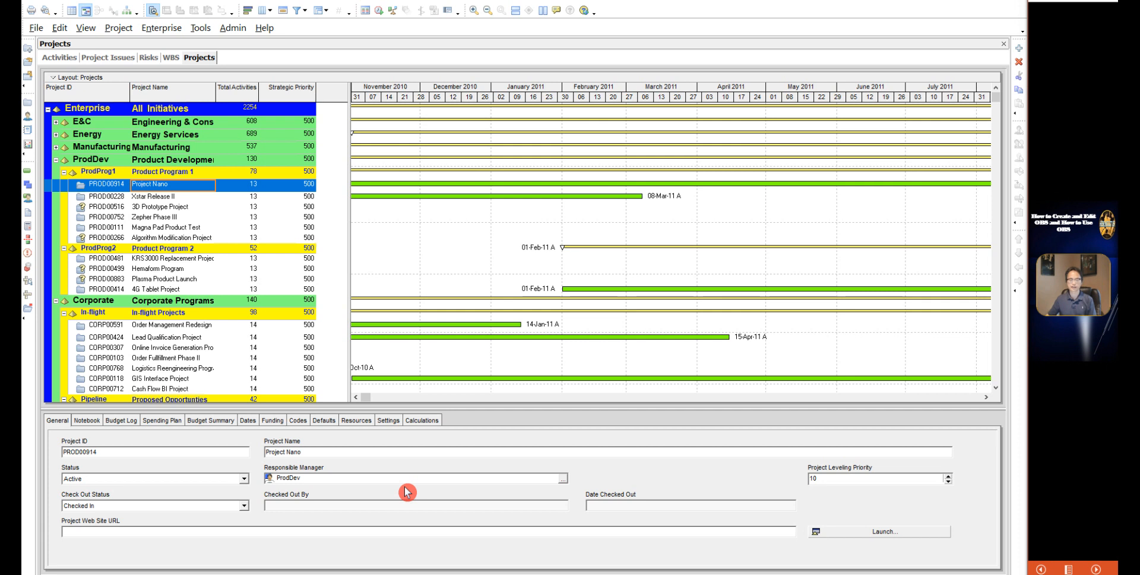
pyautogui.moveTo(194, 280)
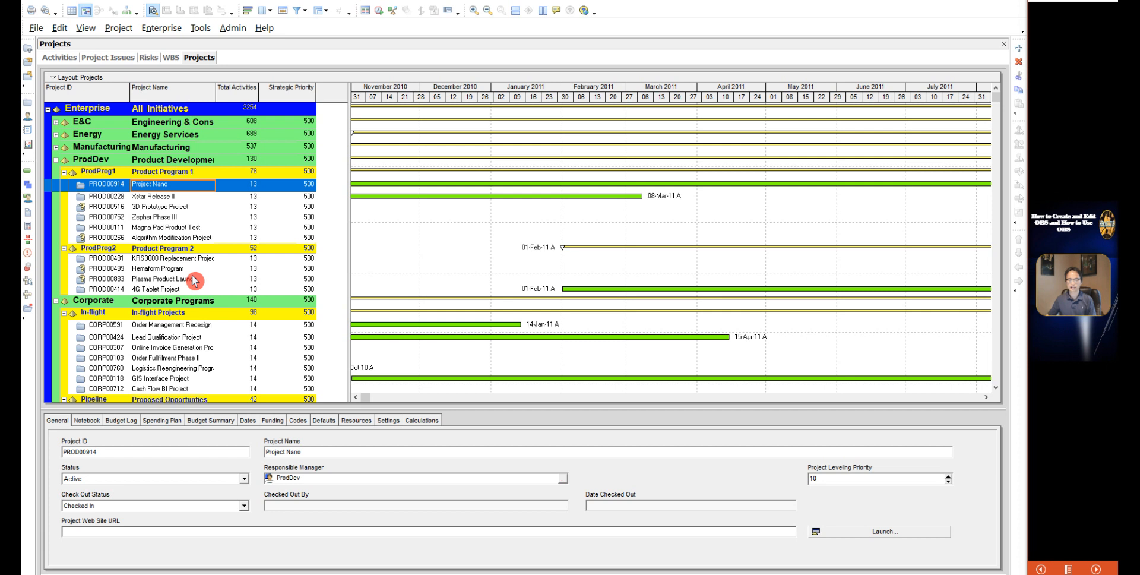
pyautogui.moveTo(195, 235)
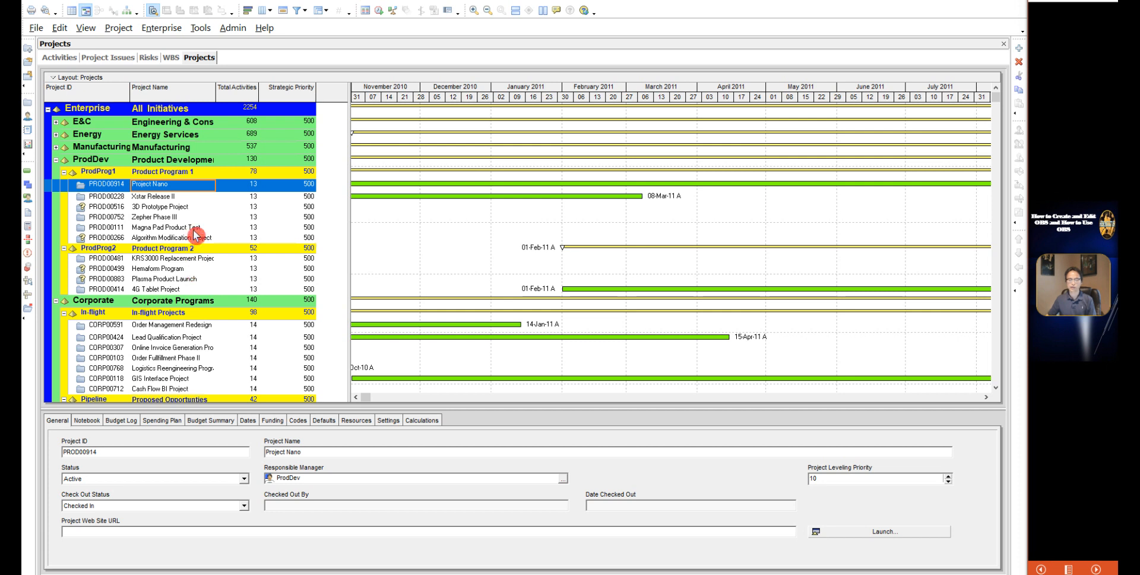
pyautogui.moveTo(203, 222)
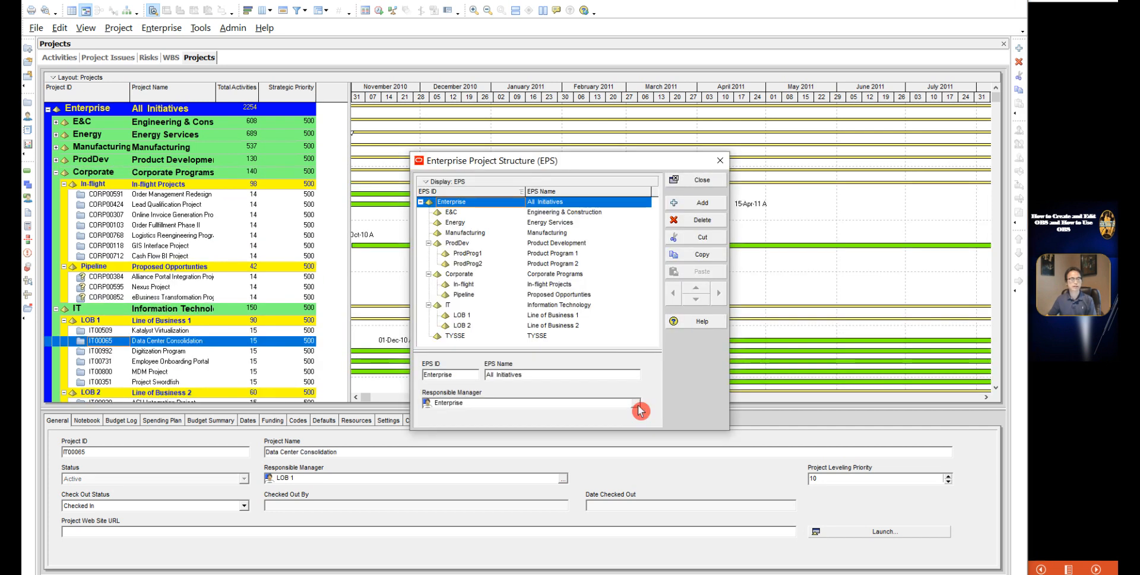
# View City Center Office Building Addition's responsible manager list and move the selection window aside
pyautogui.click(639, 409)
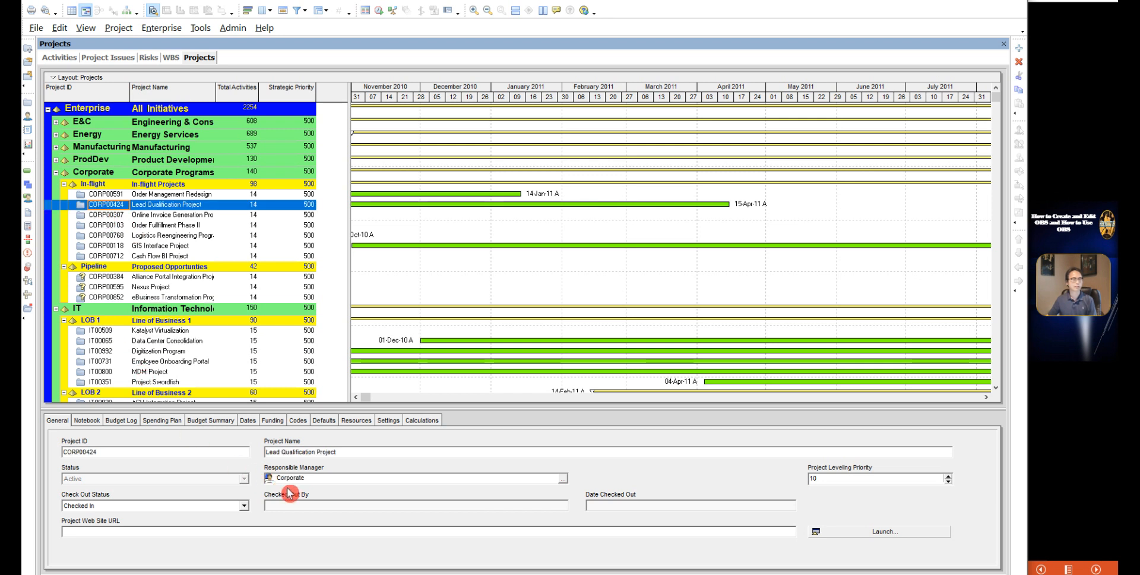
pyautogui.moveTo(569, 487)
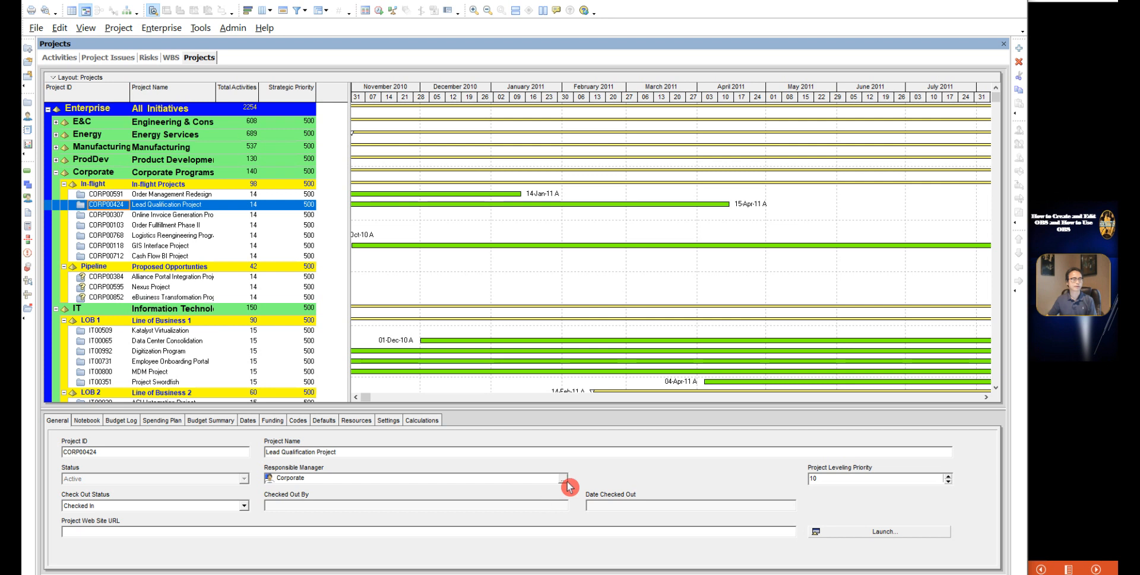
pyautogui.click(562, 478)
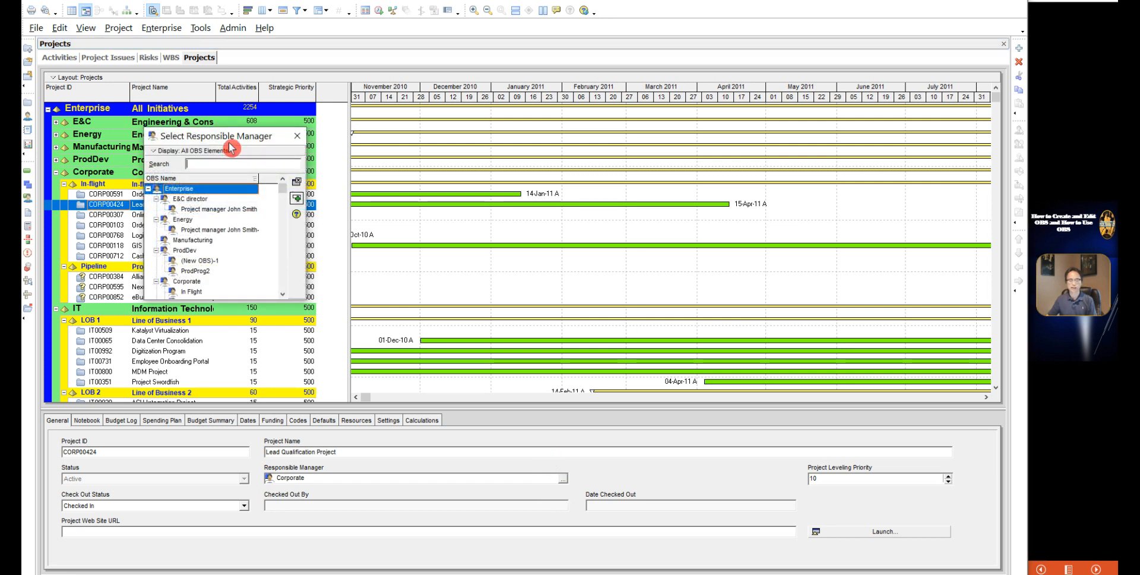
pyautogui.moveTo(212, 136); pyautogui.dragTo(610, 246)
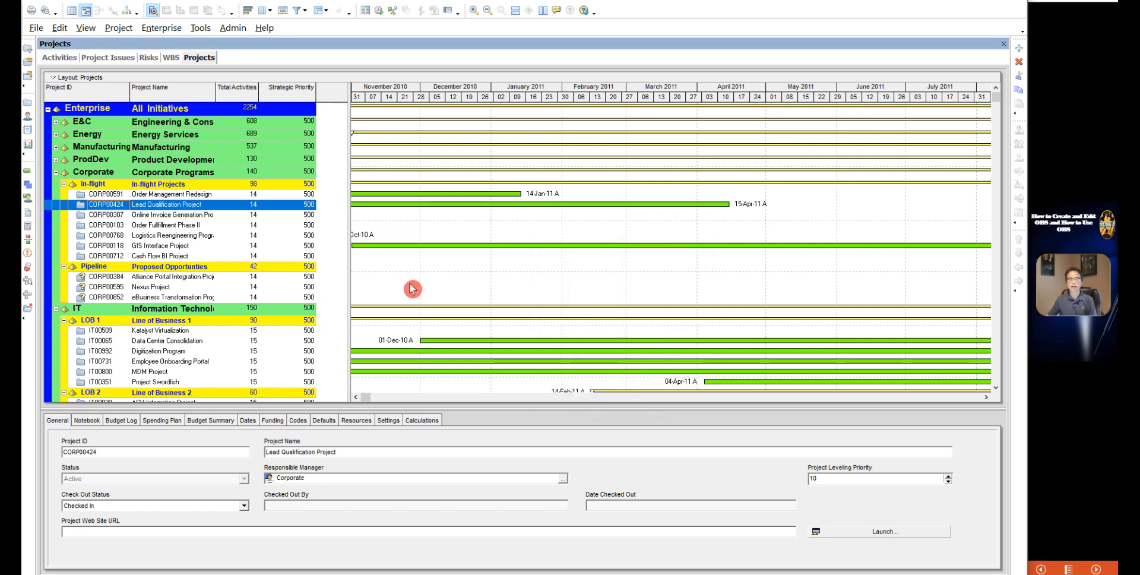
pyautogui.moveTo(118, 332)
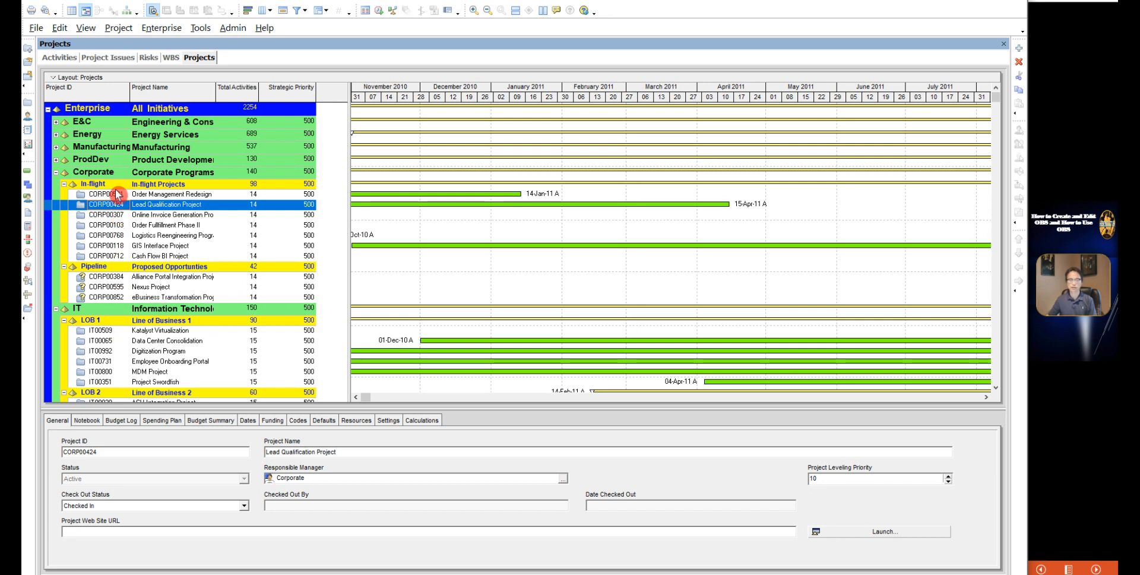
# Browse other EPS projects — Order Management Redesign and Lead Qualification — to compare responsible managers
pyautogui.click(87, 134)
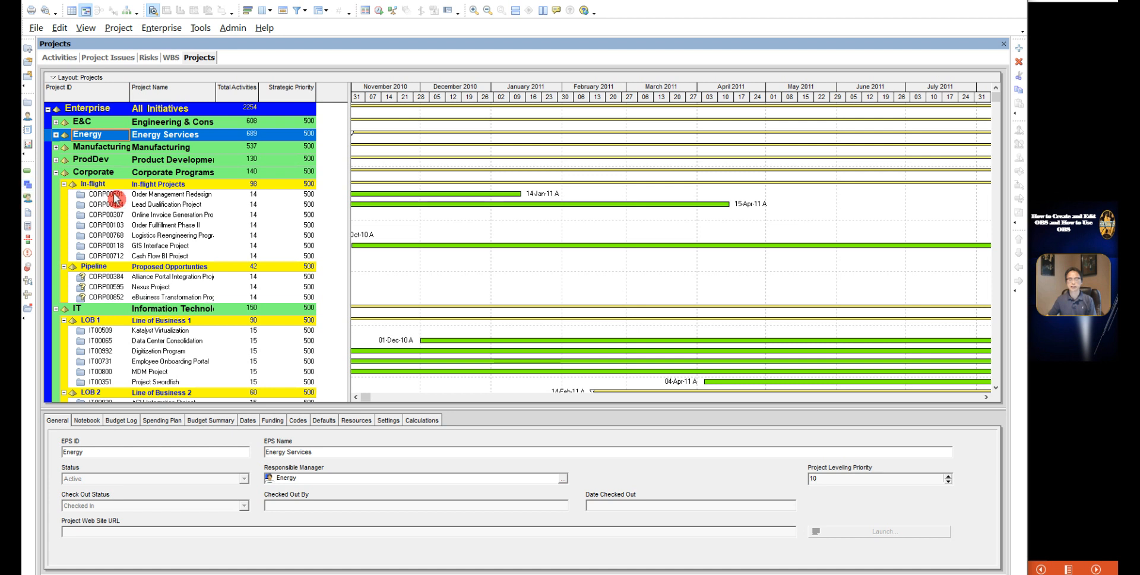
pyautogui.click(171, 194)
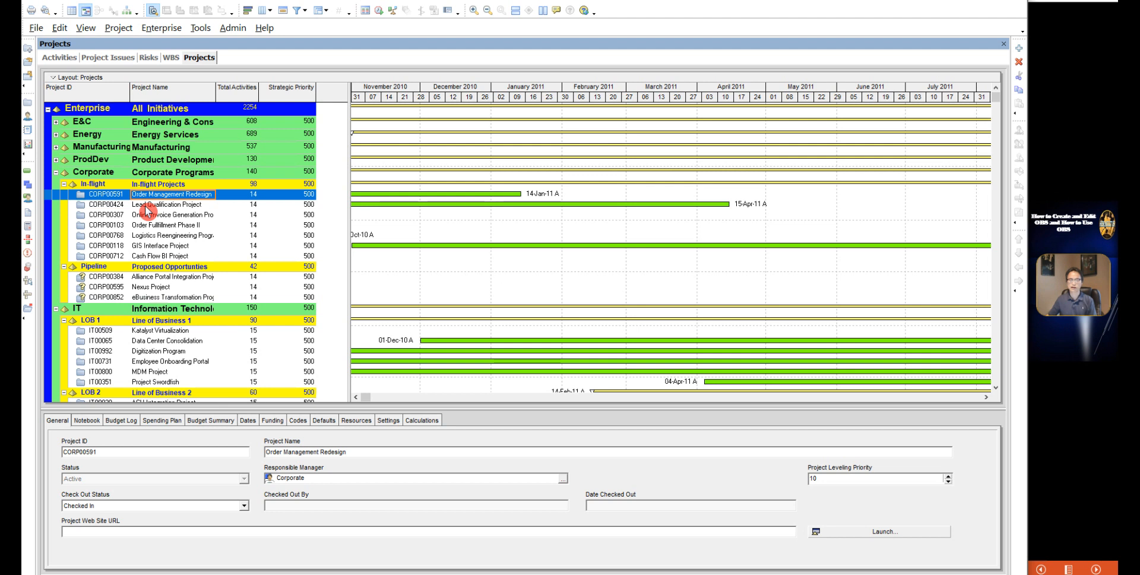
pyautogui.click(172, 205)
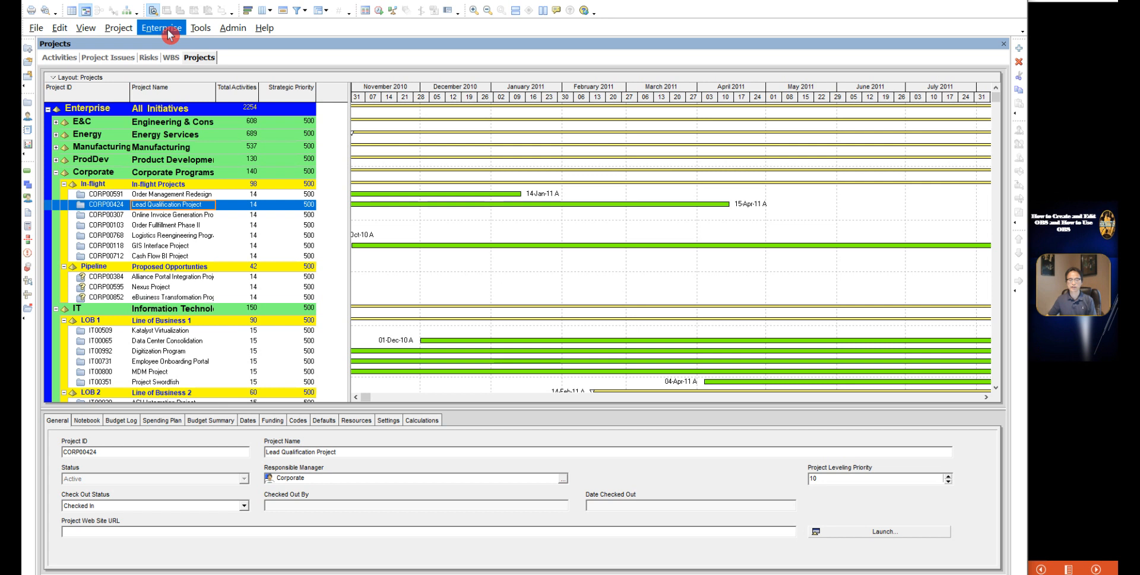
pyautogui.moveTo(166, 86)
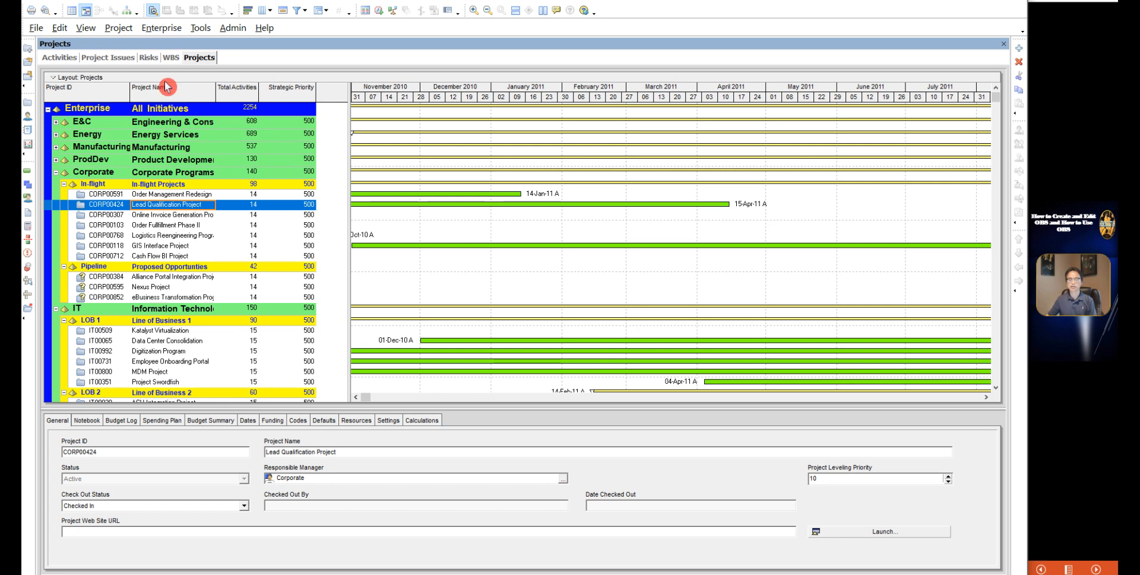
pyautogui.moveTo(164, 153)
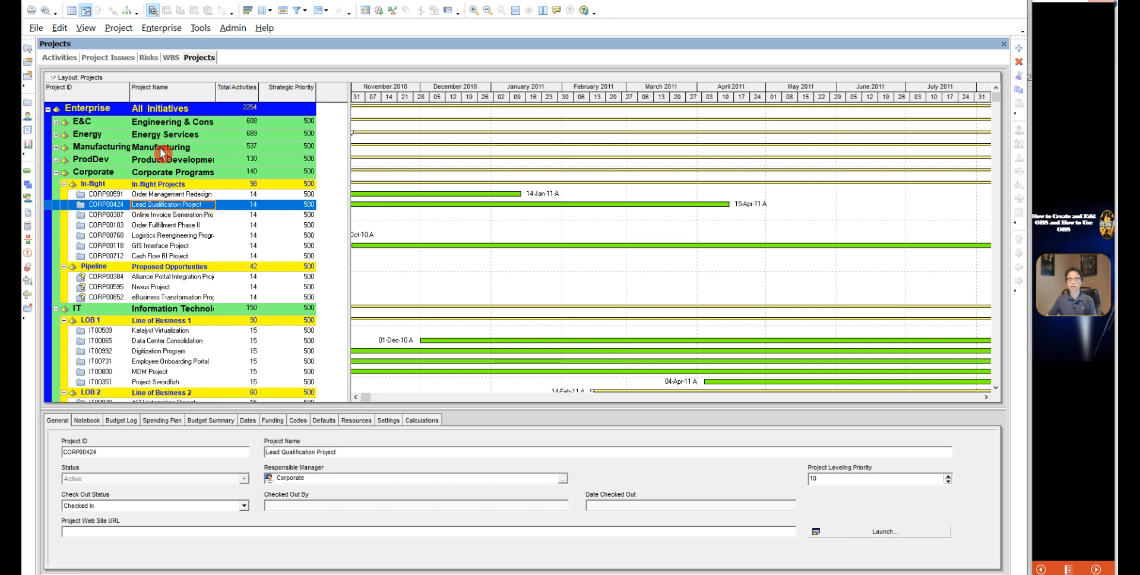
pyautogui.moveTo(593, 157)
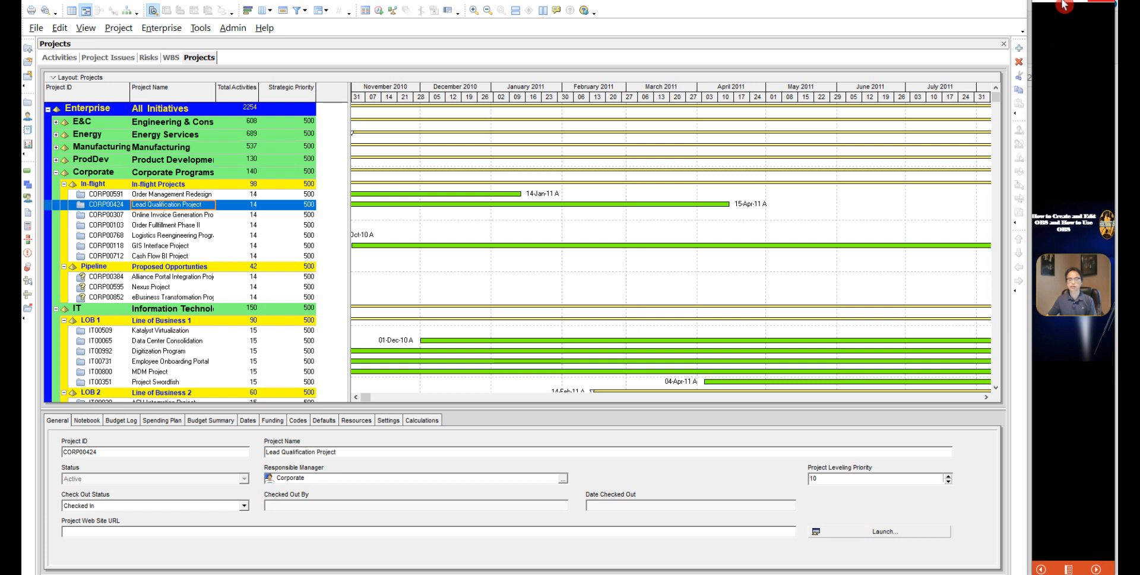
pyautogui.moveTo(291, 469)
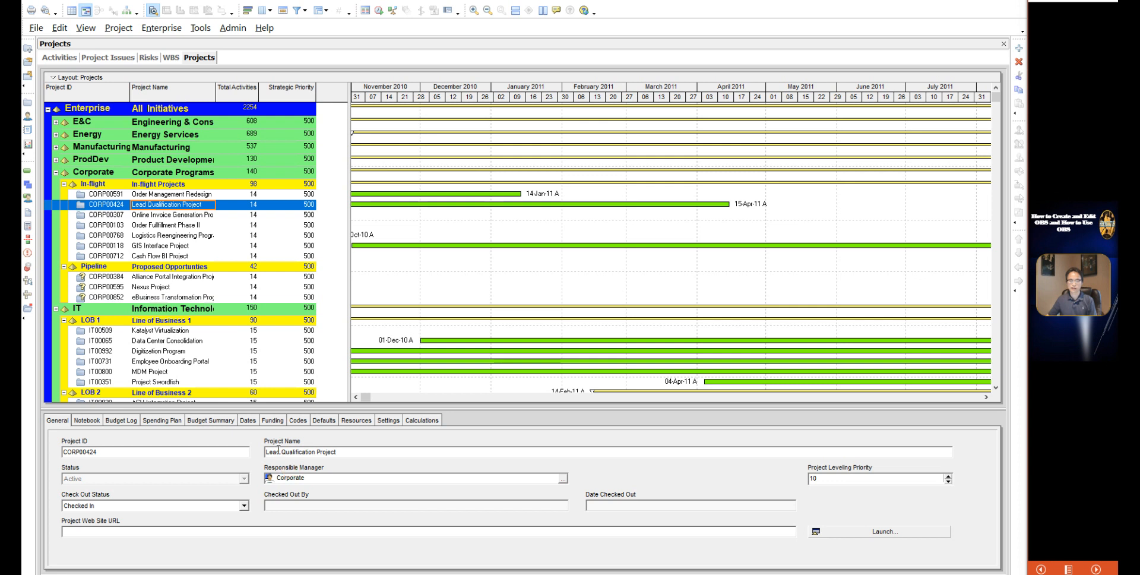
pyautogui.moveTo(114, 153)
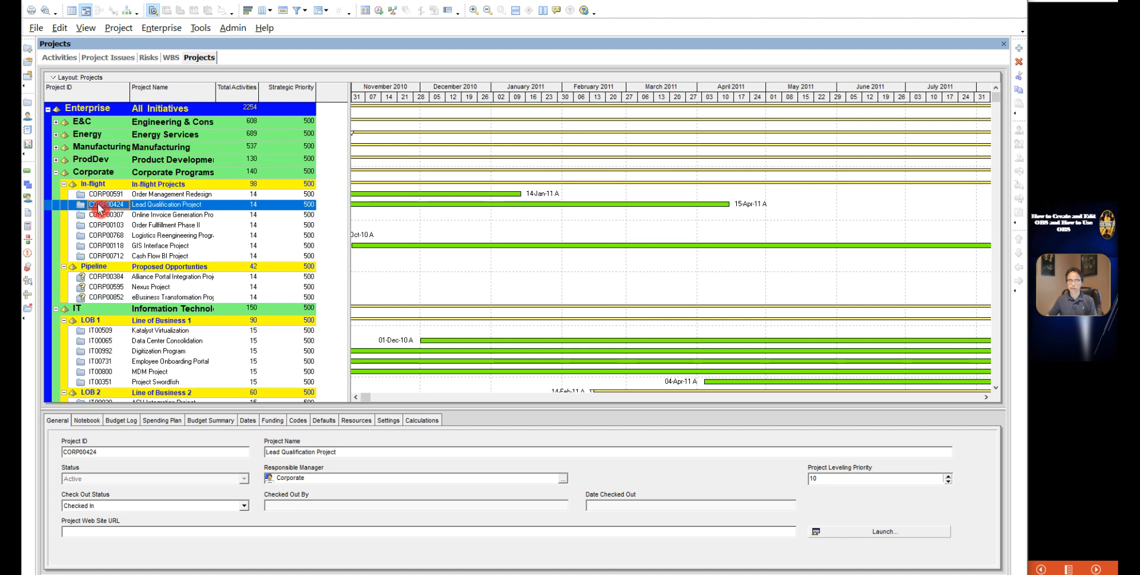
pyautogui.moveTo(116, 229)
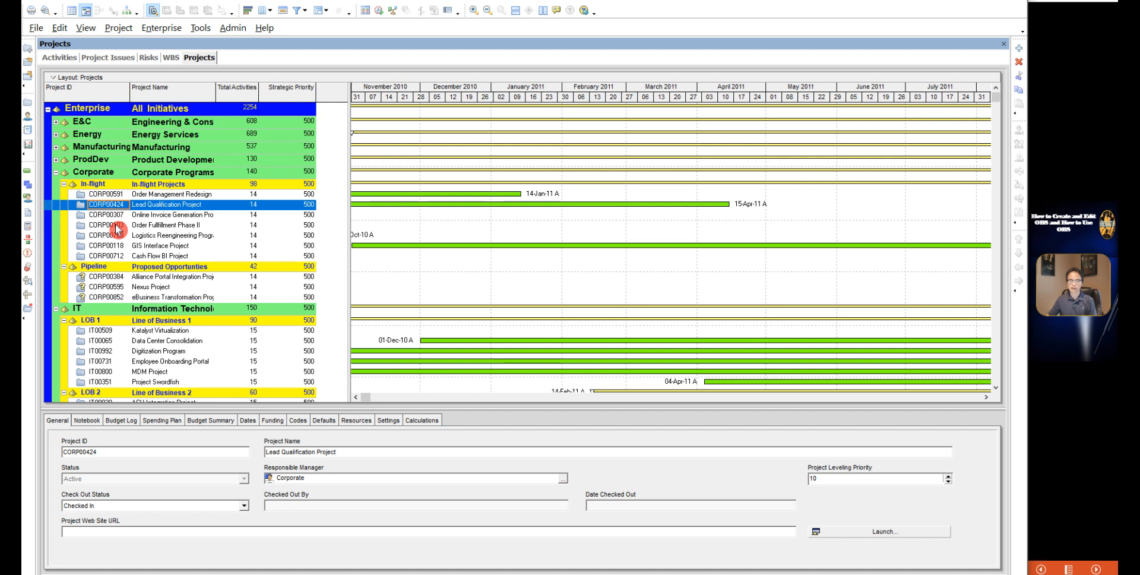
pyautogui.moveTo(119, 222)
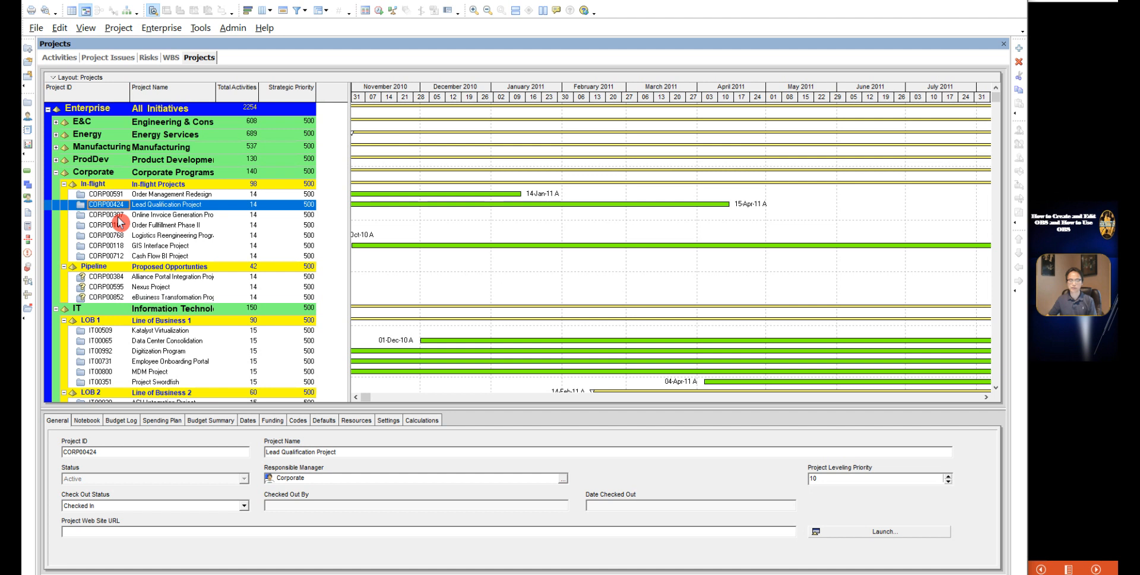
pyautogui.moveTo(32, 109)
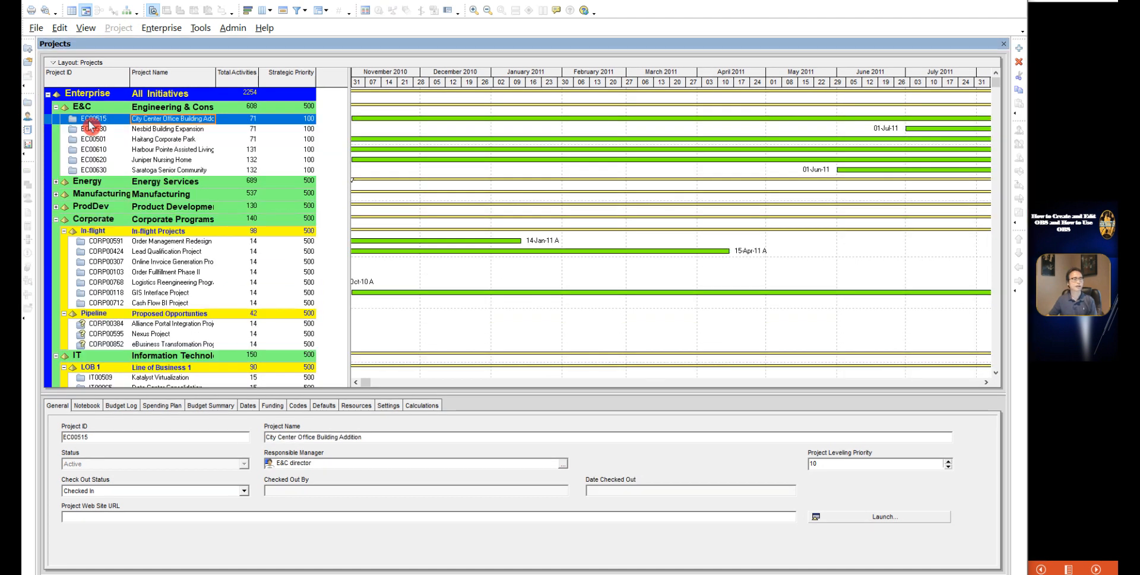
# Show the Enterprise Project Structure window for the Energy Services EPS node
pyautogui.rightClick(93, 119)
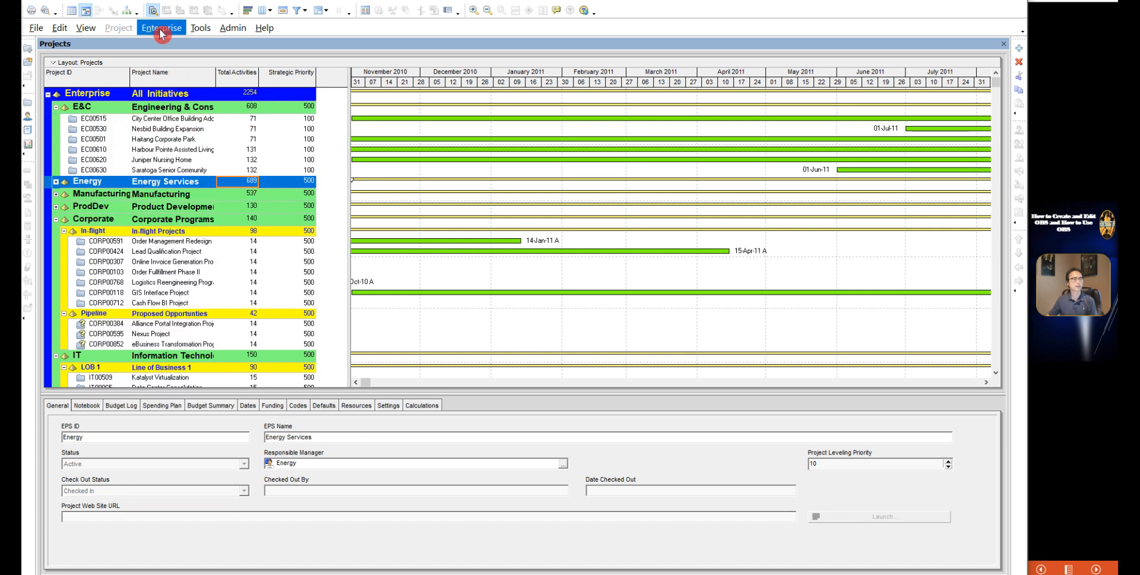
pyautogui.click(160, 27)
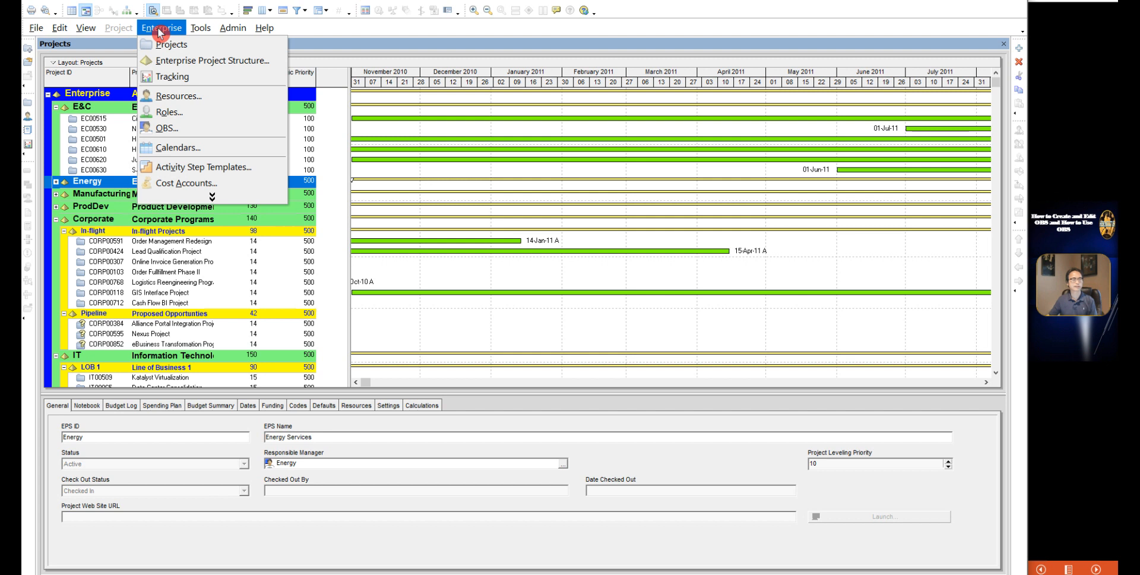
pyautogui.click(211, 60)
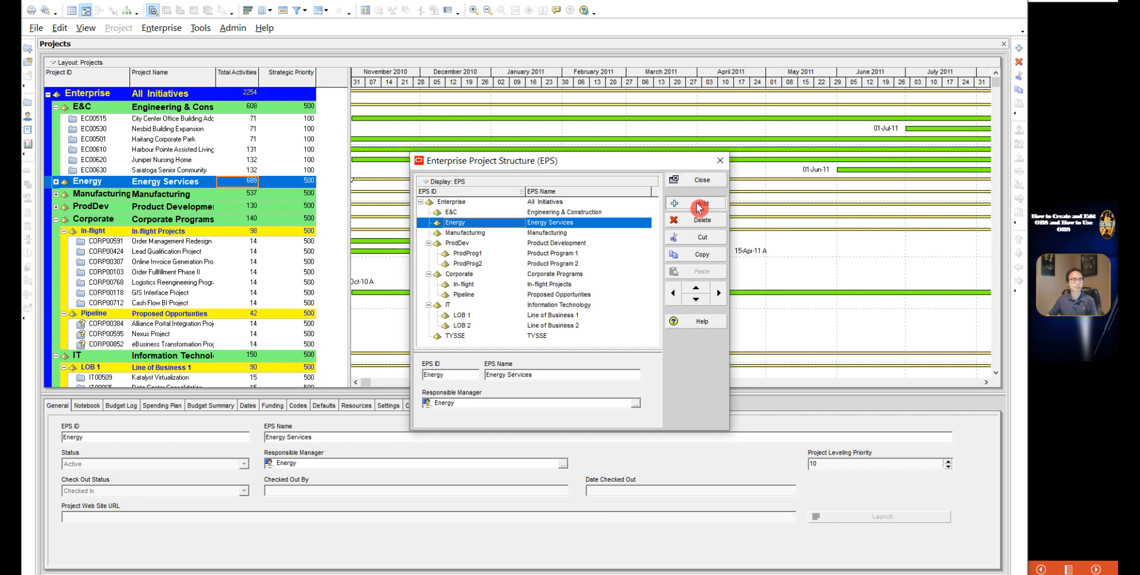
# Add a trial EPS node, remove it again and close the EPS window unchanged
pyautogui.click(701, 205)
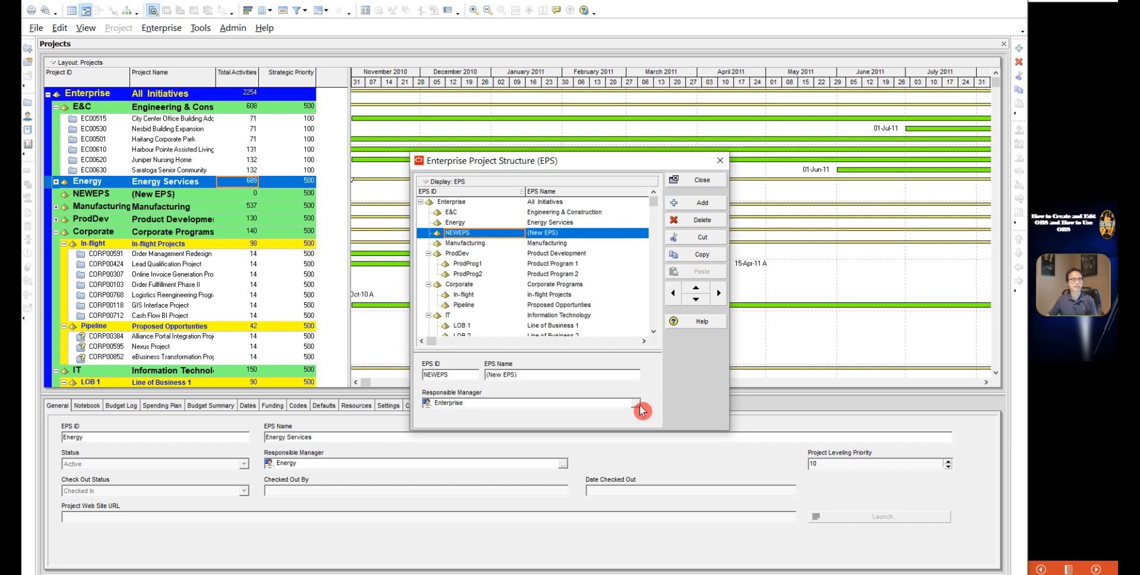
pyautogui.click(640, 410)
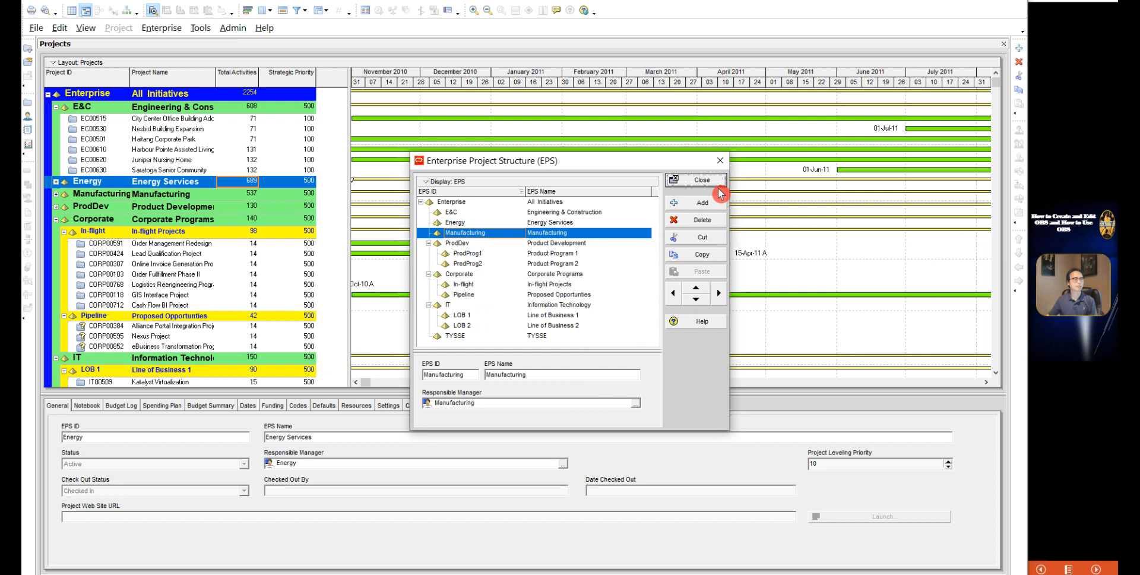
pyautogui.click(701, 181)
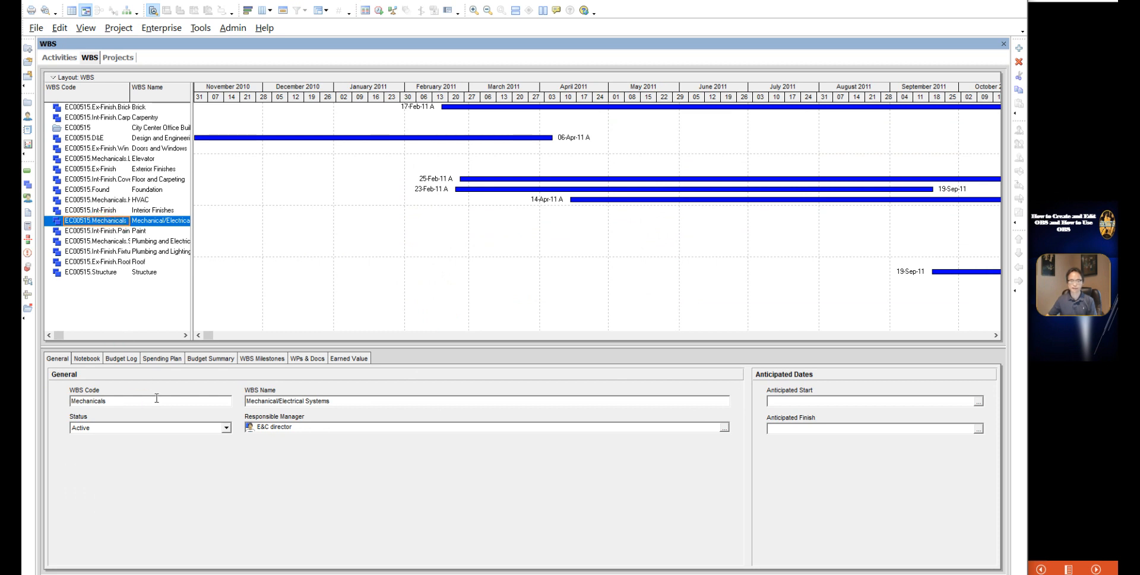
pyautogui.moveTo(98, 113)
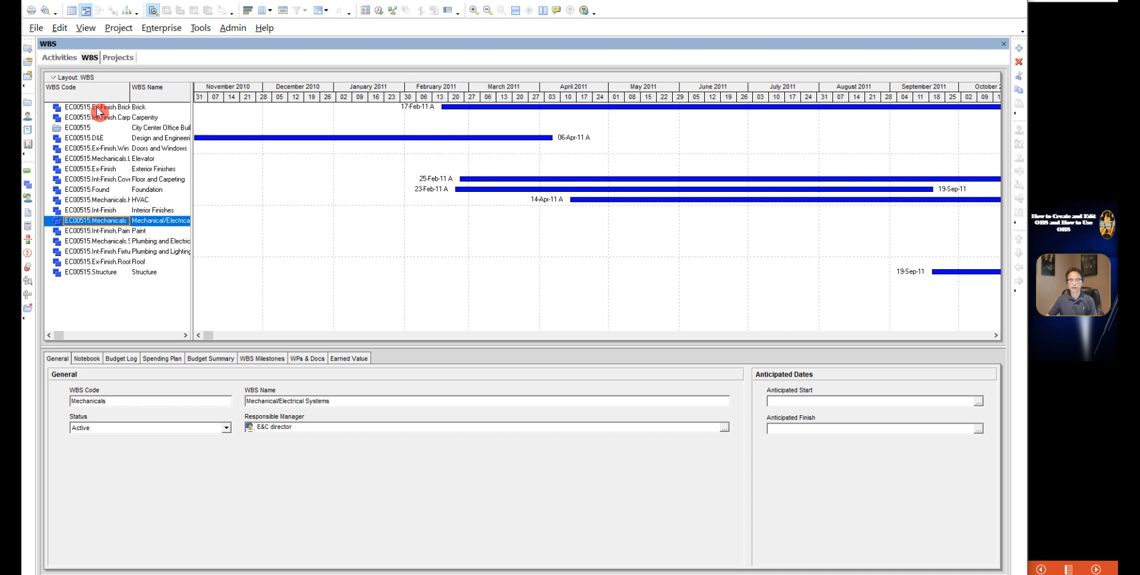
pyautogui.moveTo(96, 72)
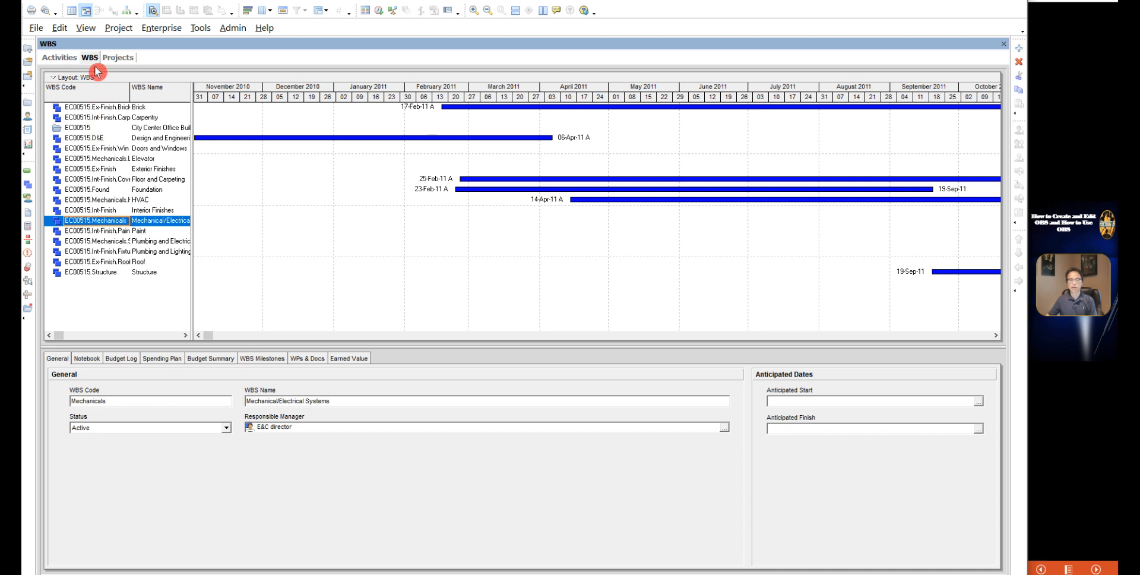
# Show the Organizational Breakdown Structure window from the Enterprise menu over the WBS view
pyautogui.click(86, 27)
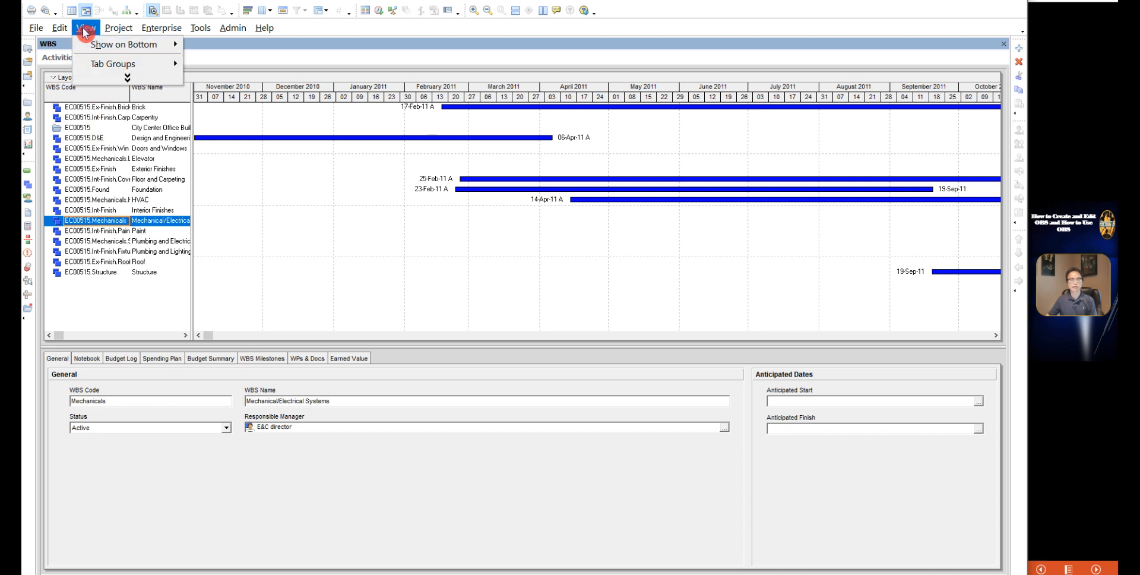
pyautogui.click(161, 27)
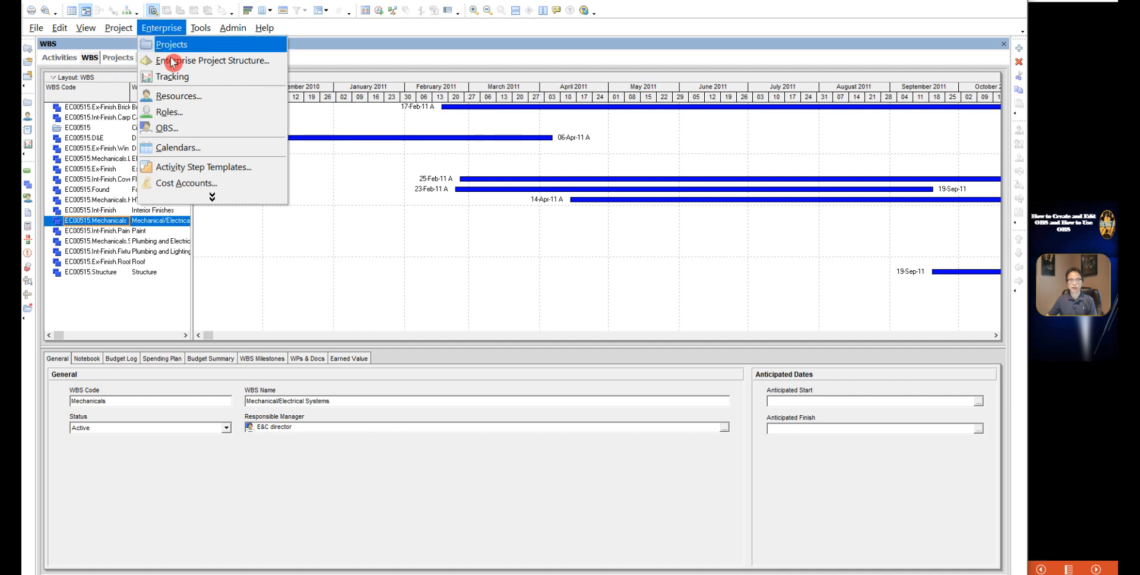
pyautogui.click(166, 129)
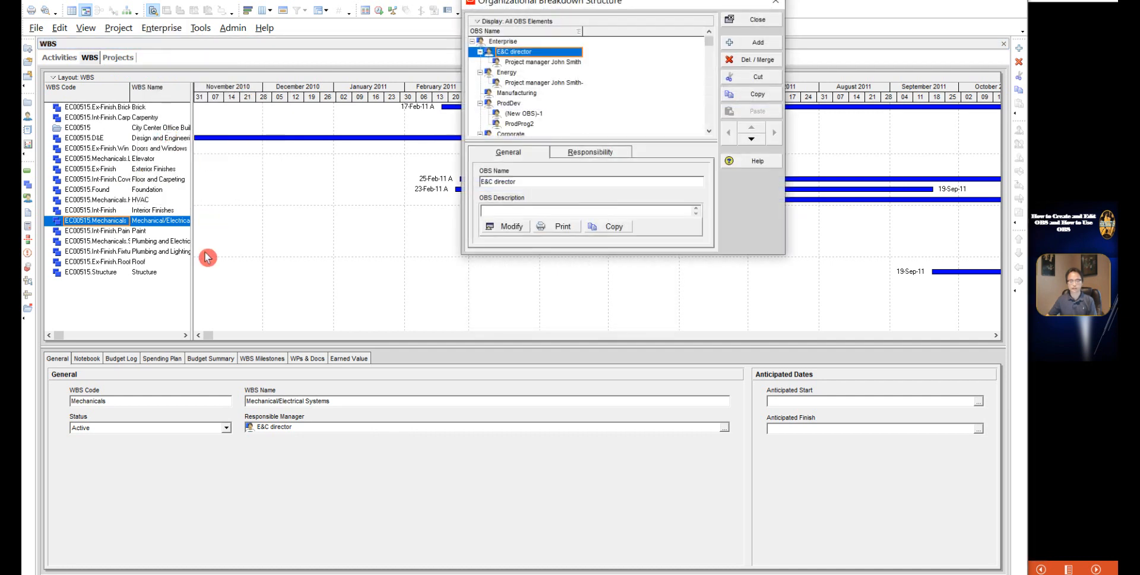
pyautogui.moveTo(727, 65)
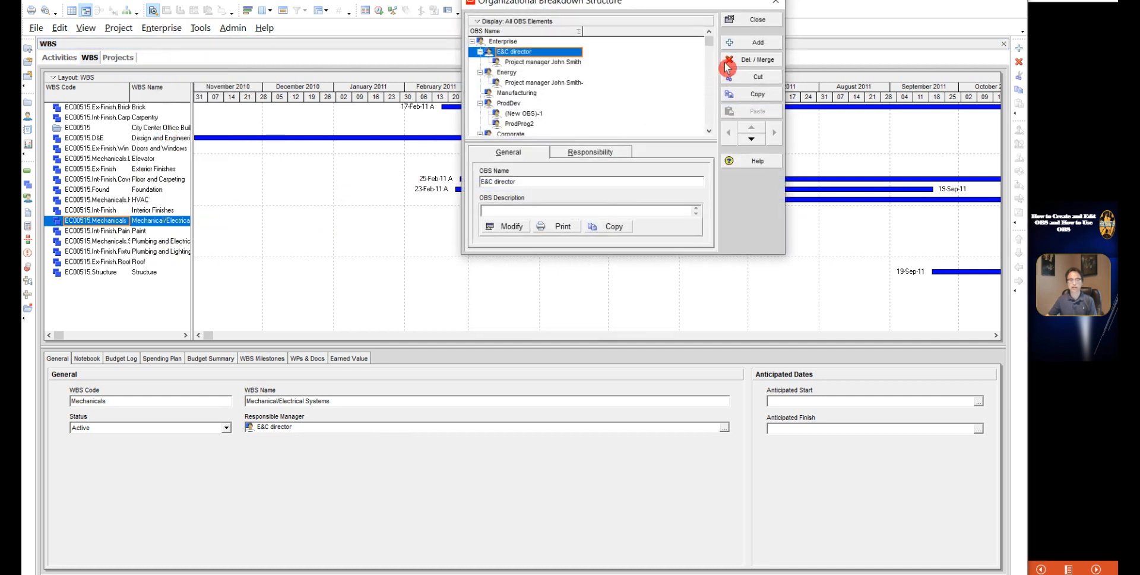
pyautogui.moveTo(682, 80)
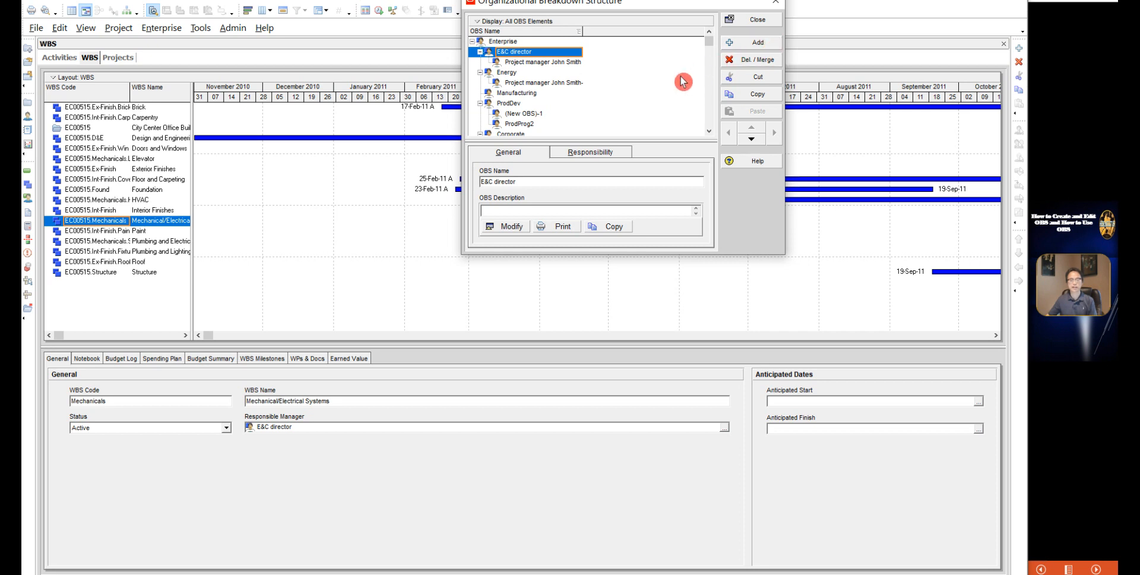
pyautogui.moveTo(279, 175)
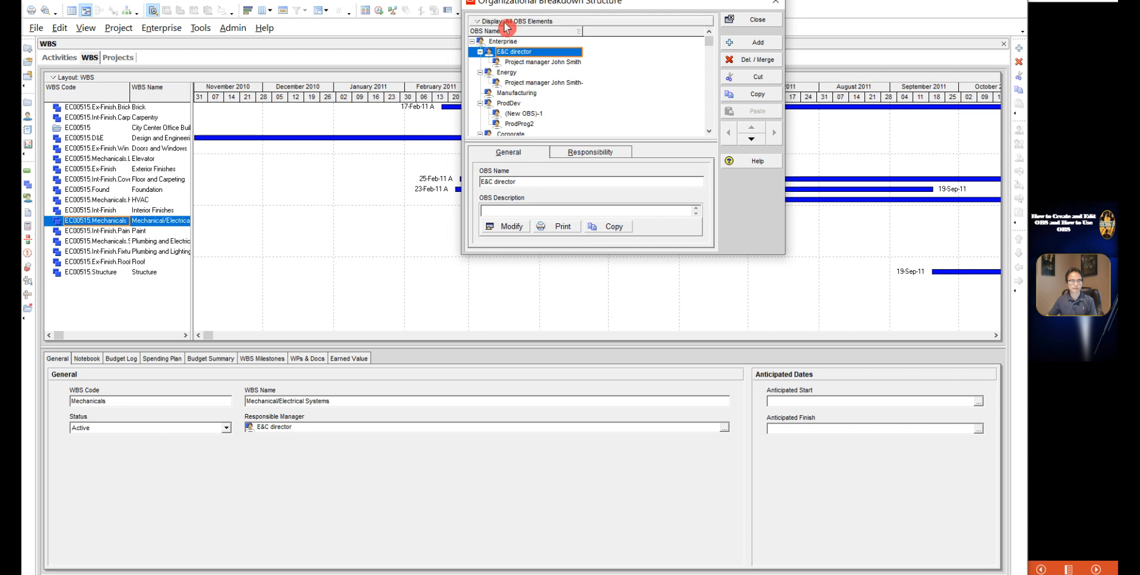
# Toggle the OBS display between Table View and Chart View, ending on the organization chart
pyautogui.click(491, 20)
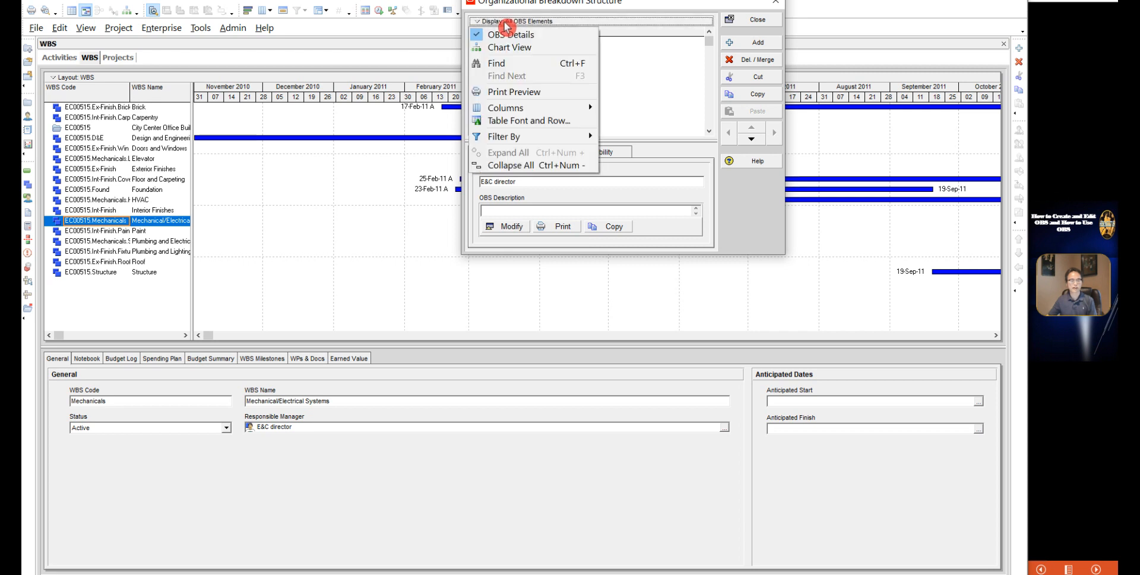
pyautogui.moveTo(509, 47)
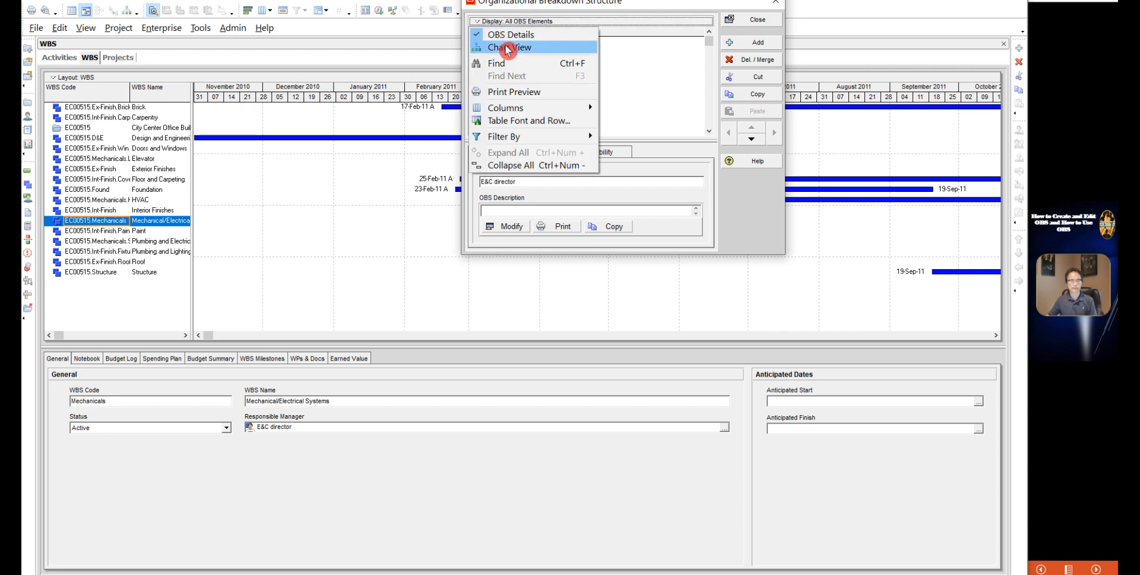
pyautogui.click(510, 48)
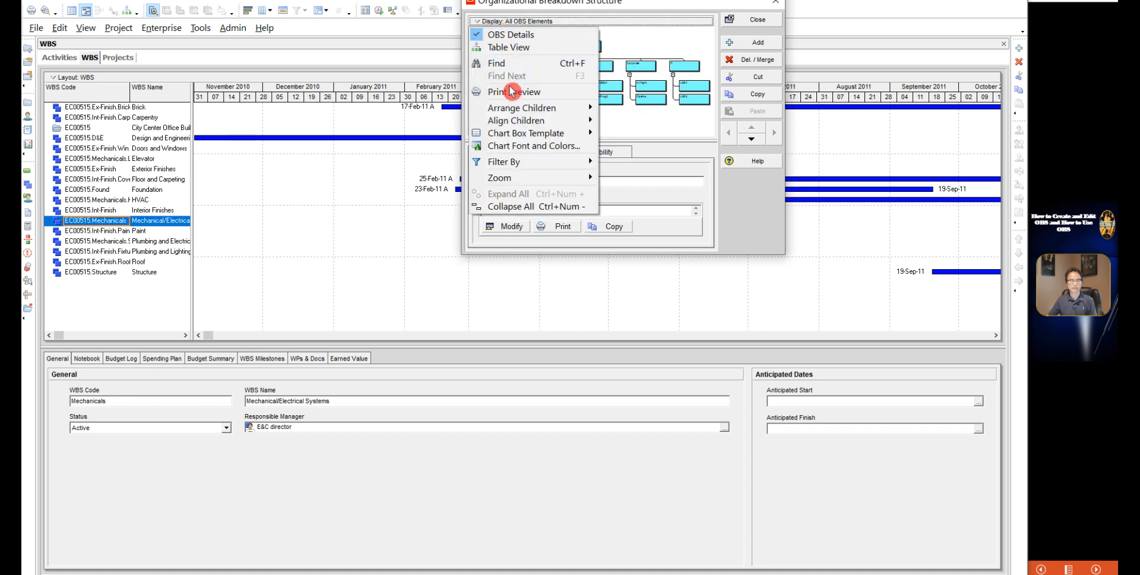
pyautogui.click(508, 47)
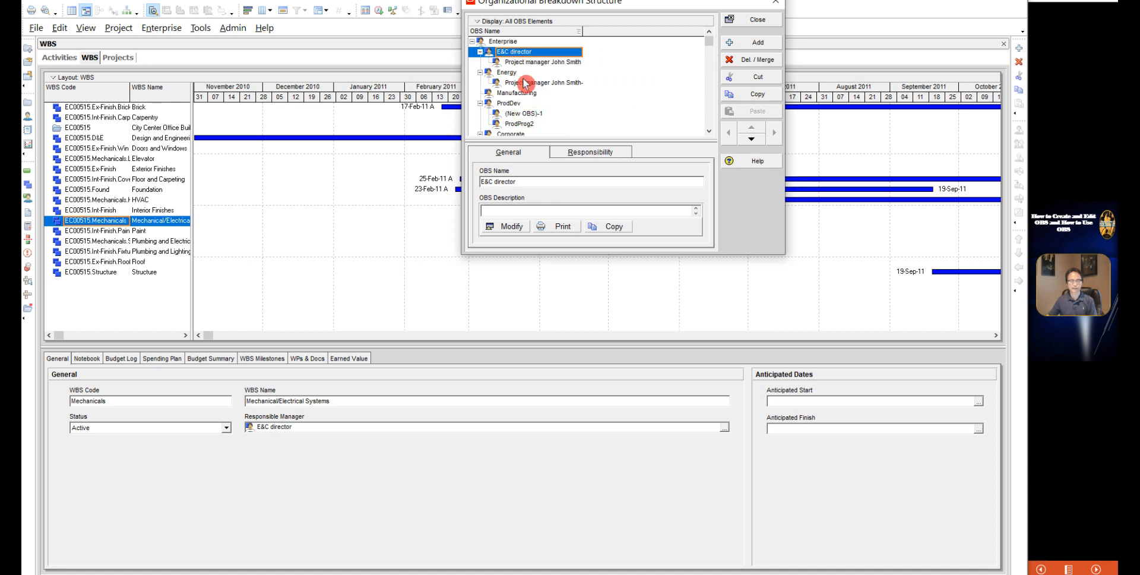
pyautogui.moveTo(529, 107)
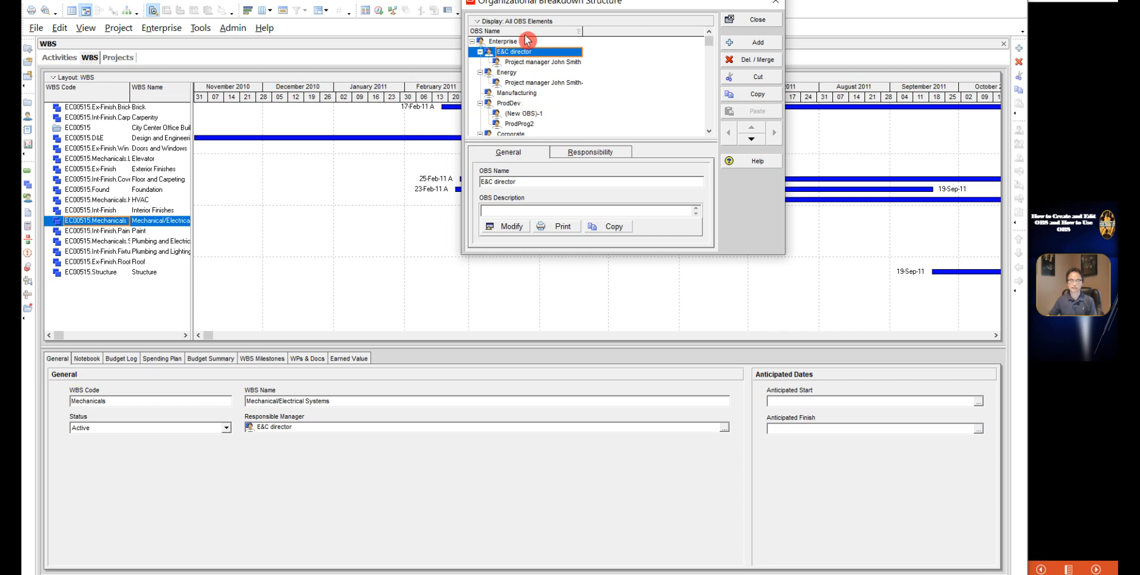
pyautogui.click(517, 21)
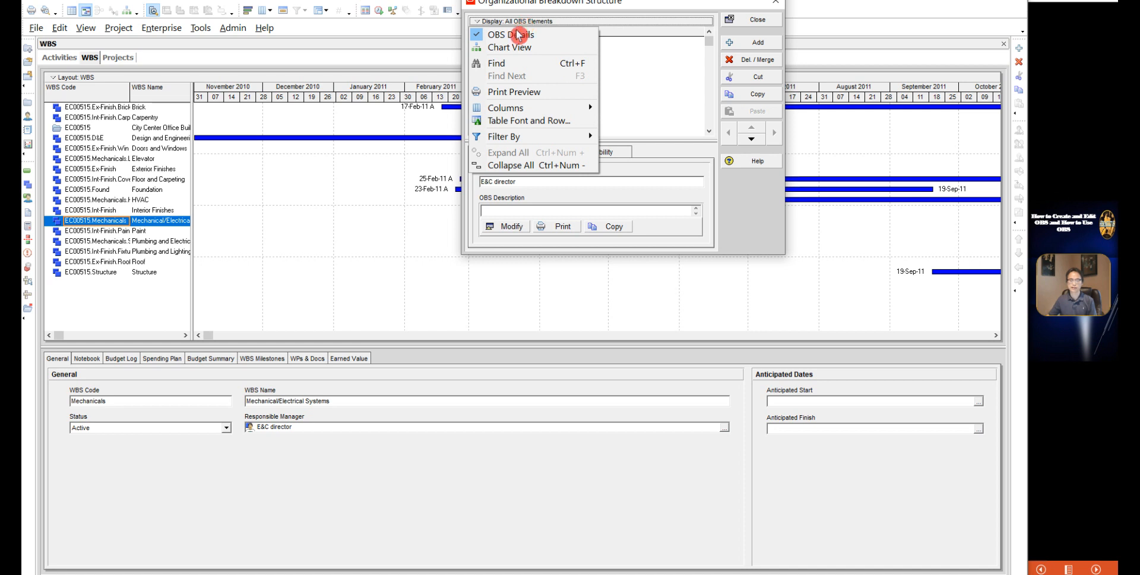
pyautogui.click(510, 47)
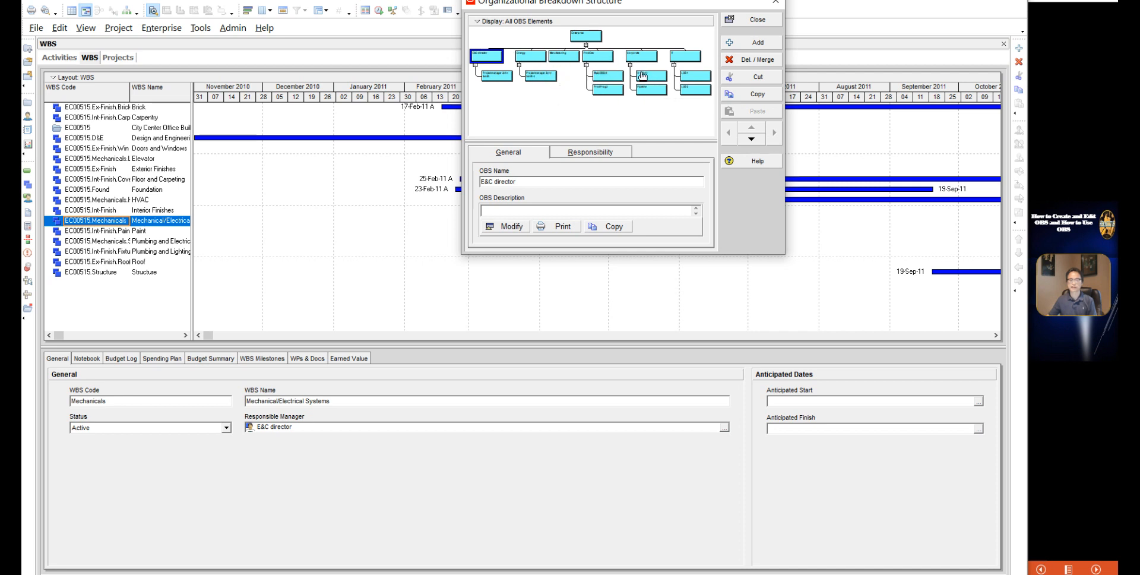
pyautogui.moveTo(647, 76)
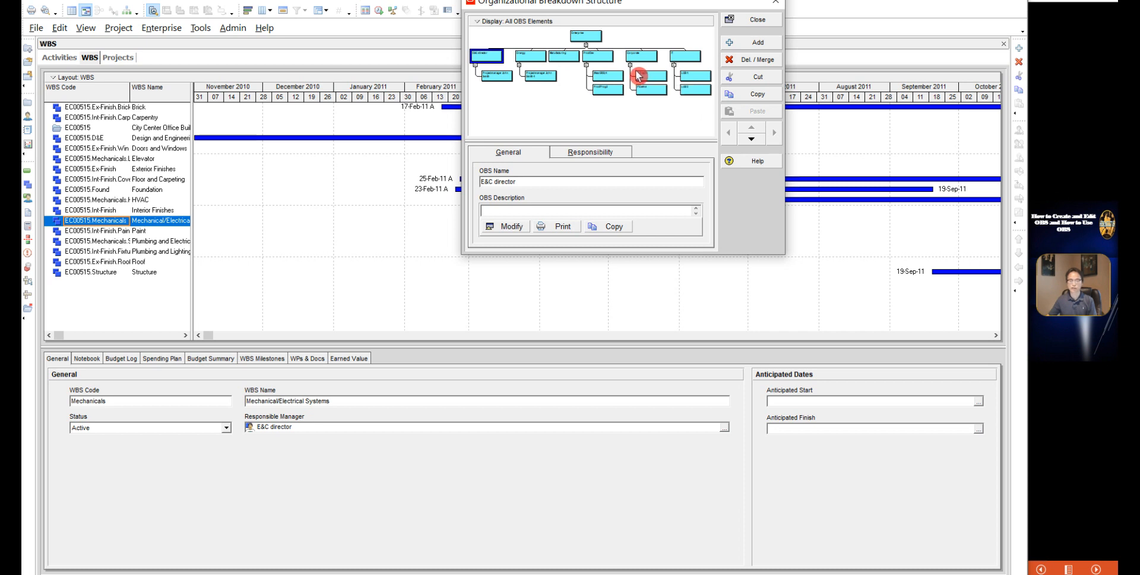
pyautogui.moveTo(505, 35)
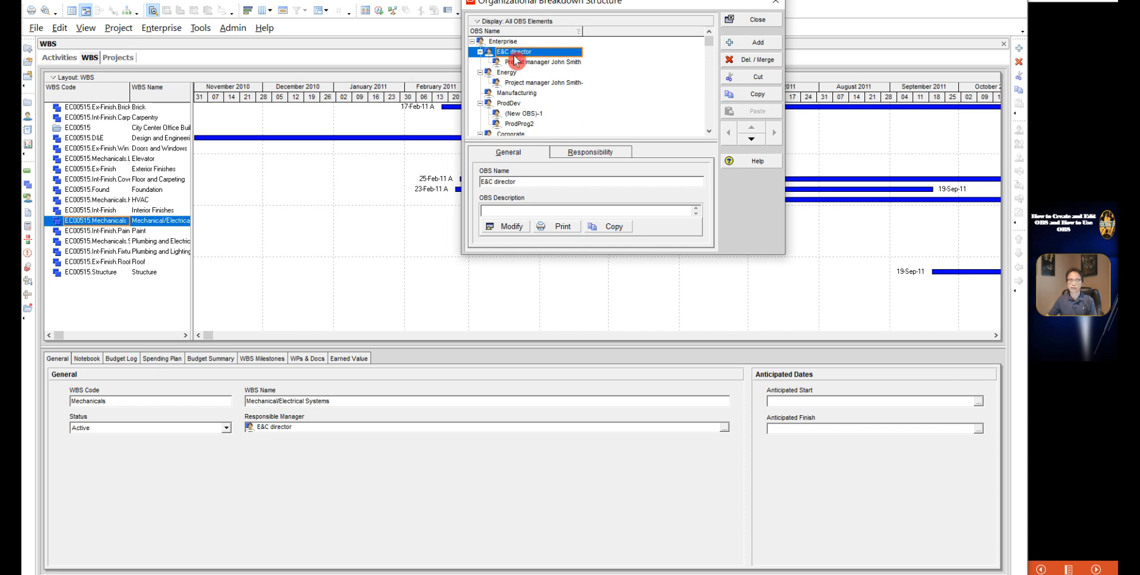
pyautogui.moveTo(521, 76)
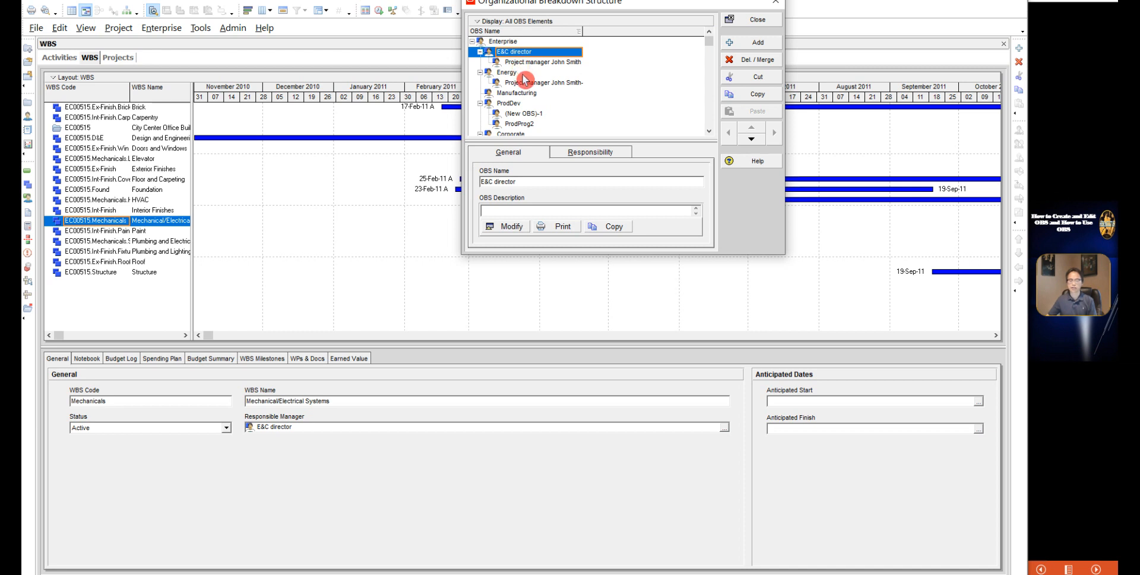
pyautogui.moveTo(526, 72)
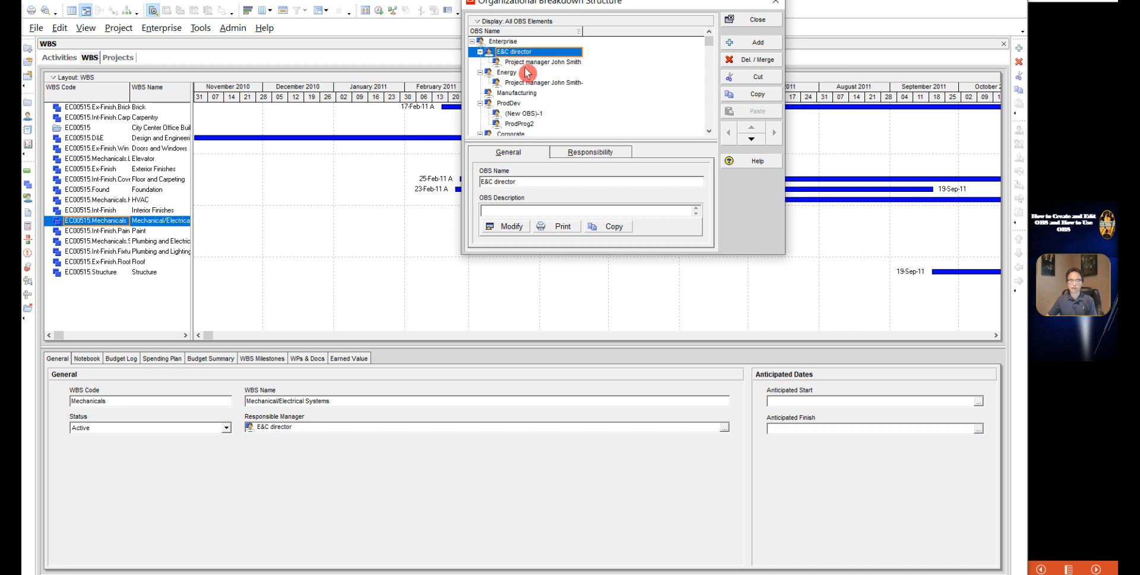
pyautogui.moveTo(537, 74)
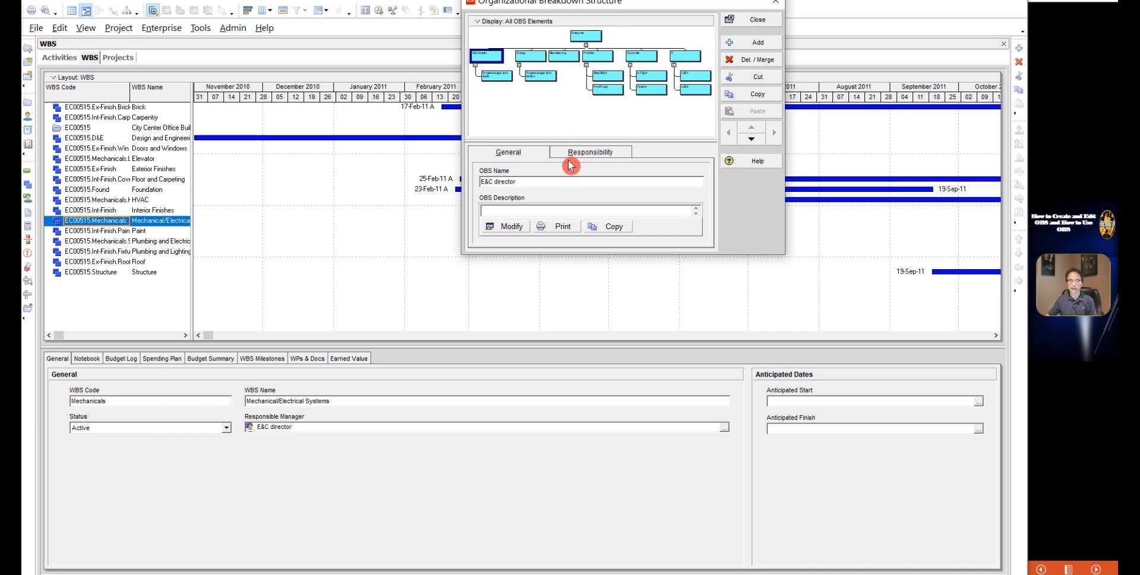
pyautogui.moveTo(556, 180)
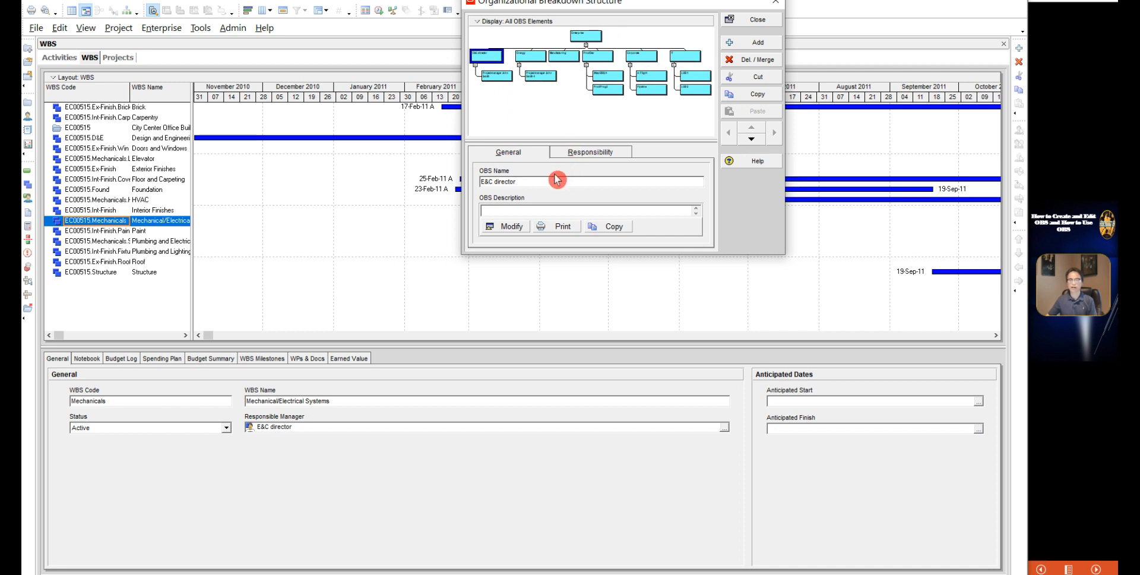
pyautogui.moveTo(541, 175)
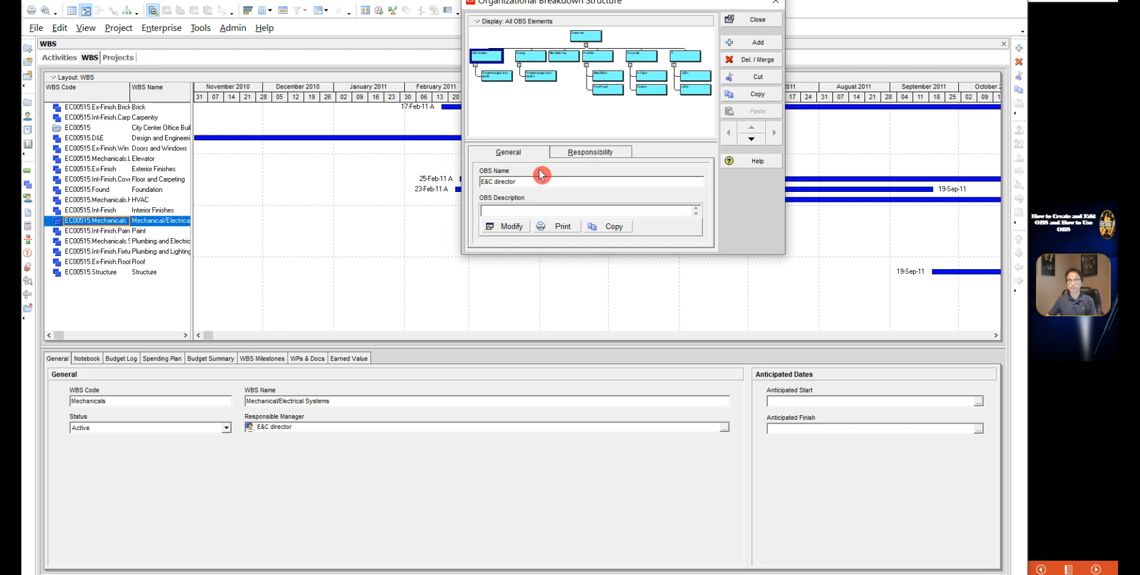
pyautogui.moveTo(537, 206)
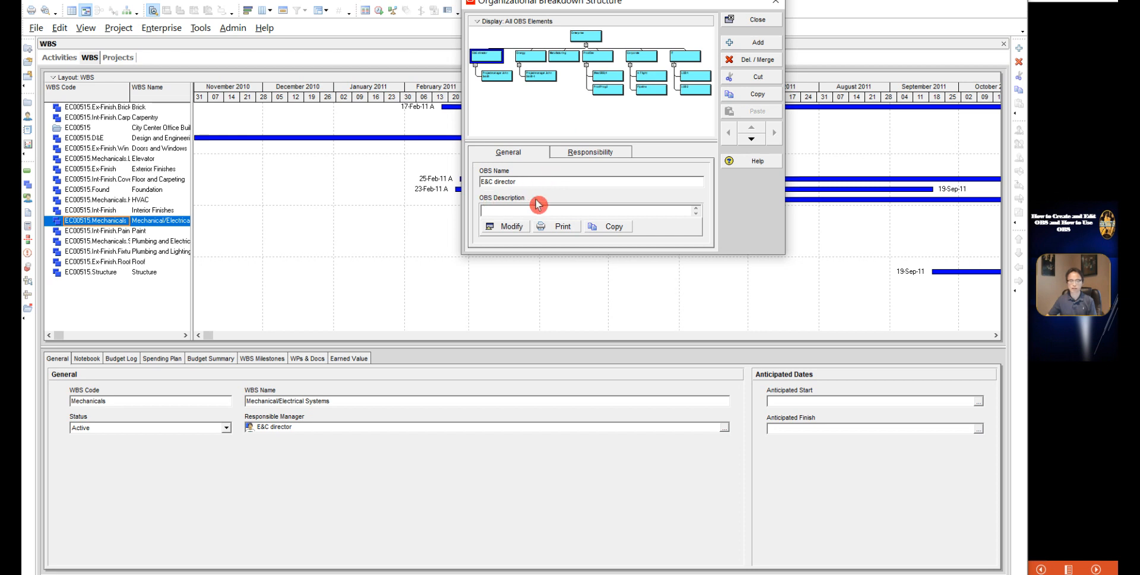
# Show E&C director's Responsibility details listing project EC00515 and its WBS elements
pyautogui.click(590, 152)
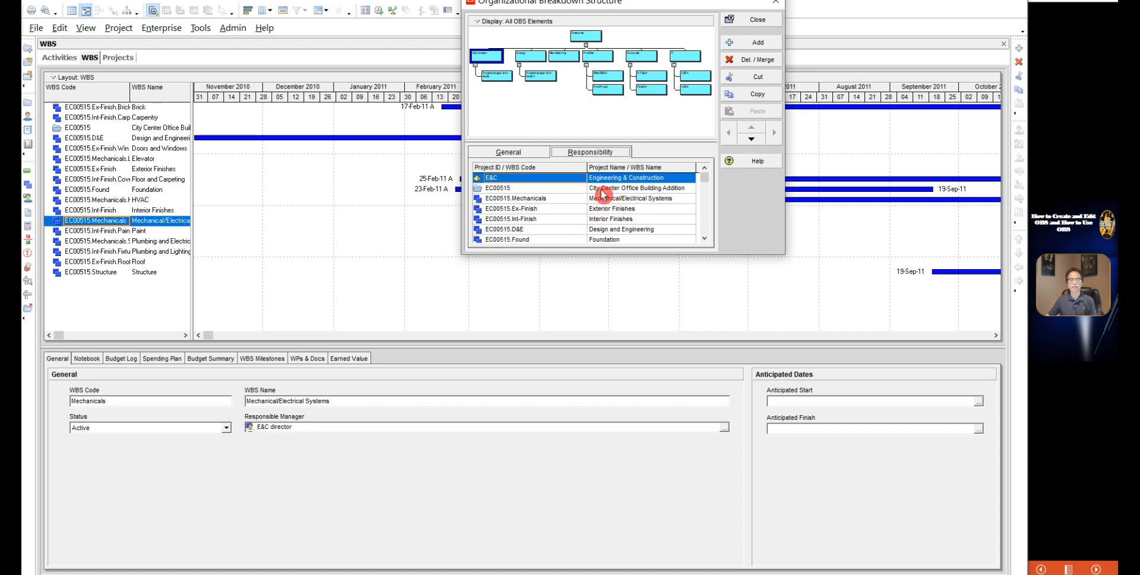
pyautogui.click(611, 209)
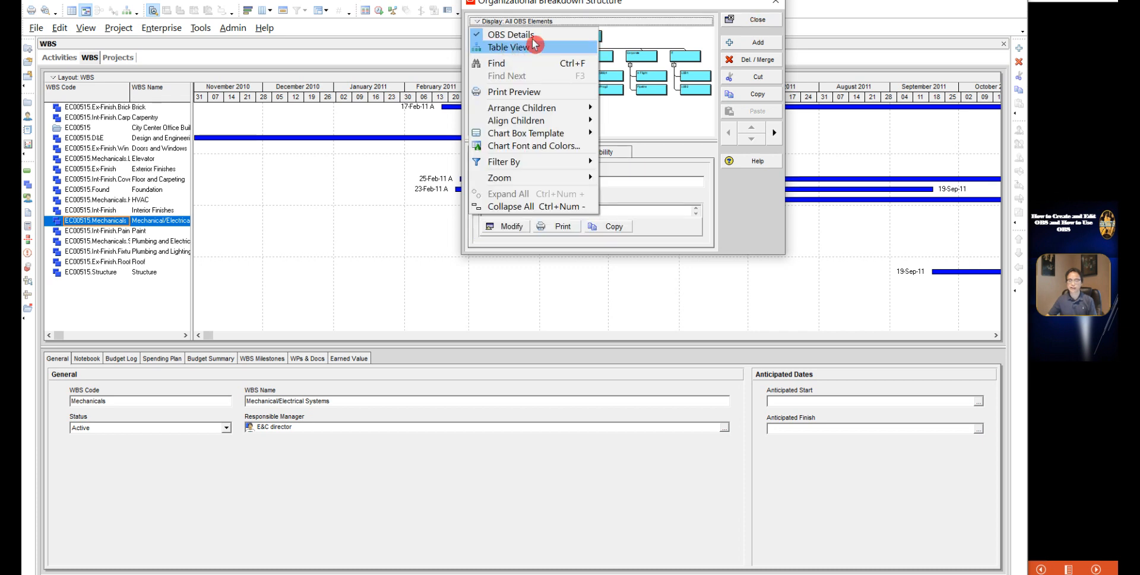
pyautogui.moveTo(510, 24)
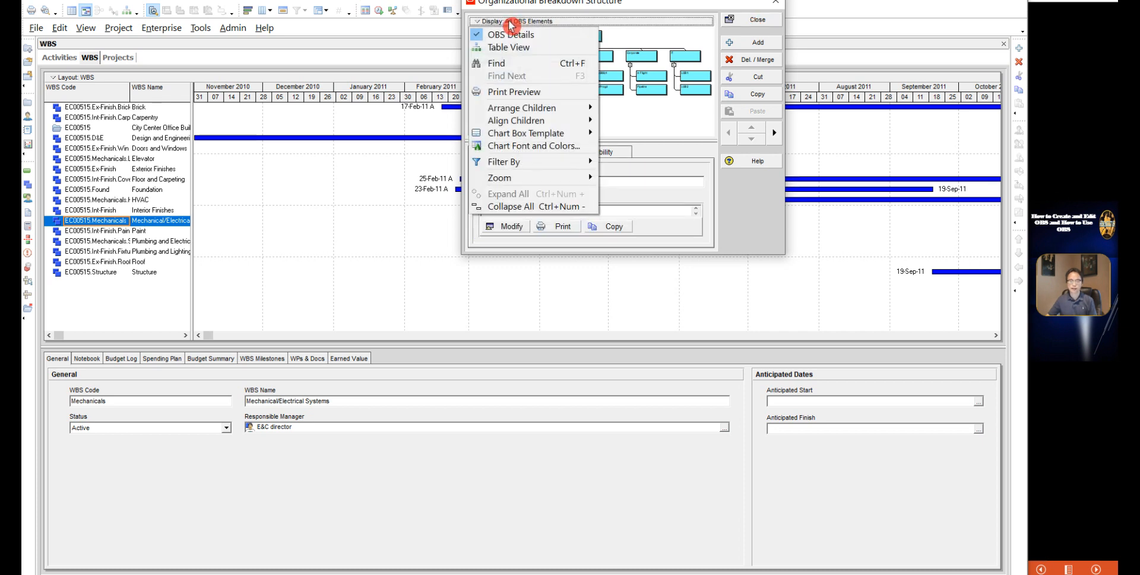
pyautogui.moveTo(510, 47)
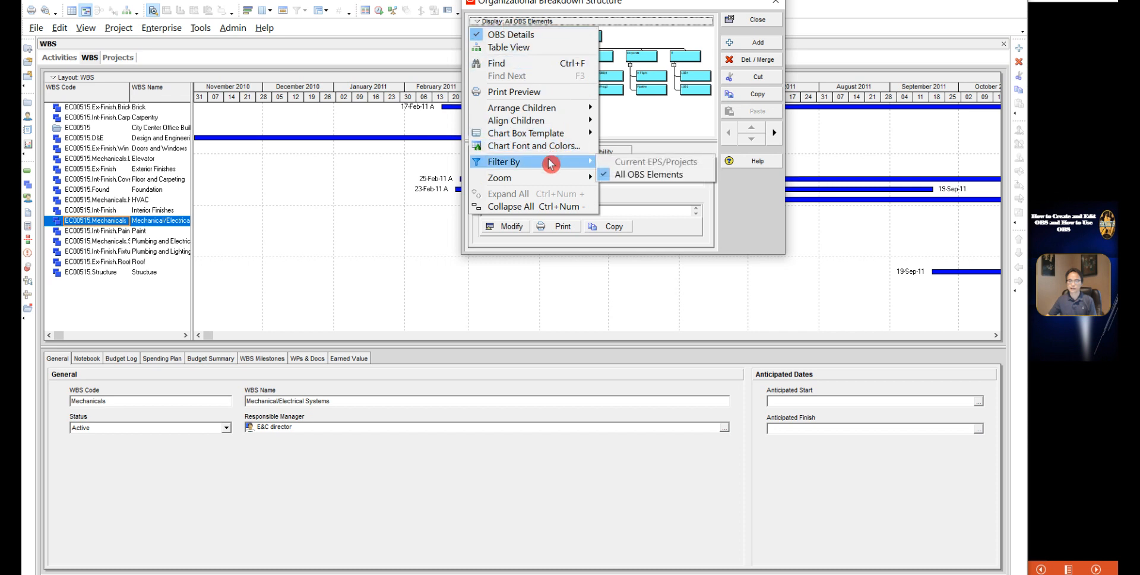
pyautogui.moveTo(649, 175)
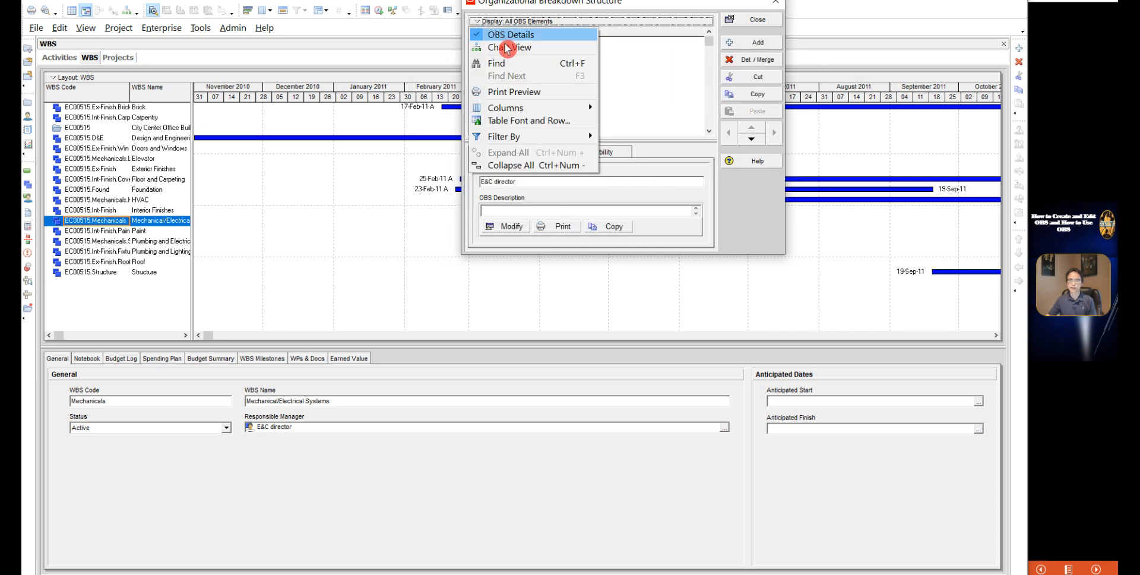
pyautogui.moveTo(510, 47)
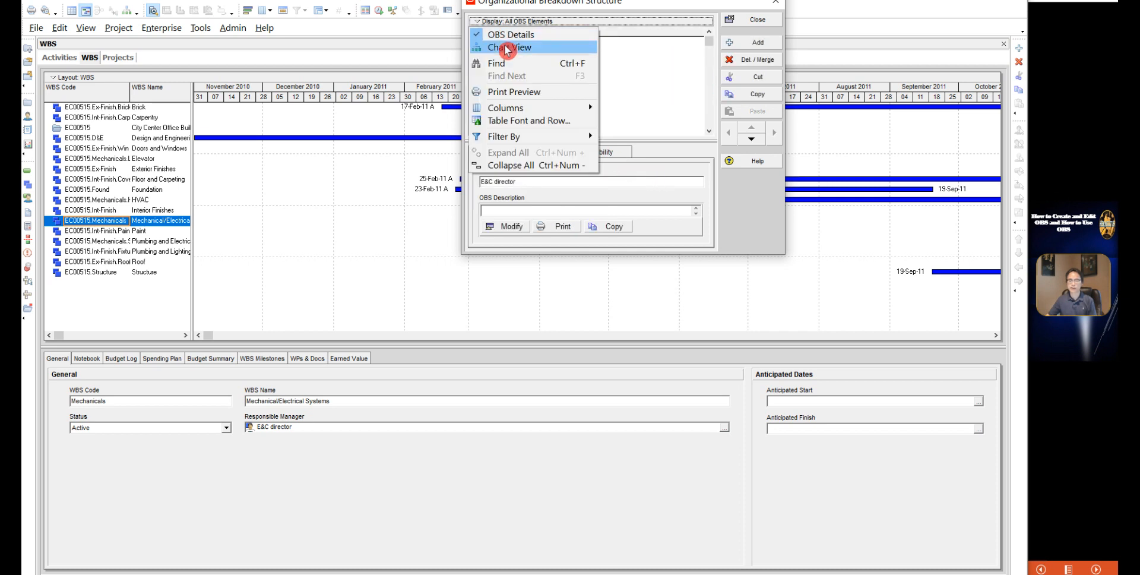
# Switch the OBS back to Table View listing all OBS elements under Enterprise
pyautogui.click(510, 47)
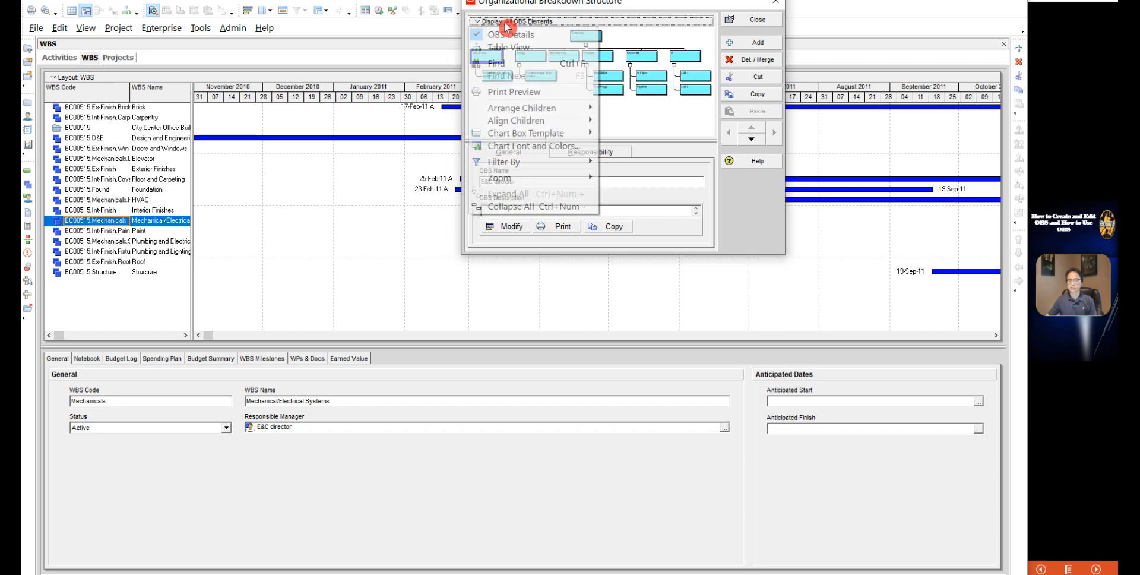
pyautogui.click(509, 48)
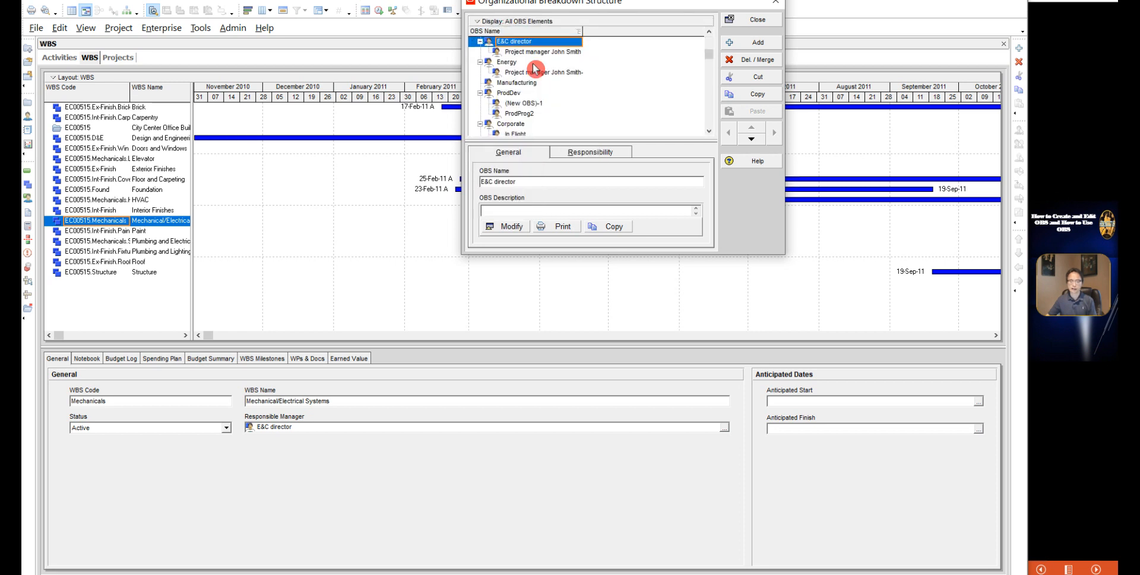
pyautogui.scroll(-3)
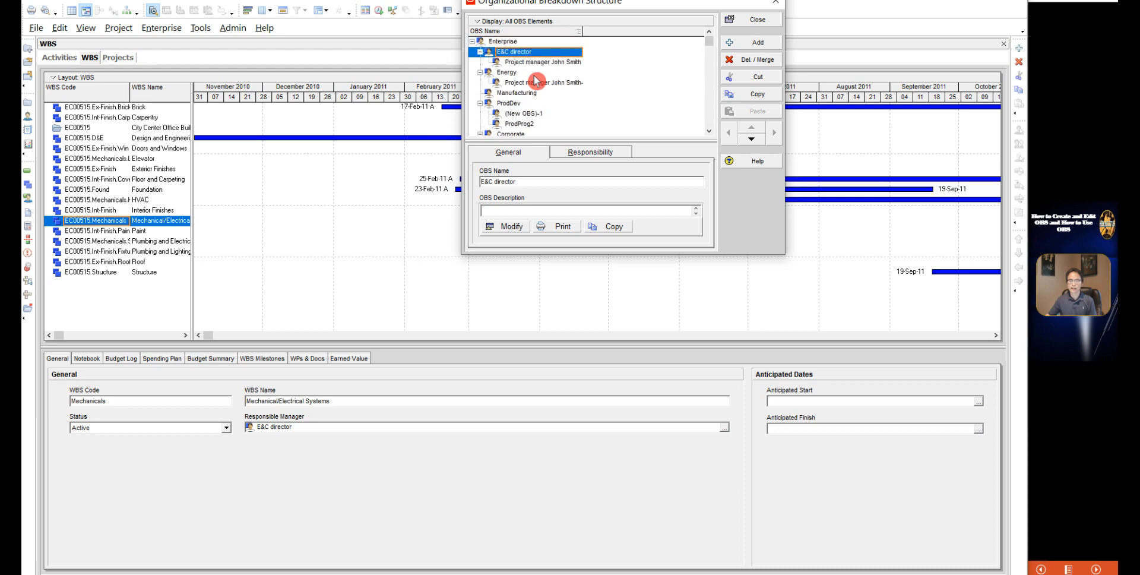
pyautogui.moveTo(547, 78)
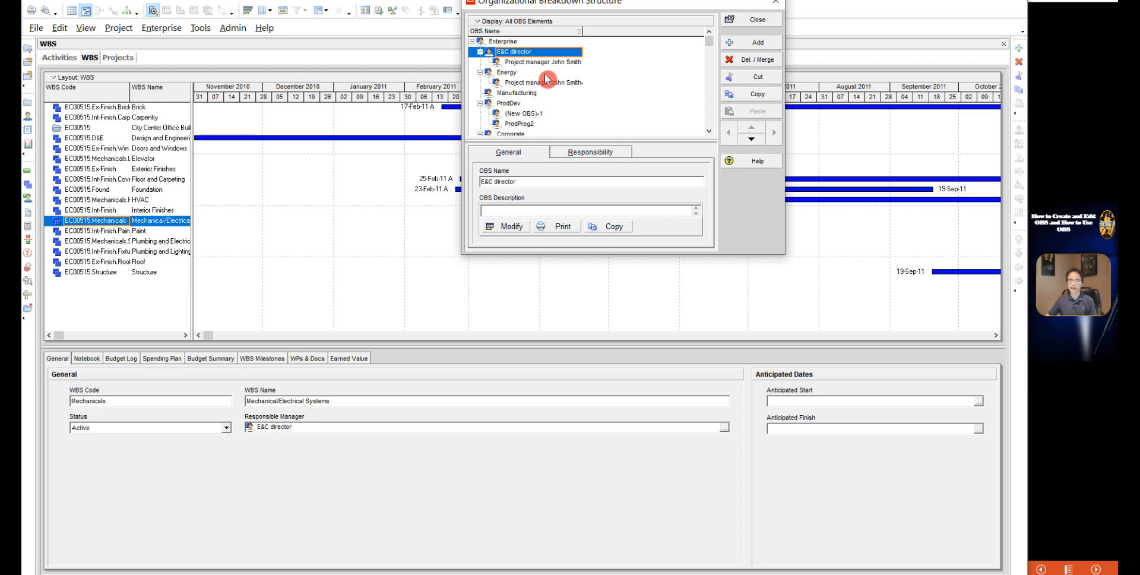
pyautogui.moveTo(528, 80)
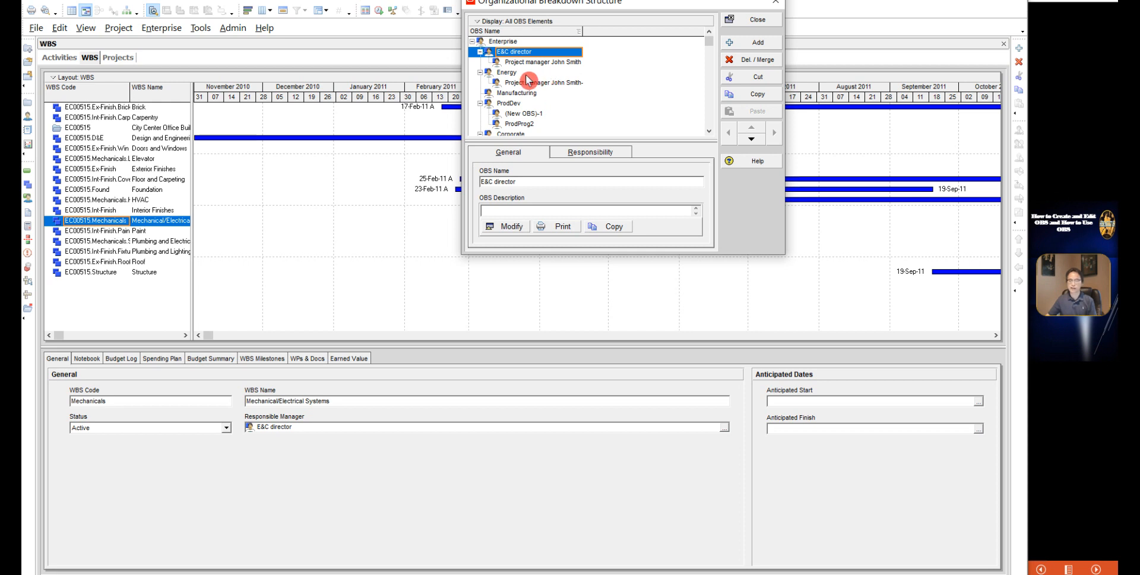
# Add a new placeholder OBS element under E&C director beside Project manager John Smith
pyautogui.click(540, 61)
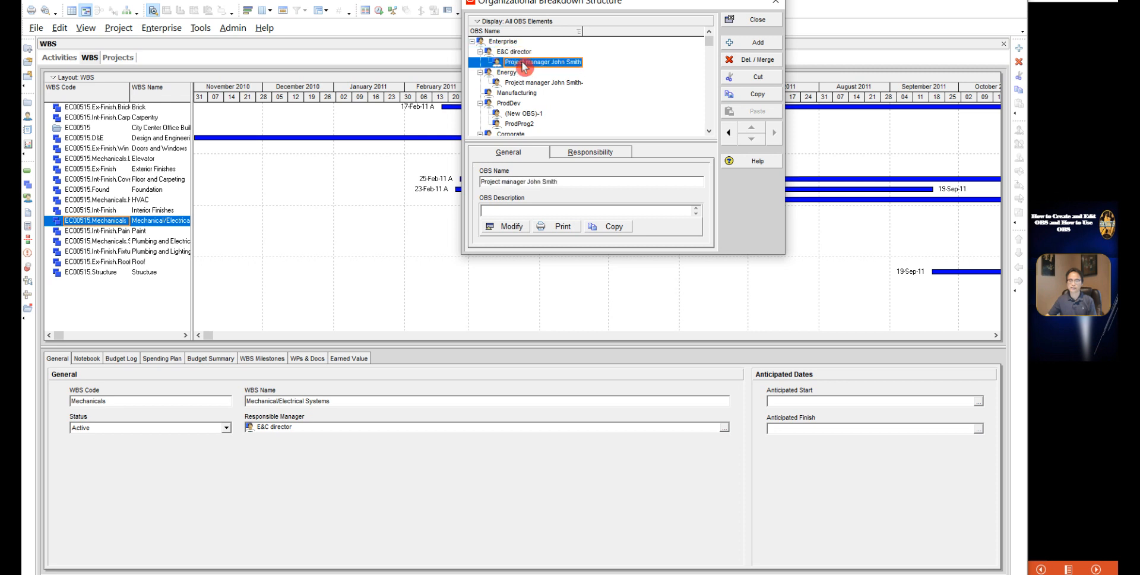
pyautogui.click(513, 51)
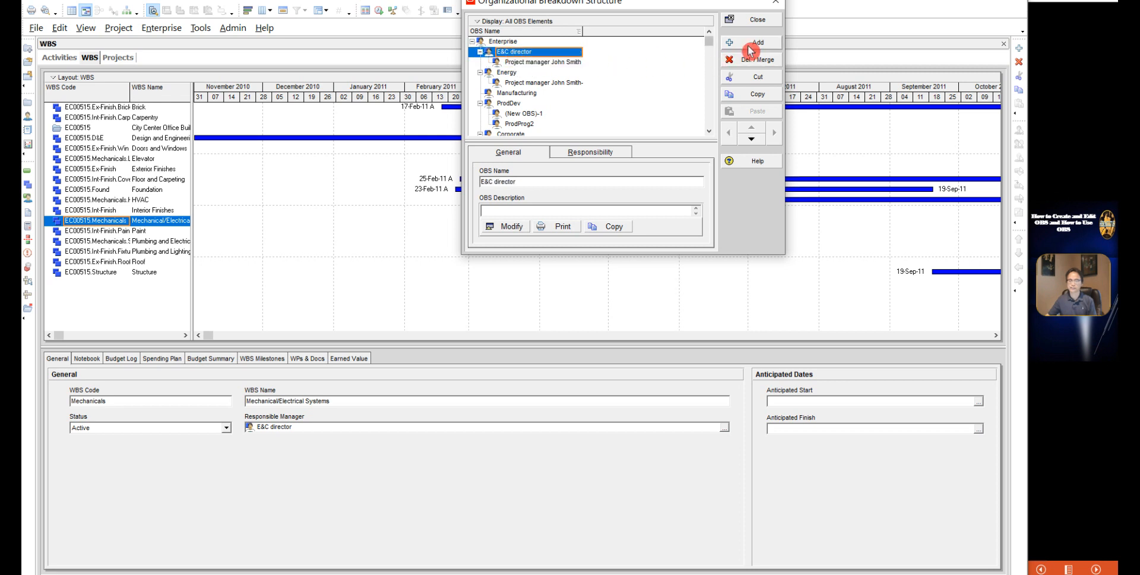
pyautogui.click(756, 42)
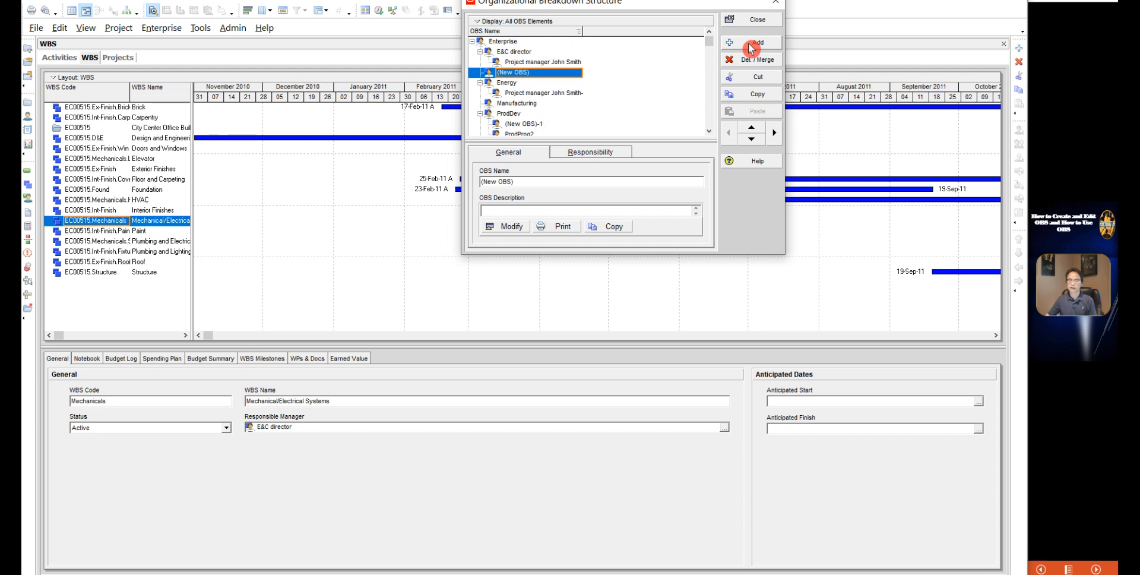
pyautogui.click(542, 62)
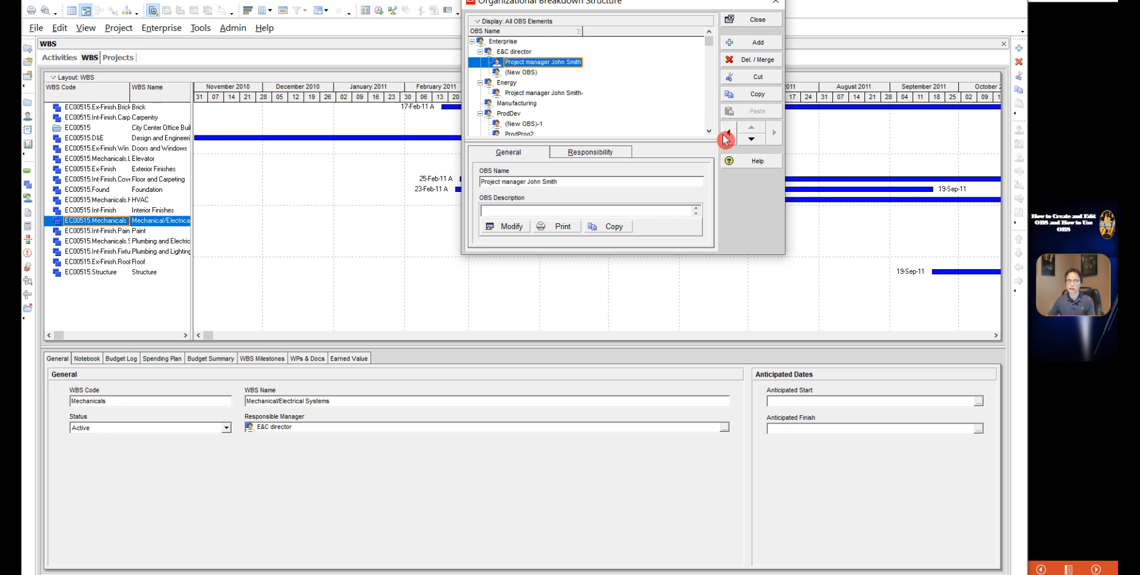
# Shift Project manager John Smith up a level and back, then delete the new OBS element
pyautogui.click(728, 139)
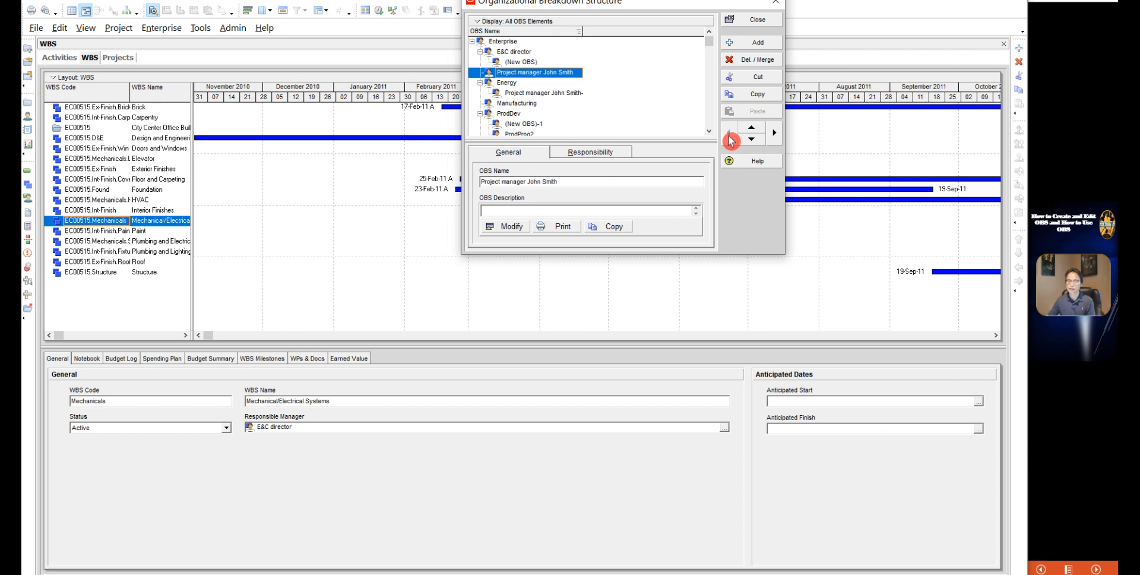
pyautogui.moveTo(778, 141)
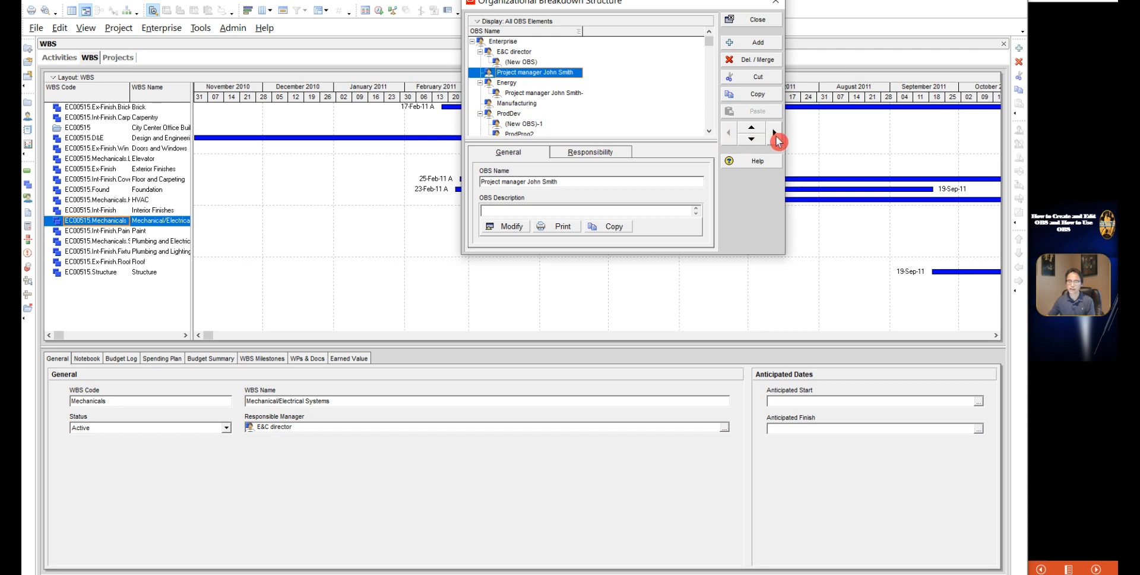
pyautogui.moveTo(753, 132)
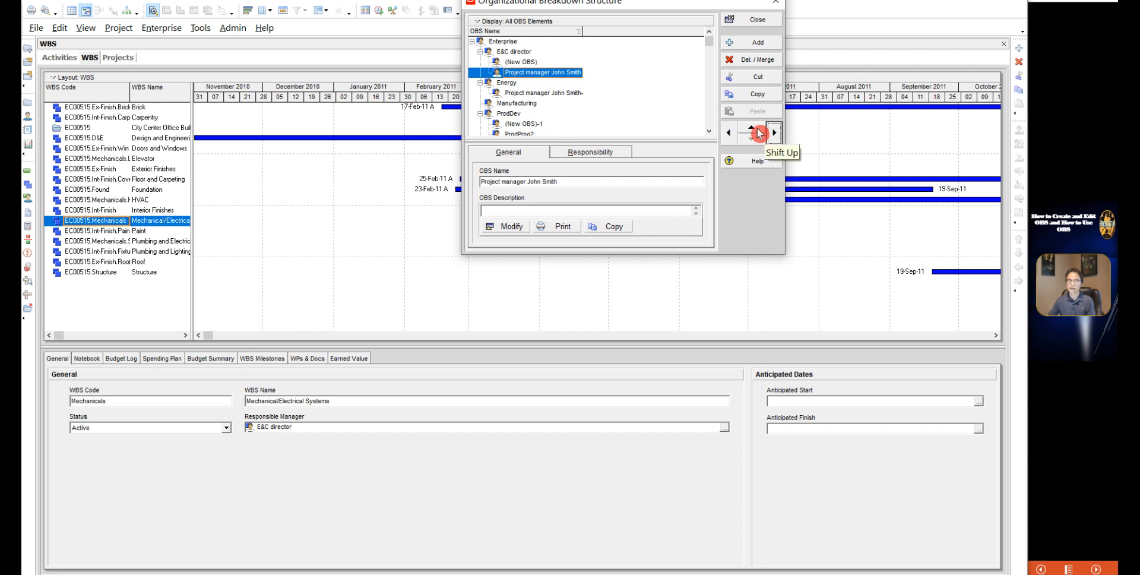
pyautogui.click(751, 132)
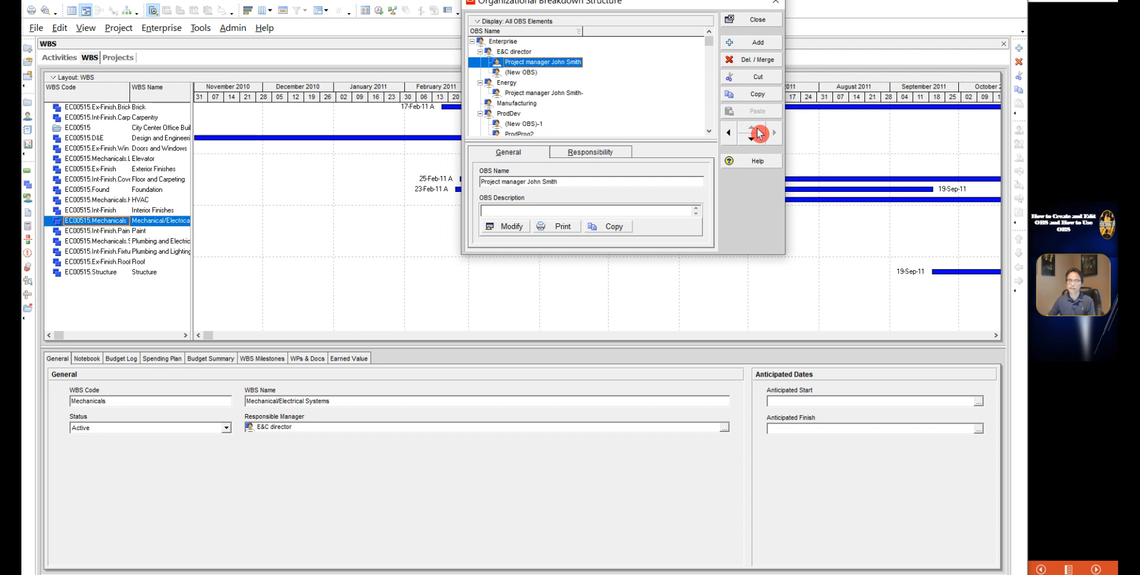
pyautogui.moveTo(532, 77)
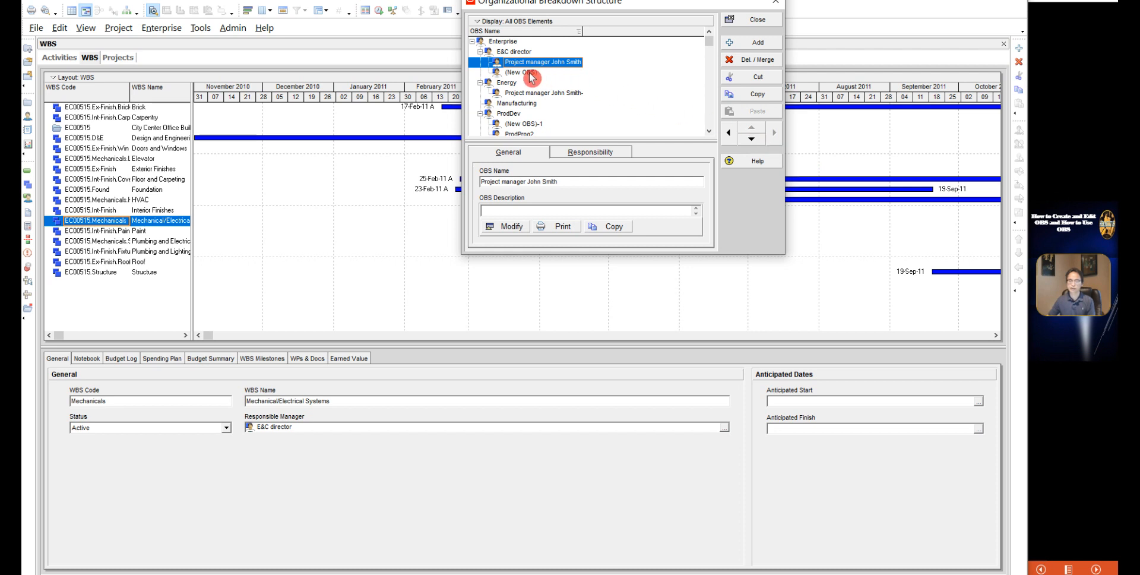
pyautogui.click(519, 73)
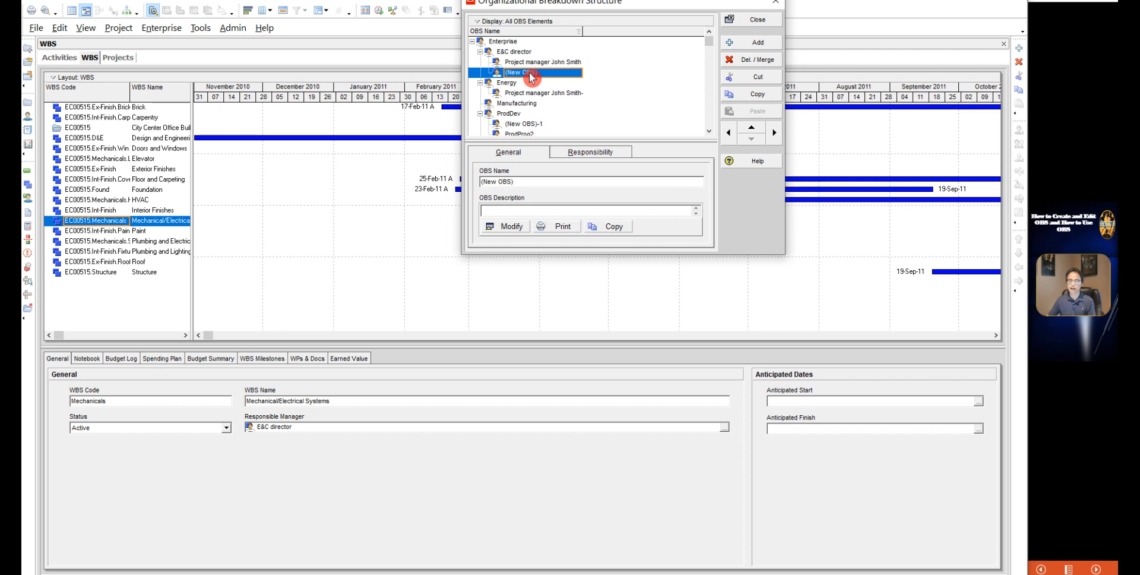
pyautogui.moveTo(552, 59)
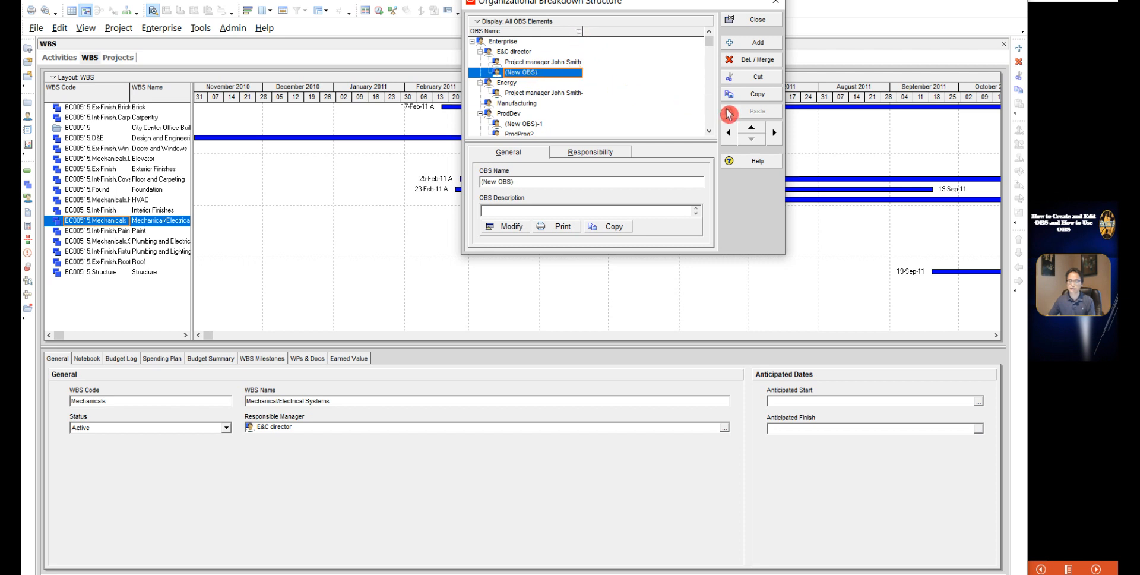
pyautogui.click(541, 62)
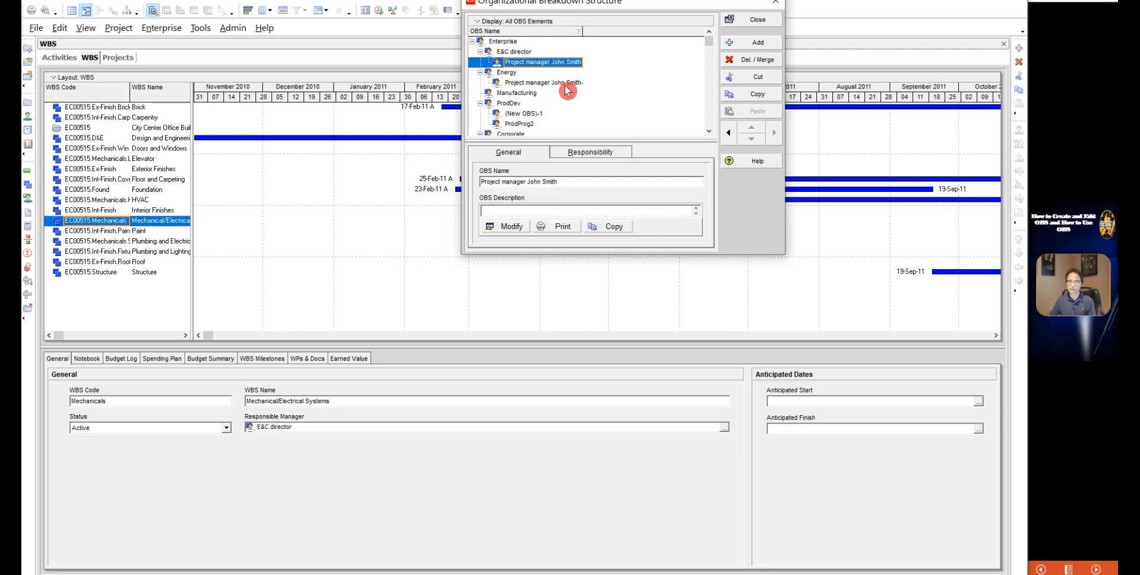
pyautogui.moveTo(549, 222)
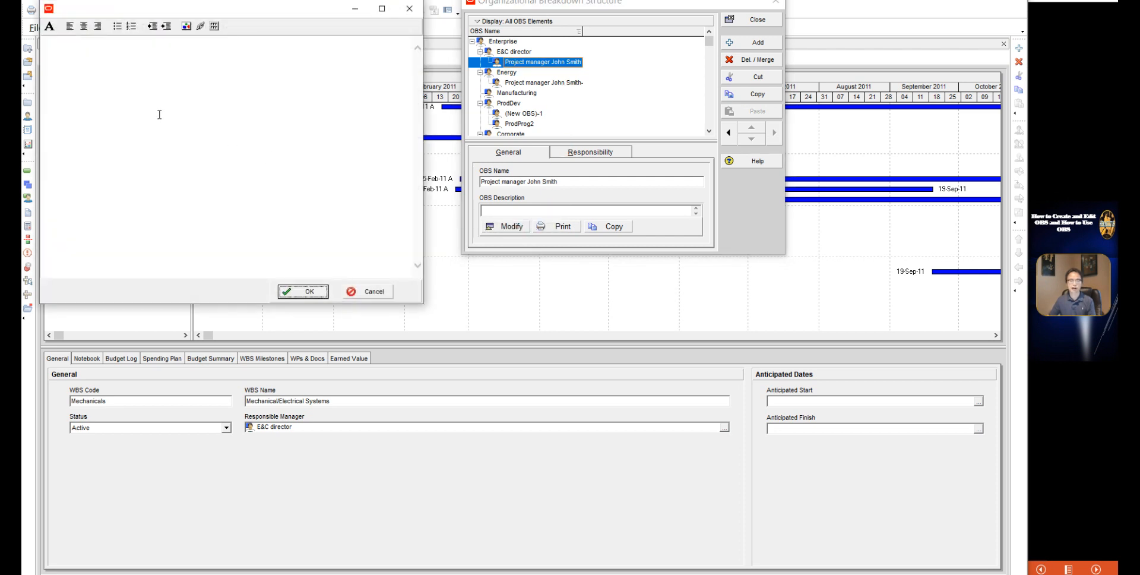
# Enter 'budget, scheduling pro' in the description editor, dismiss it and close the OBS window
pyautogui.write('budget, scheduling pro')
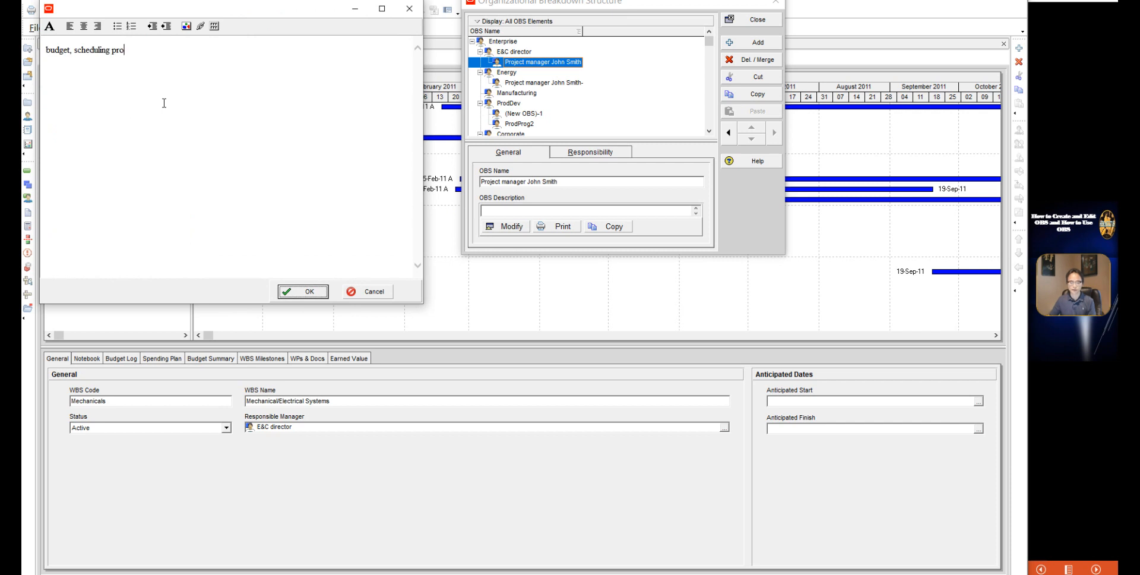
pyautogui.click(302, 291)
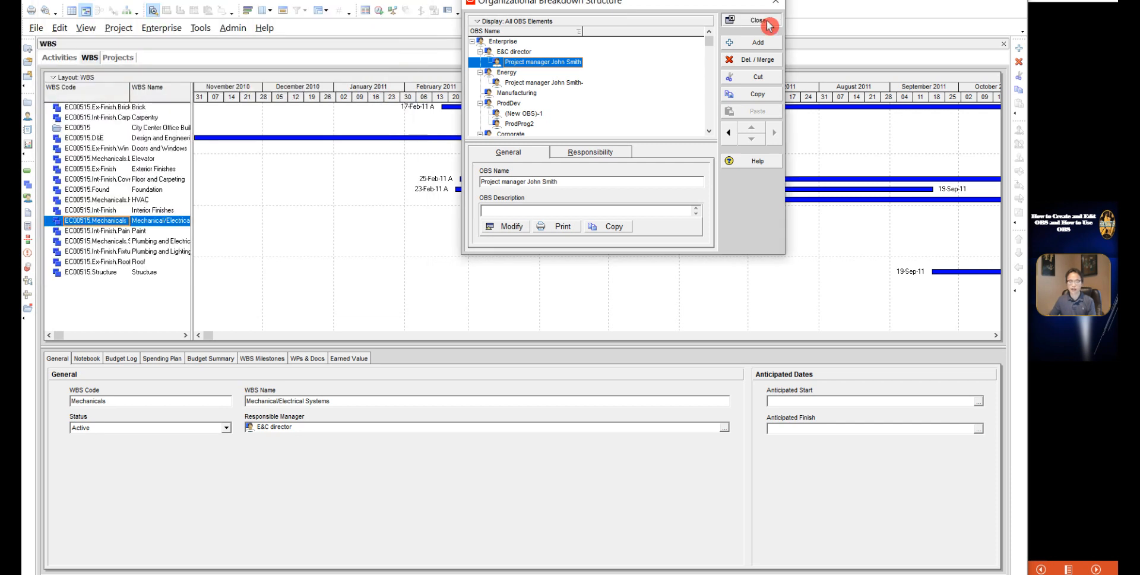
pyautogui.click(757, 20)
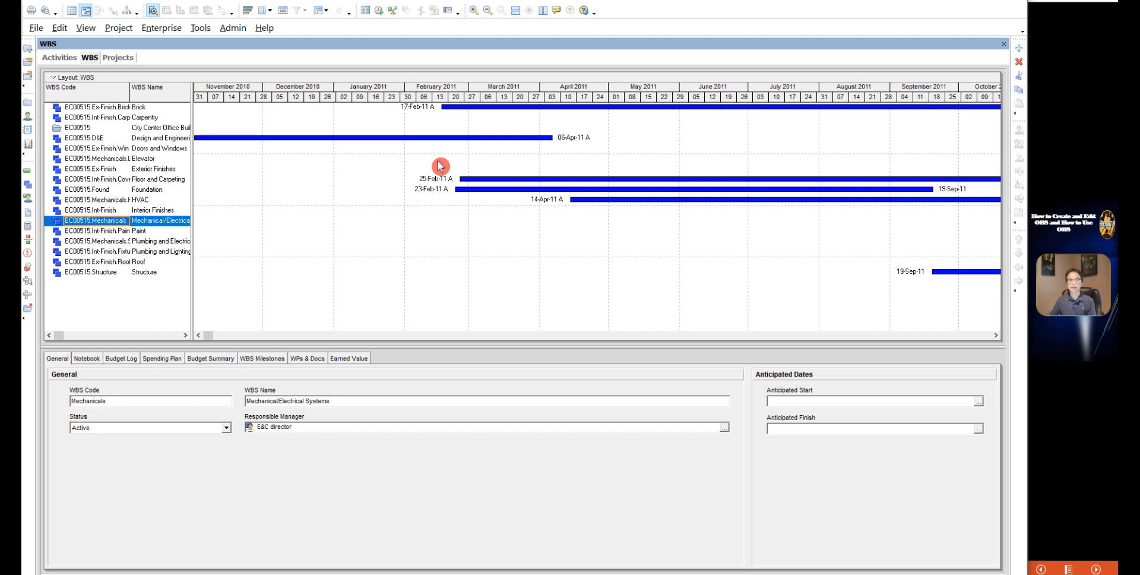
pyautogui.moveTo(294, 189)
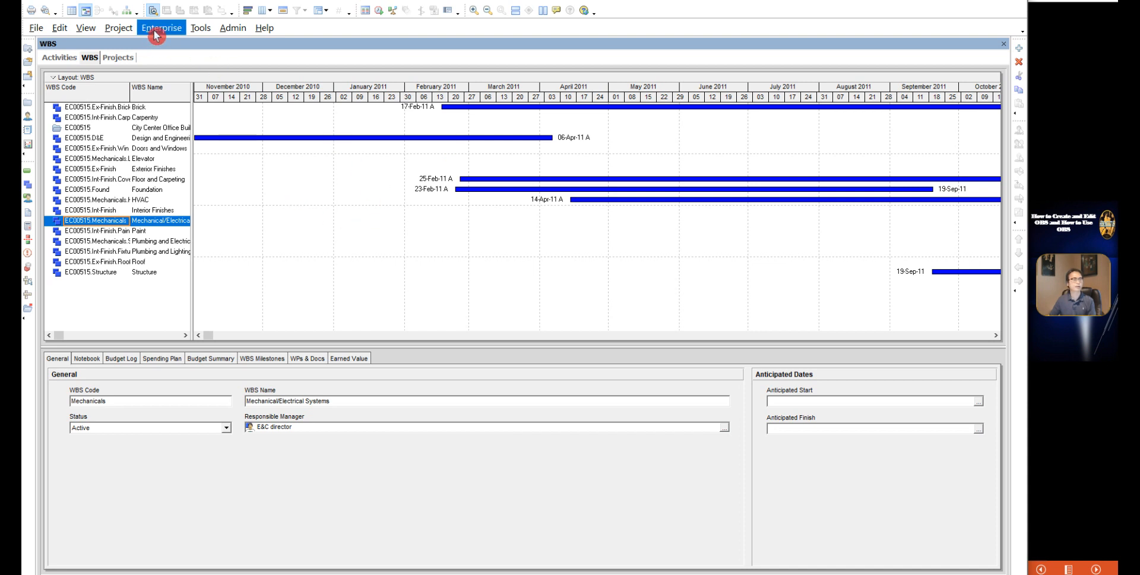
# Reopen the OBS and review E&C director's Responsibility list for project EC00515 and its WBS
pyautogui.click(162, 27)
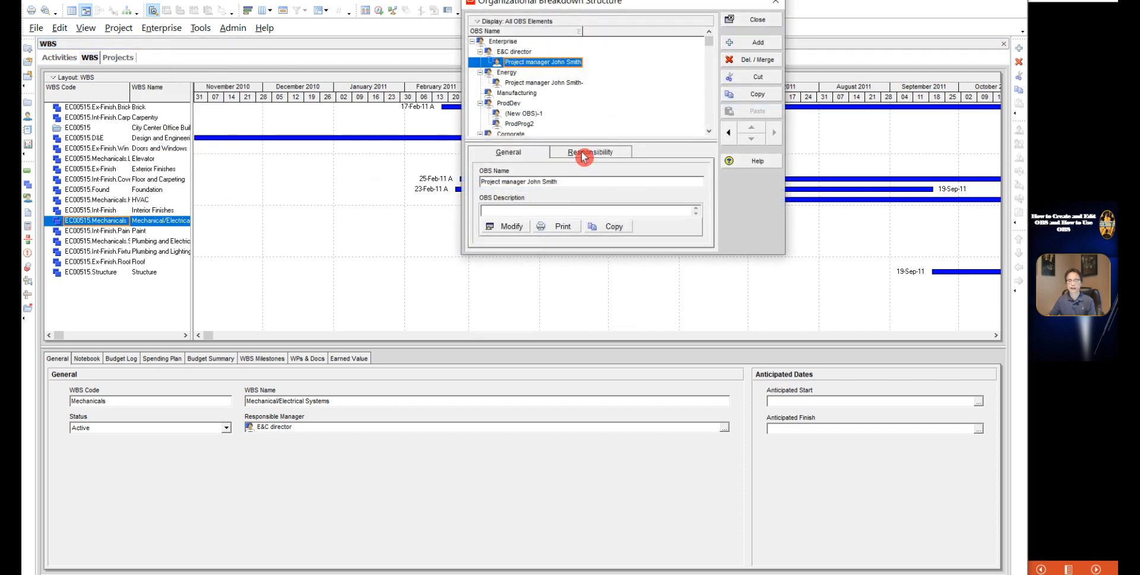
pyautogui.click(514, 51)
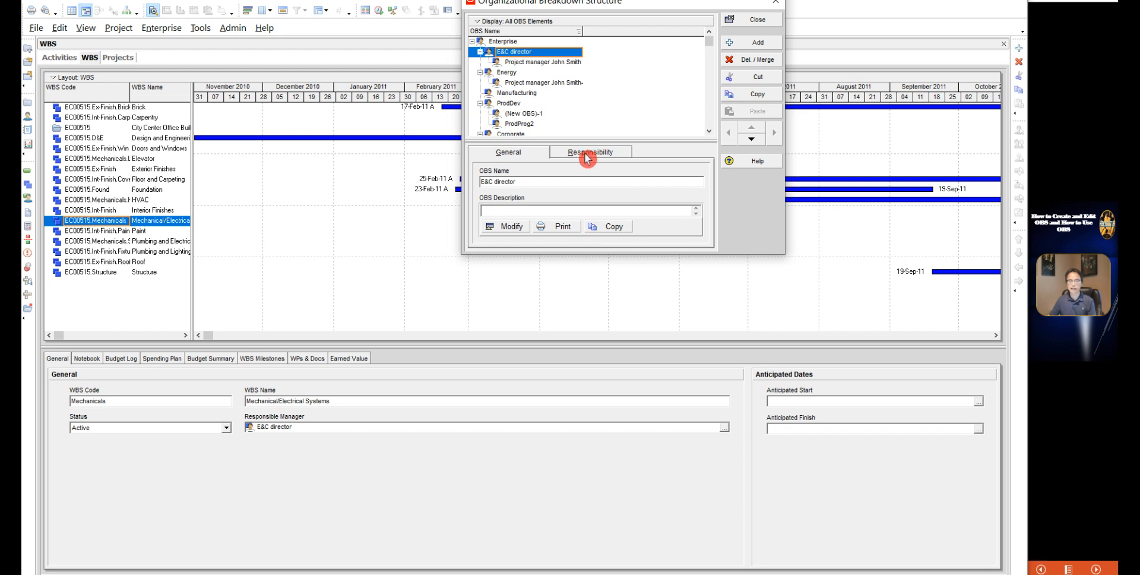
pyautogui.click(590, 152)
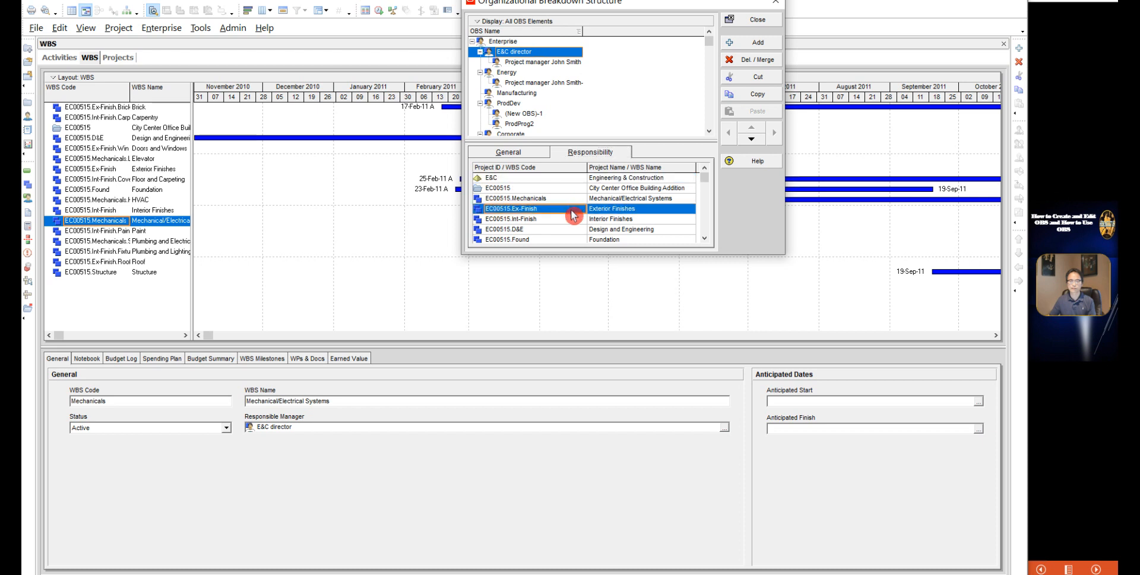
pyautogui.scroll(-3)
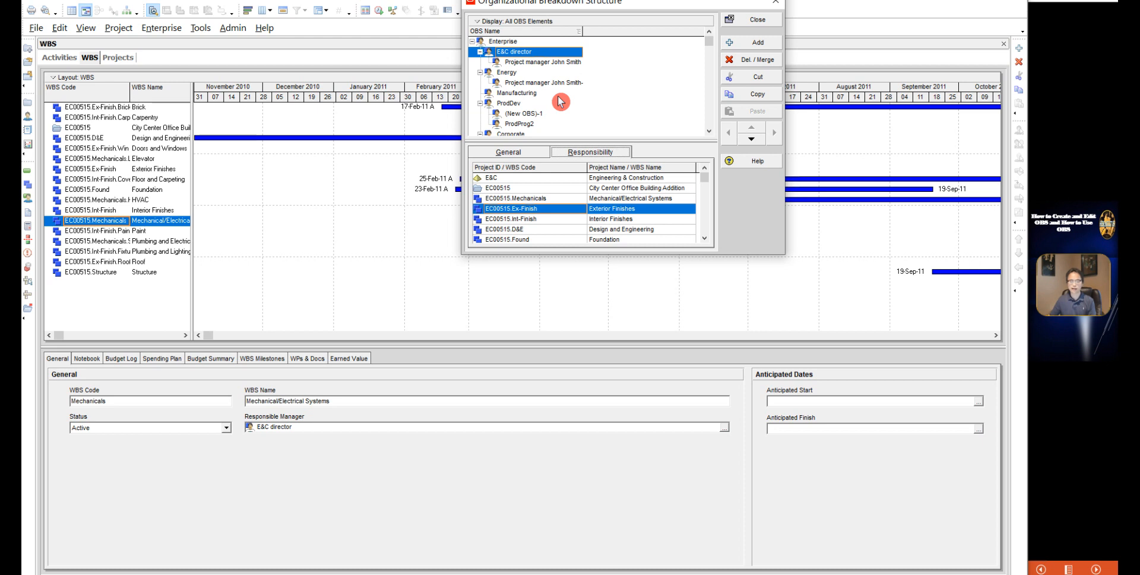
# Show E&C director's general details, switching to Energy and back to E&C director
pyautogui.click(507, 152)
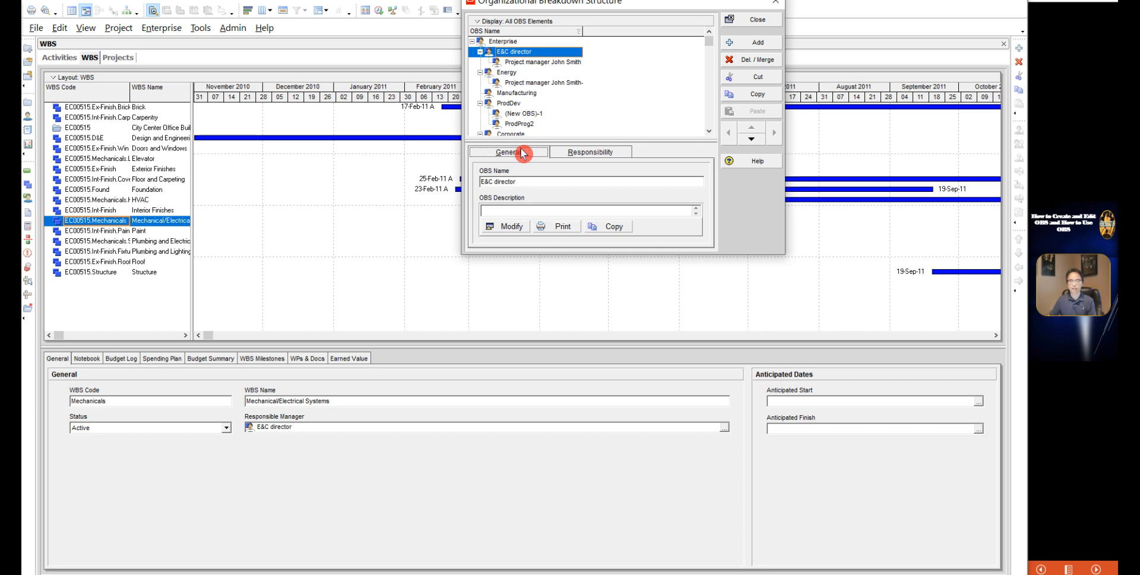
pyautogui.moveTo(576, 80)
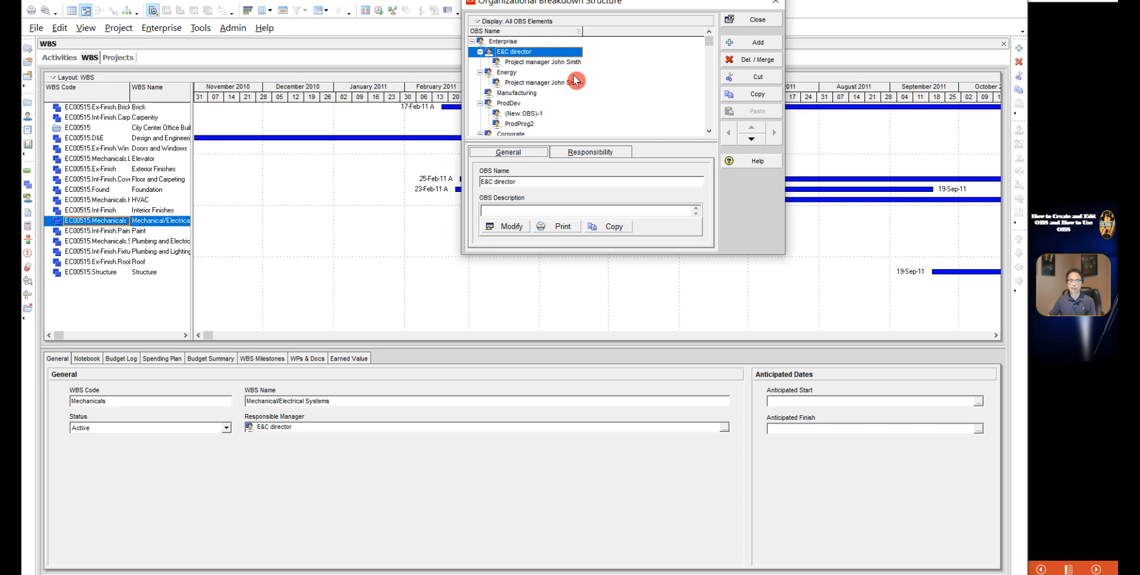
pyautogui.moveTo(562, 139)
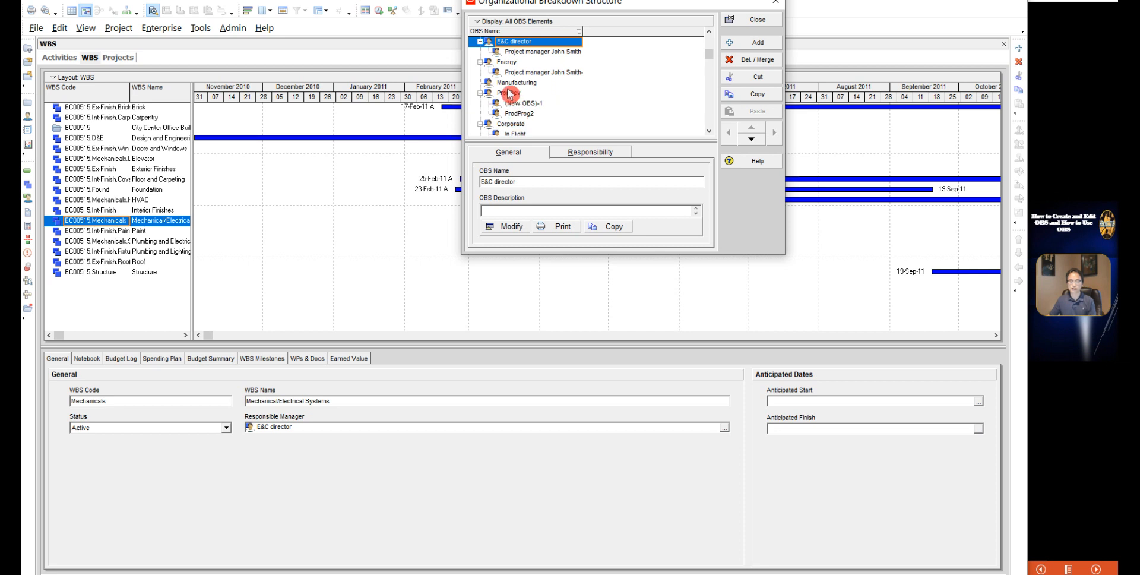
pyautogui.click(484, 51)
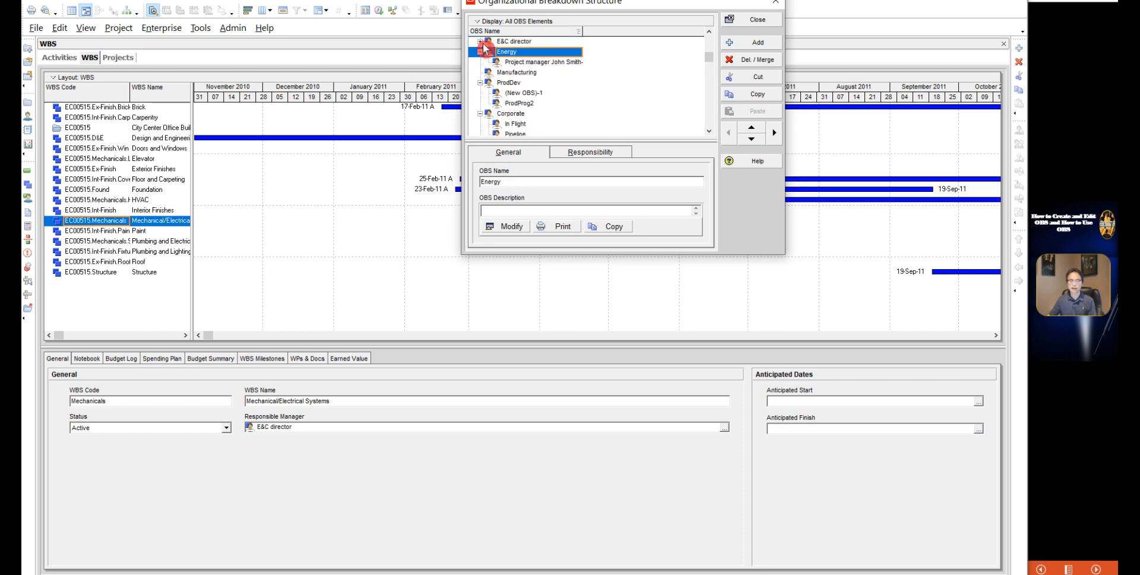
pyautogui.click(515, 42)
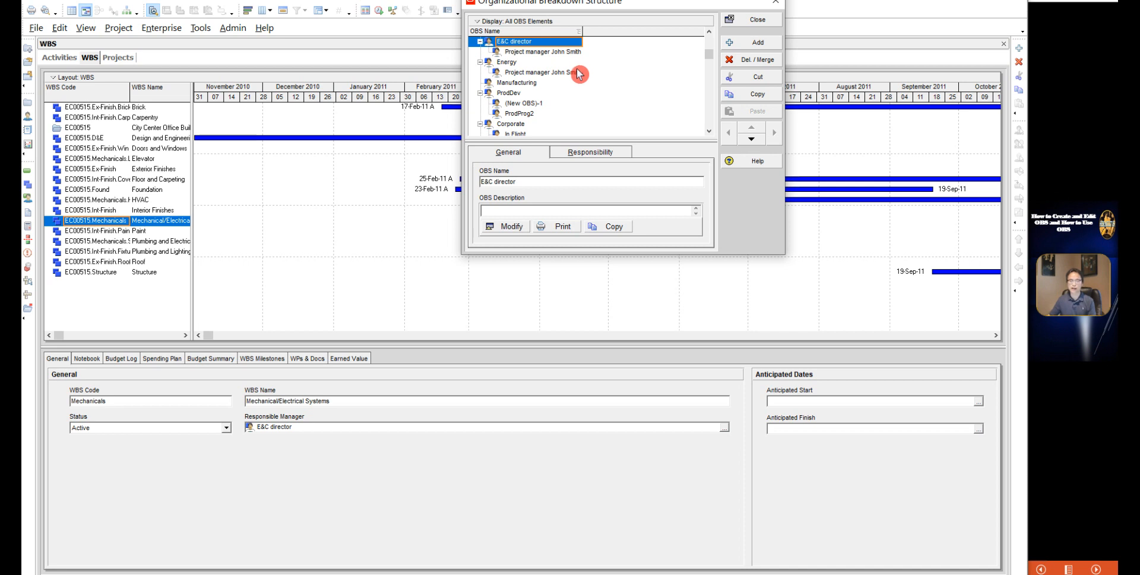
pyautogui.moveTo(578, 82)
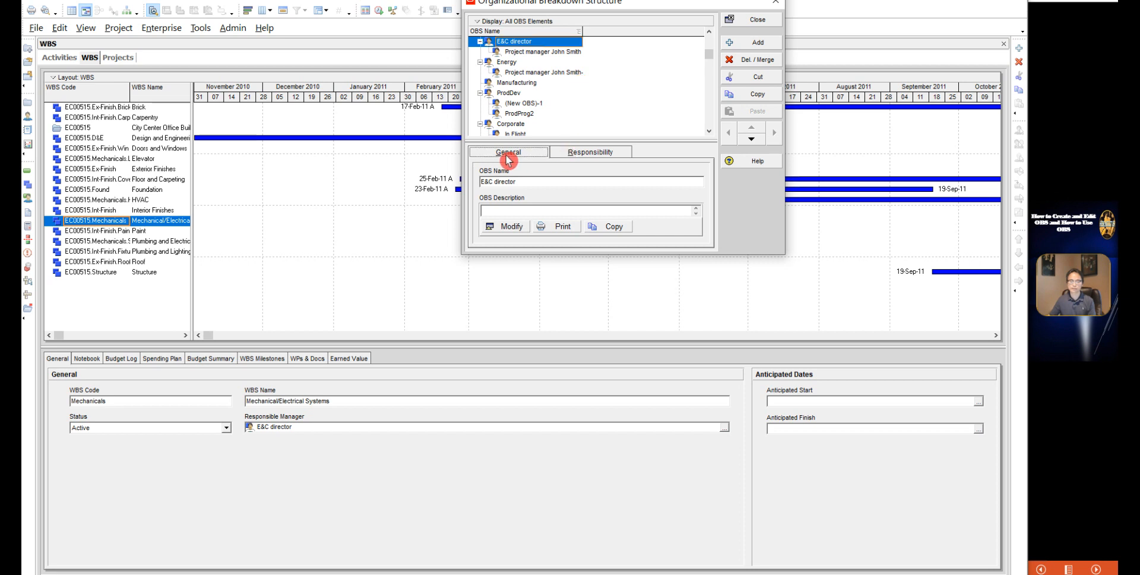
pyautogui.moveTo(513, 179)
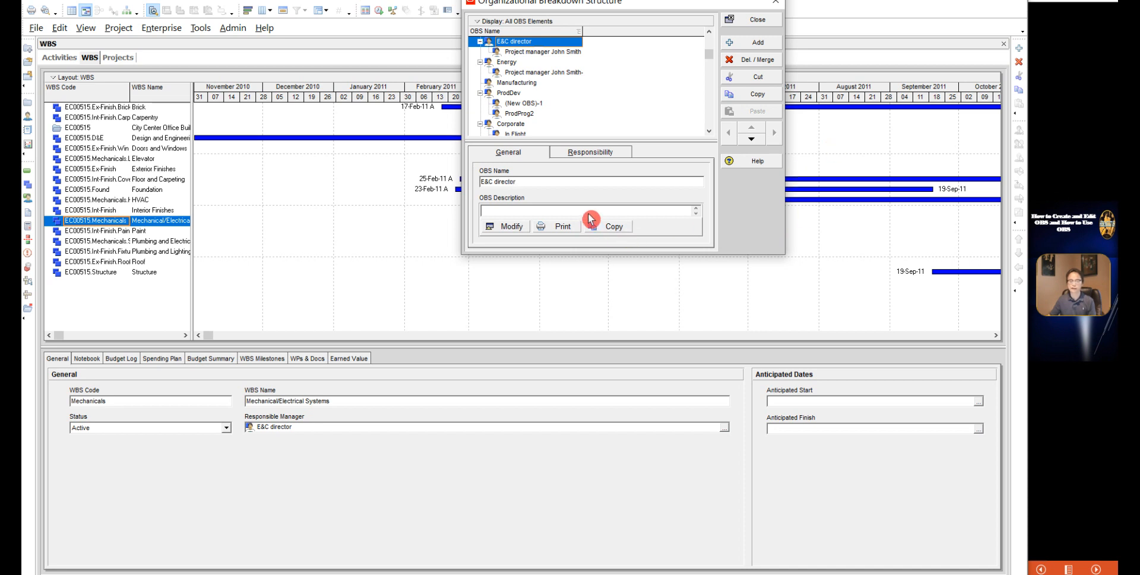
# Give E&C director the OBS description 'Engineering and Construction'
pyautogui.click(510, 226)
pyautogui.write('Engineering and Construction')
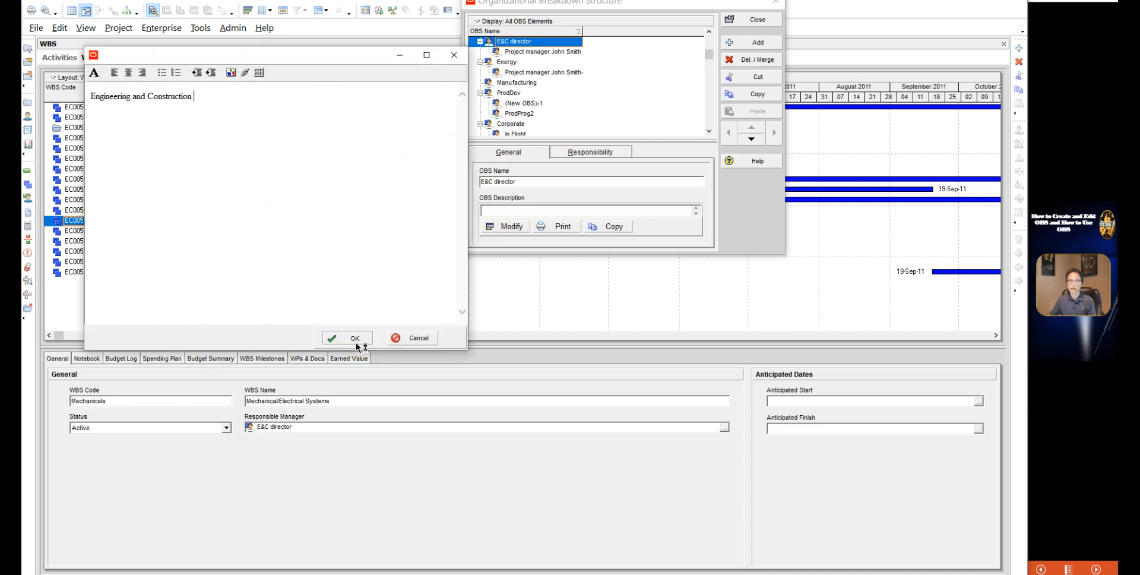
pyautogui.click(348, 339)
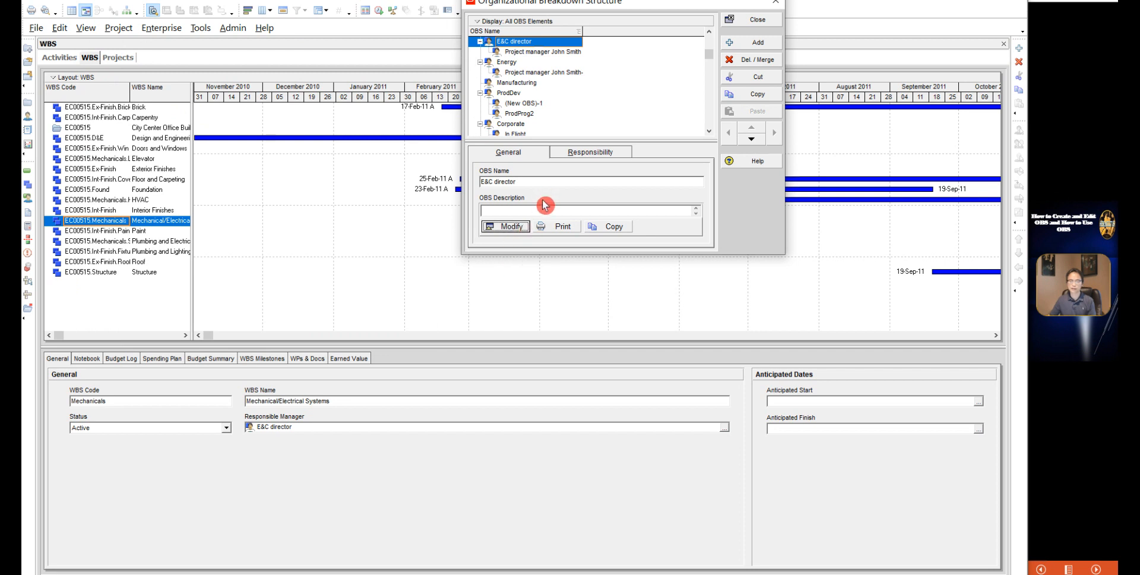
# Review E&C director's responsibility list for City Center Office Building Addition, then check Project manager John Smith's empty list
pyautogui.click(590, 152)
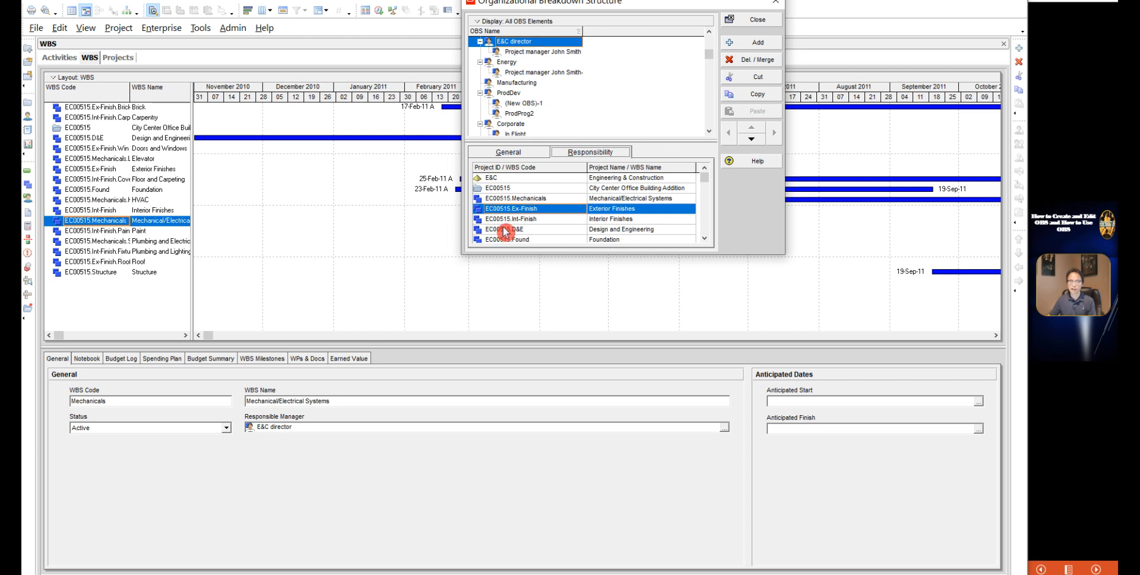
pyautogui.click(513, 219)
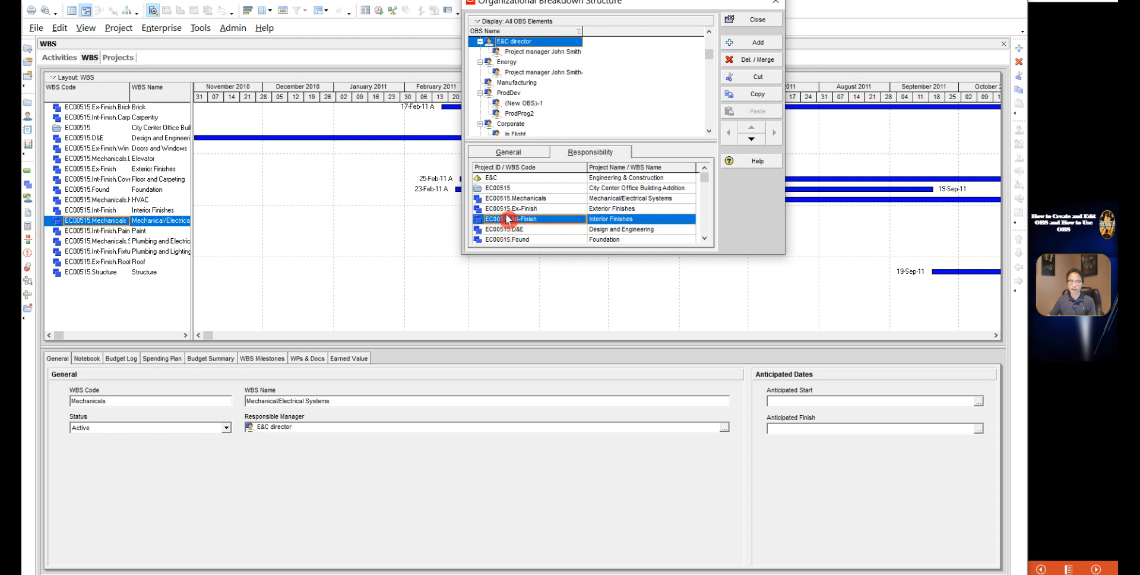
pyautogui.click(517, 188)
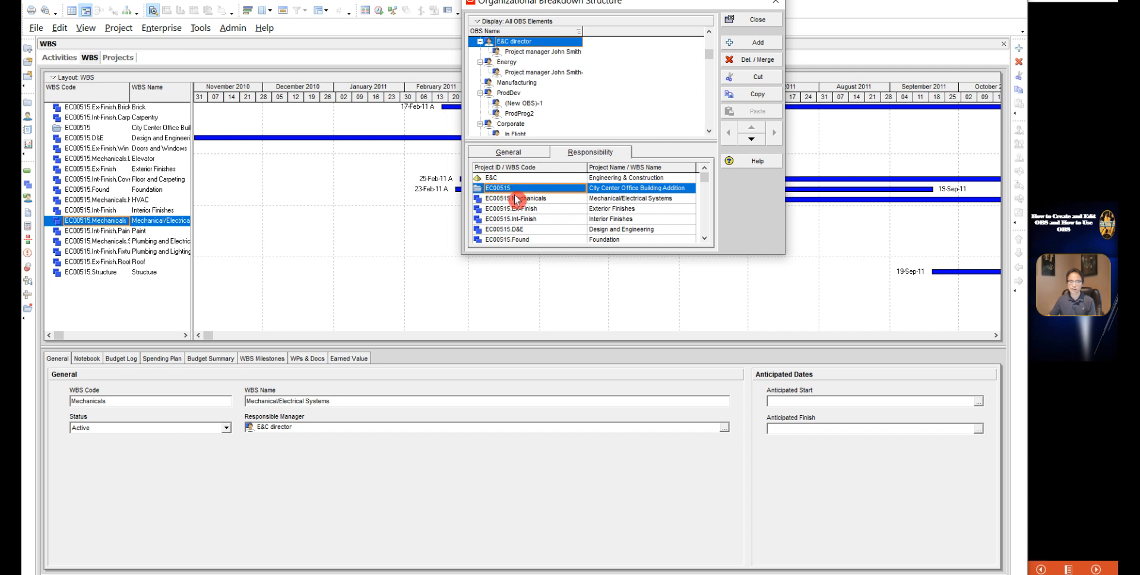
pyautogui.click(524, 177)
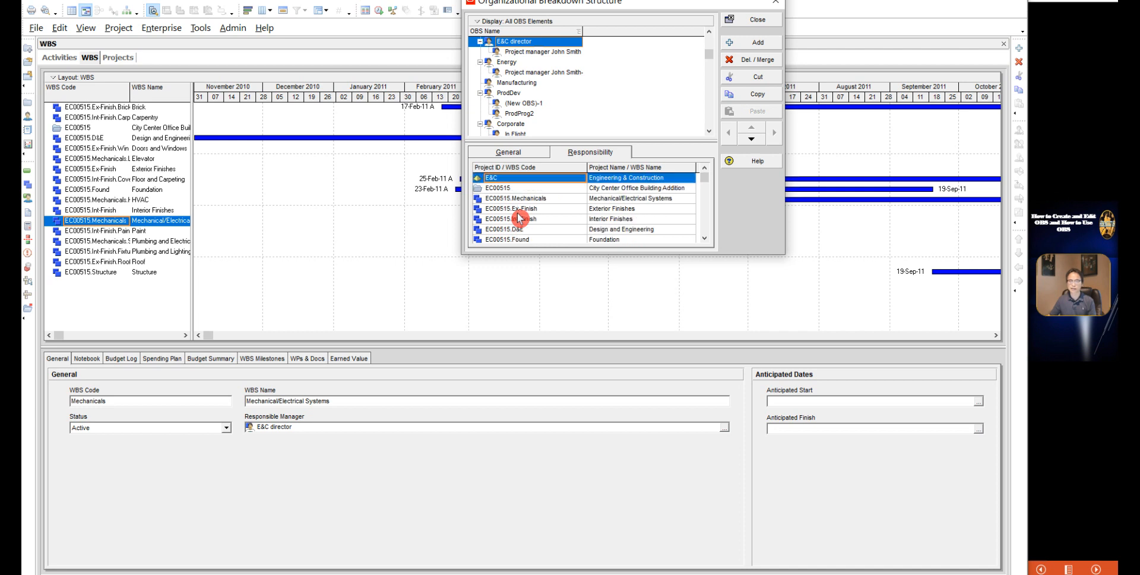
pyautogui.moveTo(606, 206)
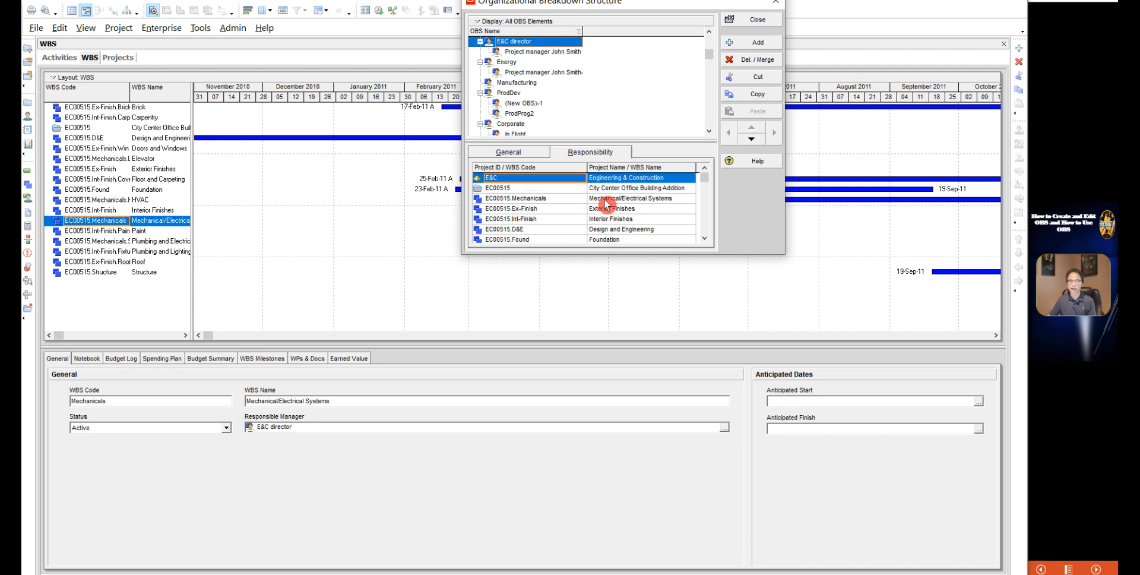
pyautogui.click(585, 197)
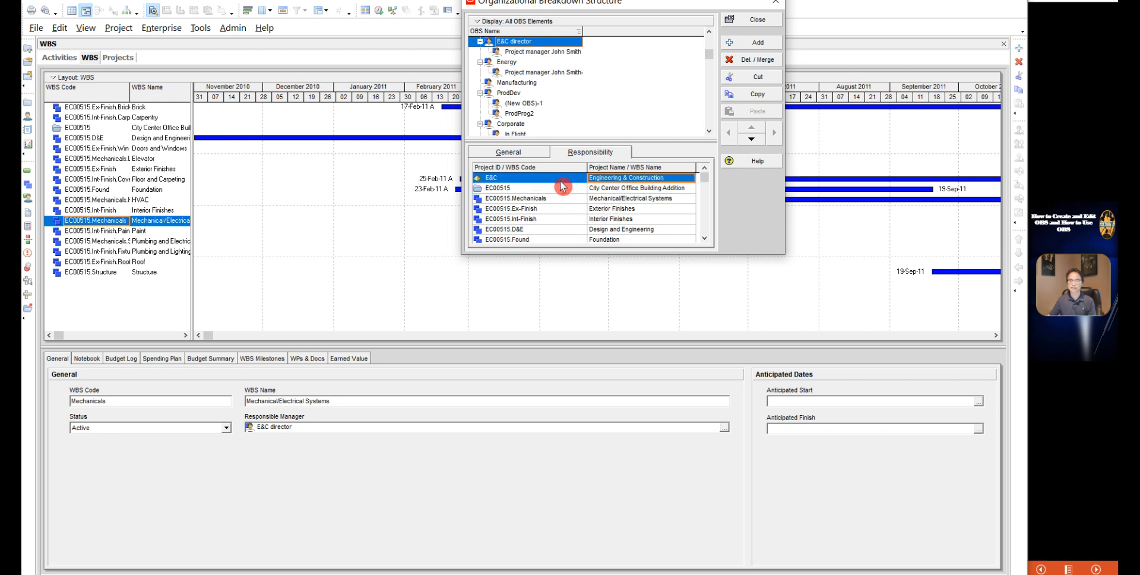
pyautogui.moveTo(613, 193)
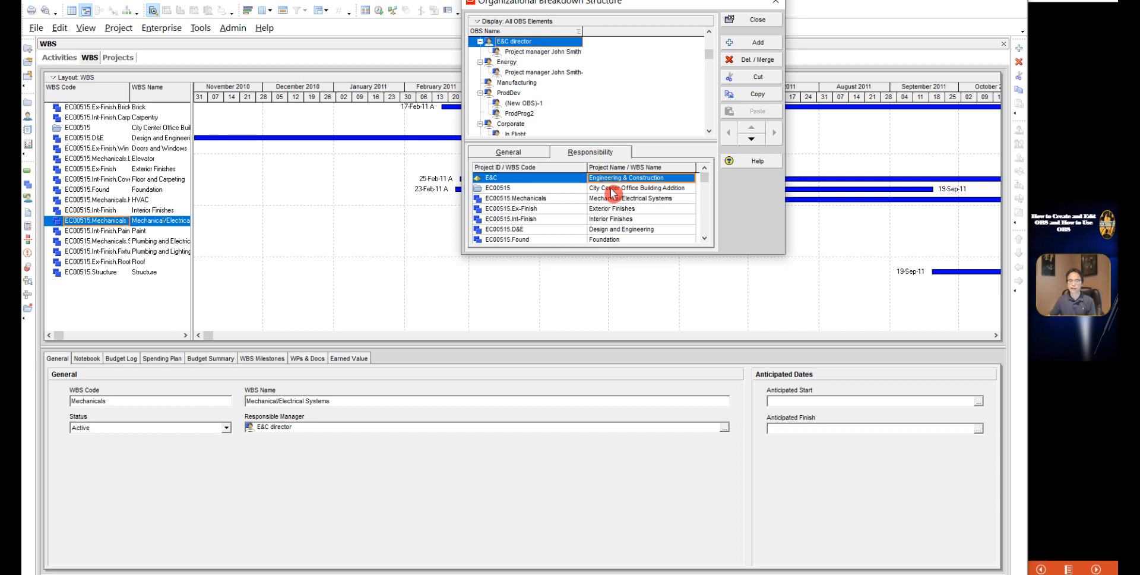
pyautogui.click(552, 187)
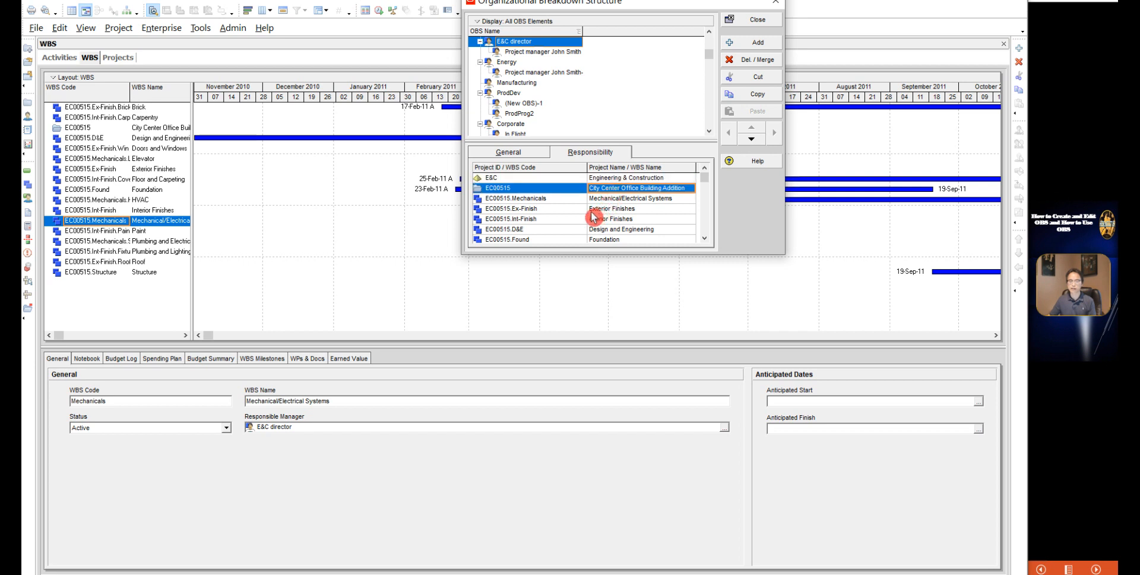
pyautogui.moveTo(582, 218)
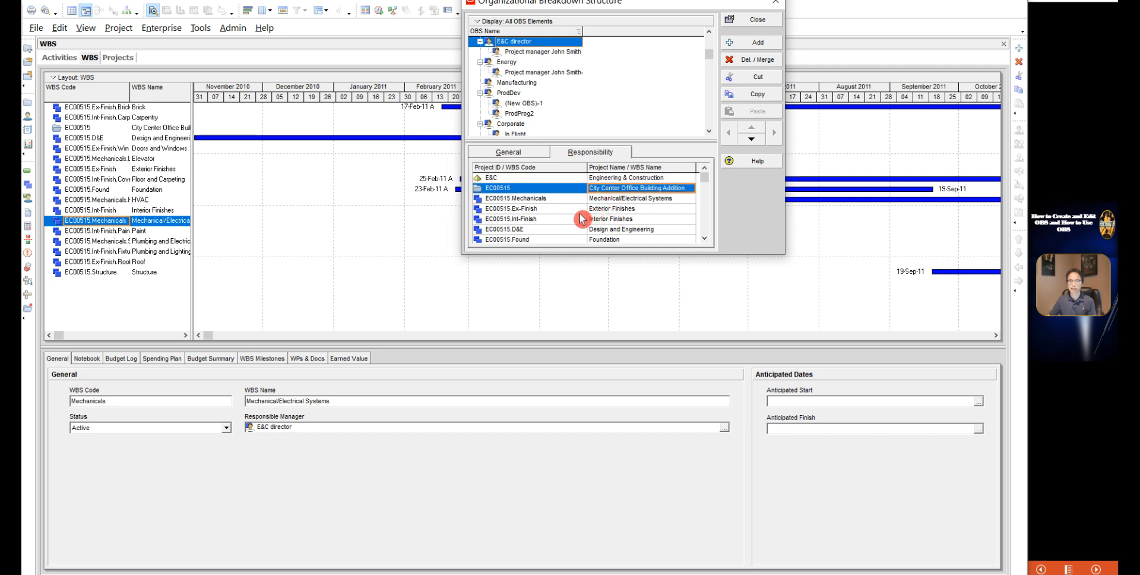
pyautogui.moveTo(565, 215)
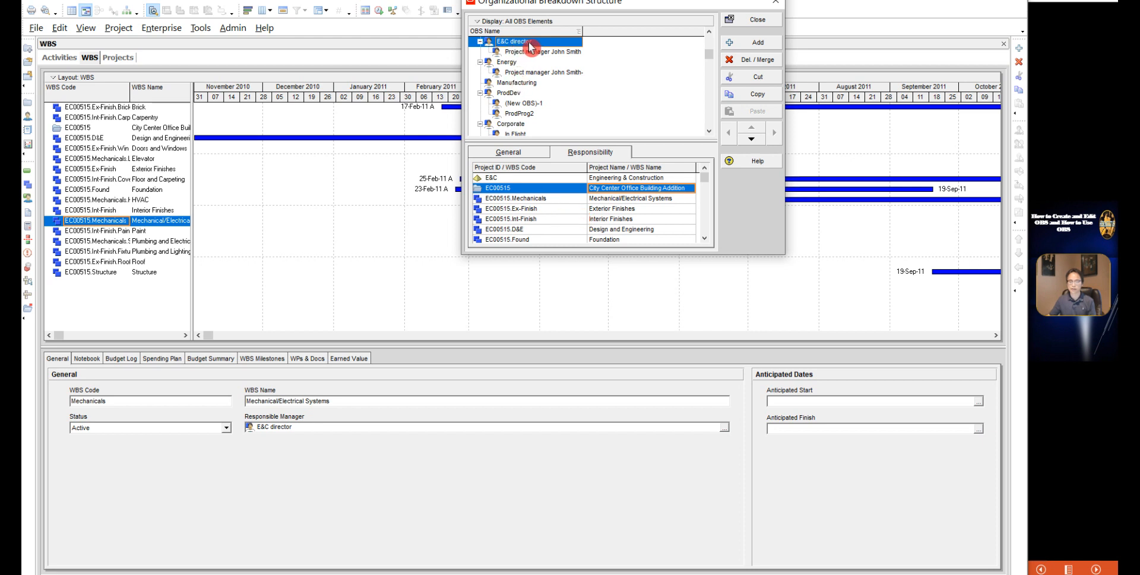
pyautogui.moveTo(530, 229)
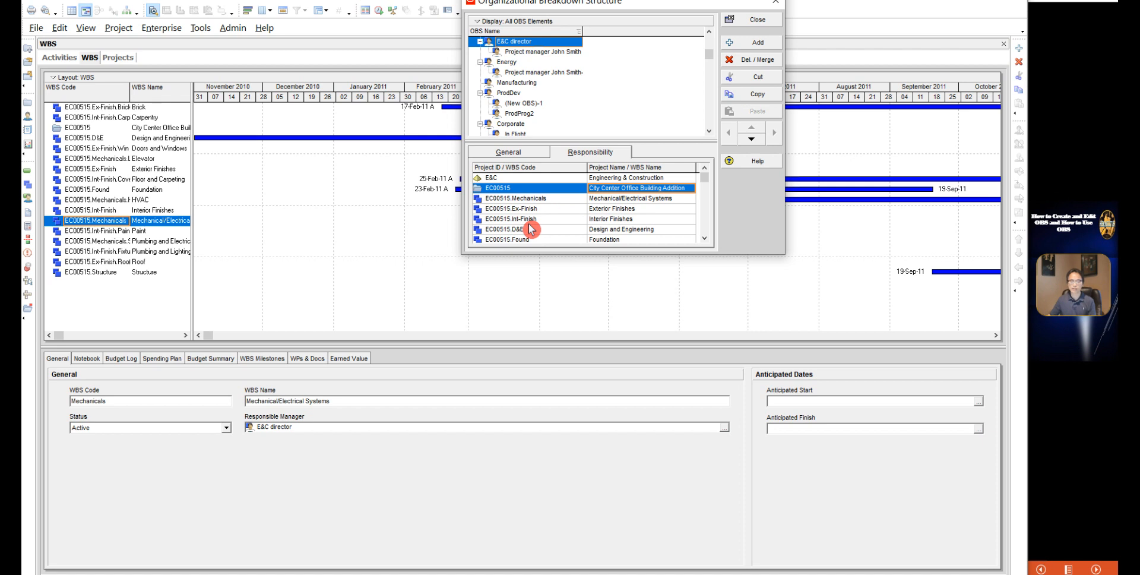
pyautogui.moveTo(533, 236)
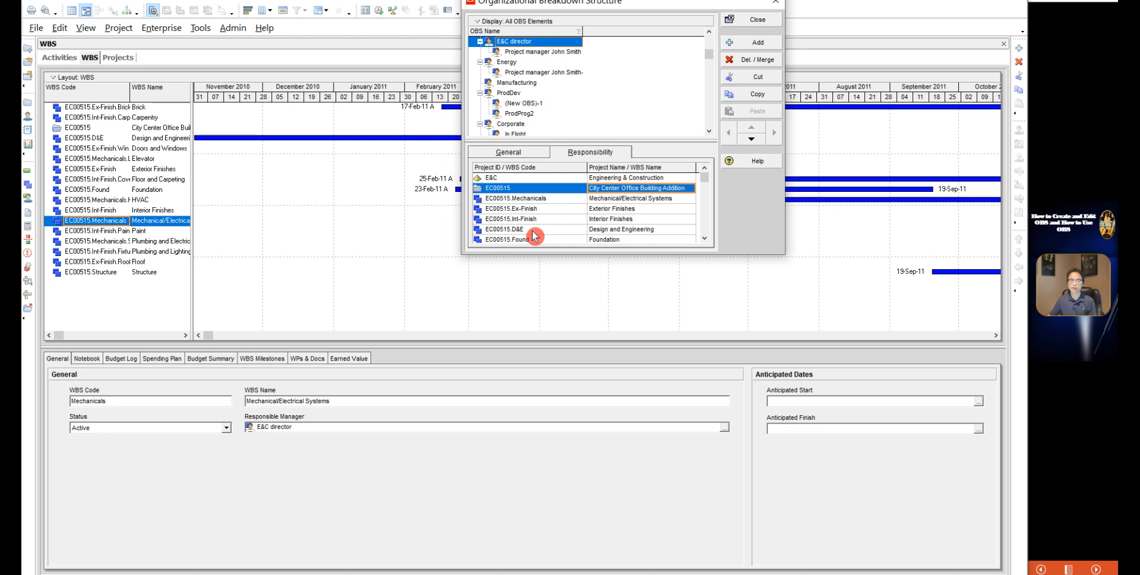
pyautogui.moveTo(554, 61)
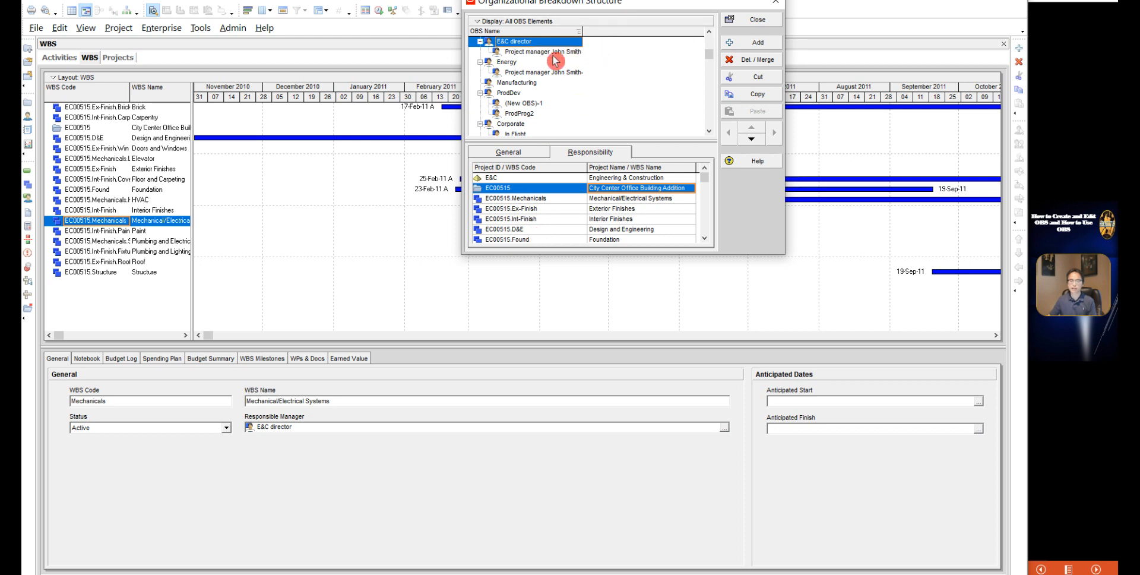
pyautogui.click(543, 51)
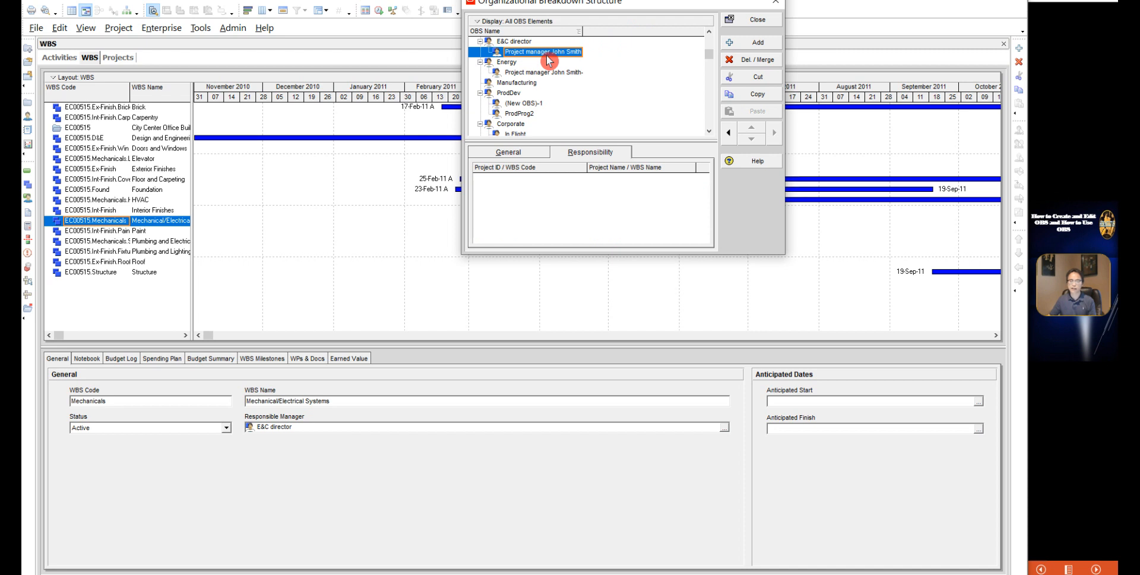
# Delete the unassigned Project manager under Energy after confirming its empty responsibility list
pyautogui.click(543, 73)
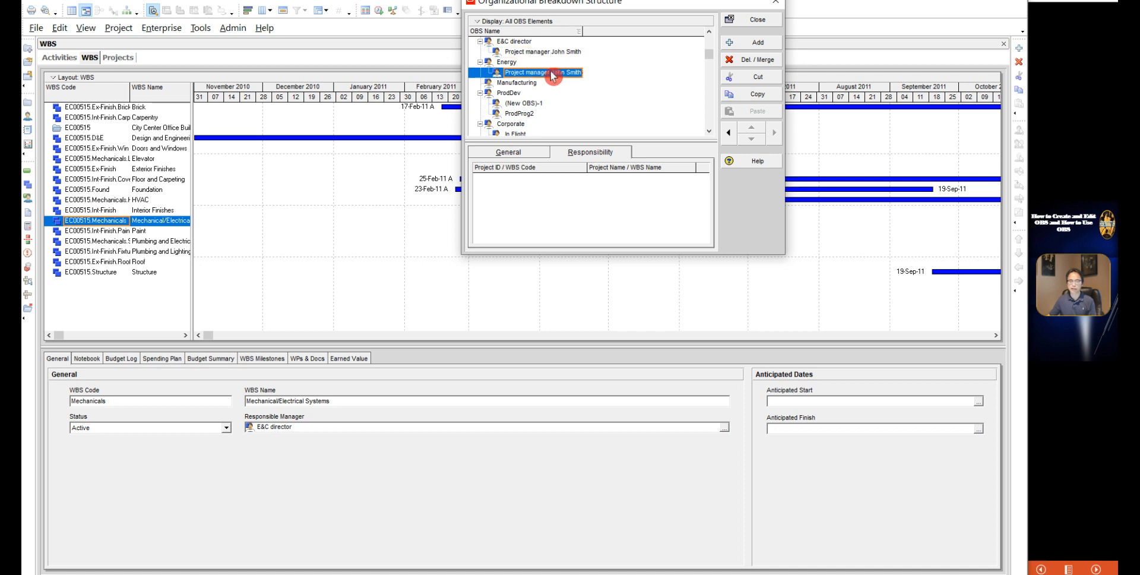
pyautogui.moveTo(750, 69)
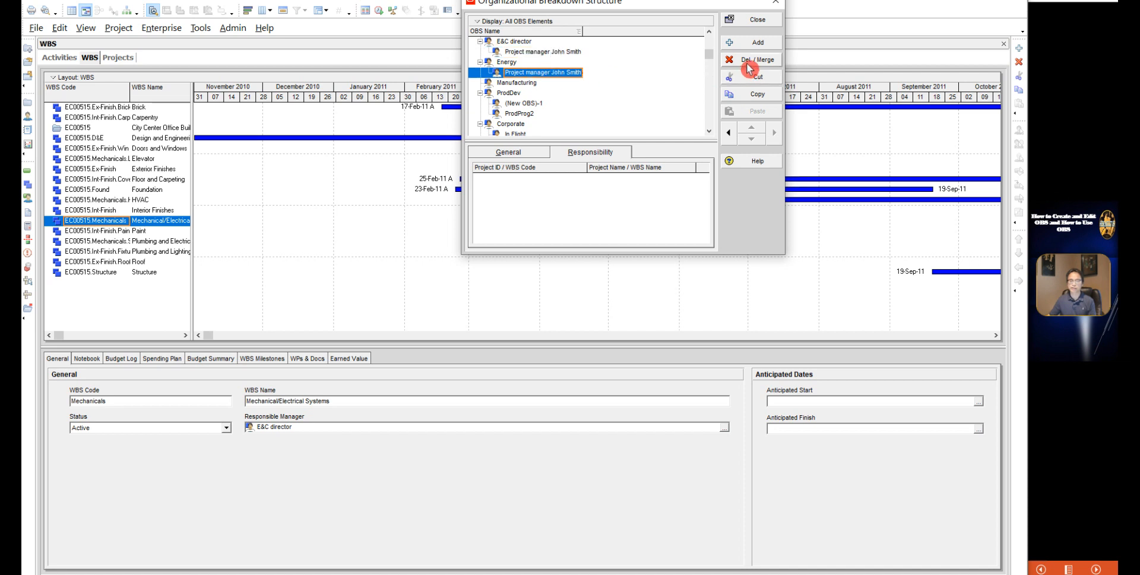
pyautogui.moveTo(558, 75)
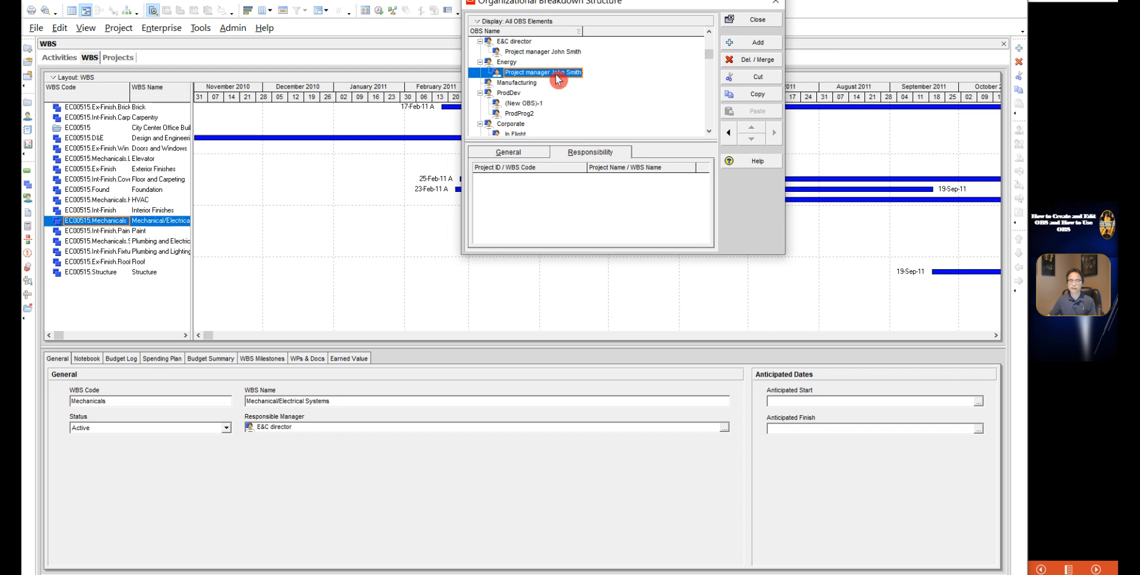
pyautogui.moveTo(757, 59)
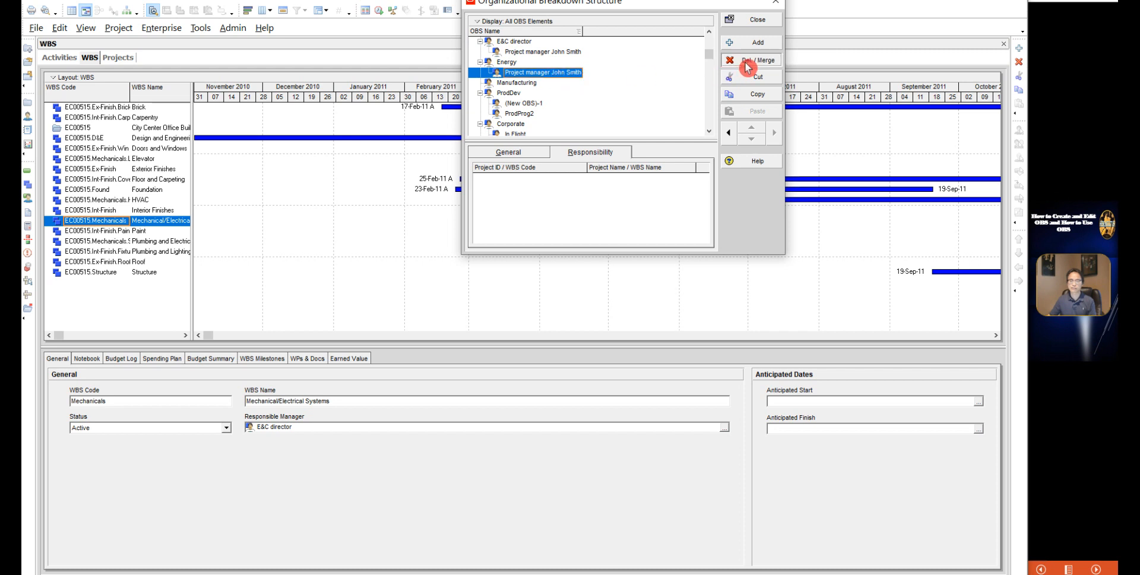
pyautogui.click(756, 59)
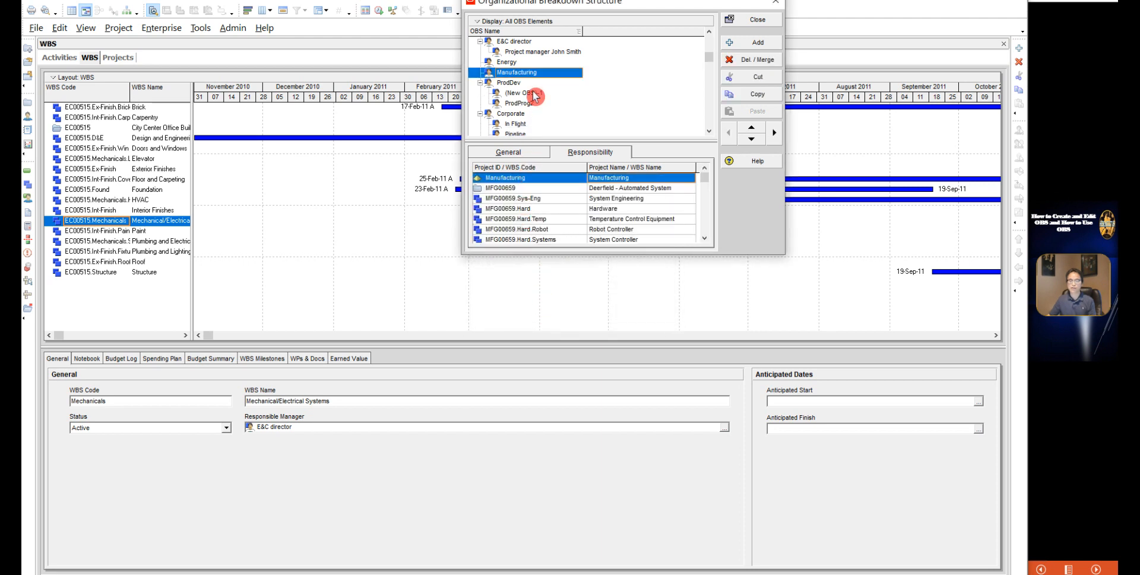
pyautogui.click(507, 72)
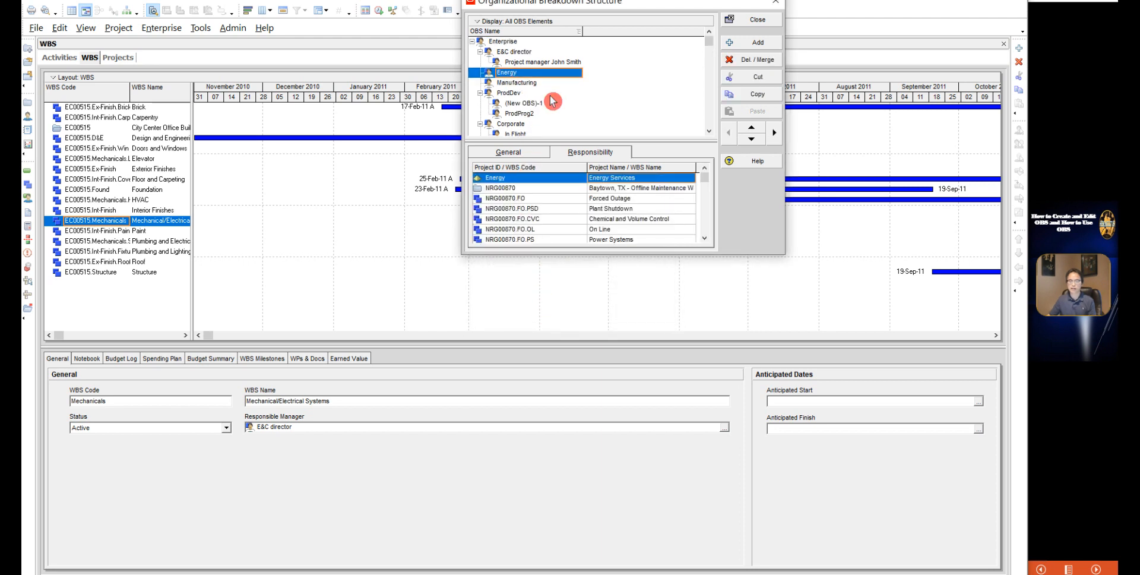
pyautogui.click(513, 51)
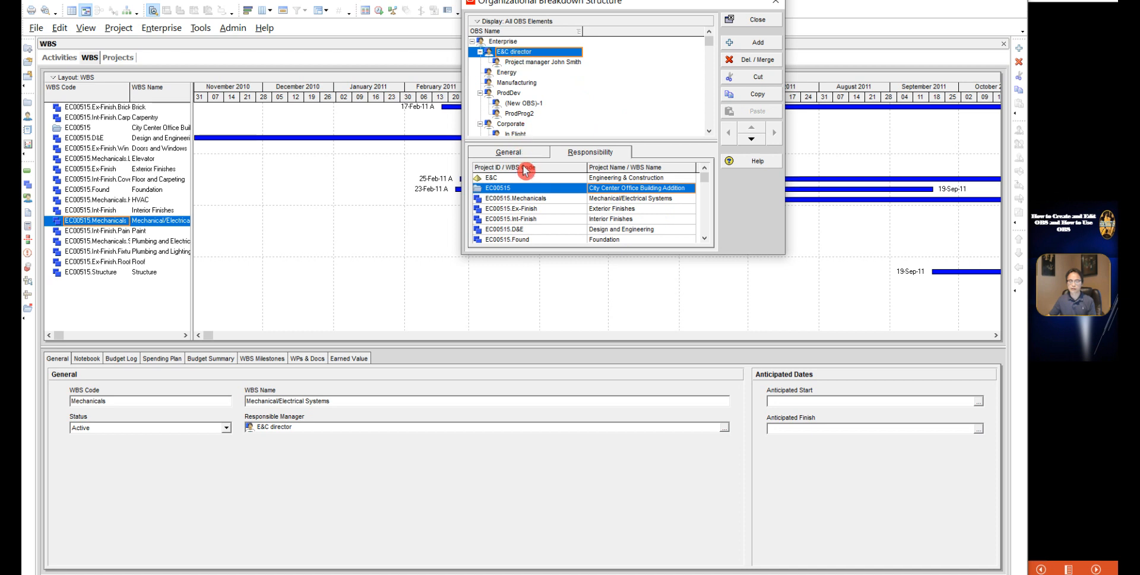
pyautogui.moveTo(603, 188)
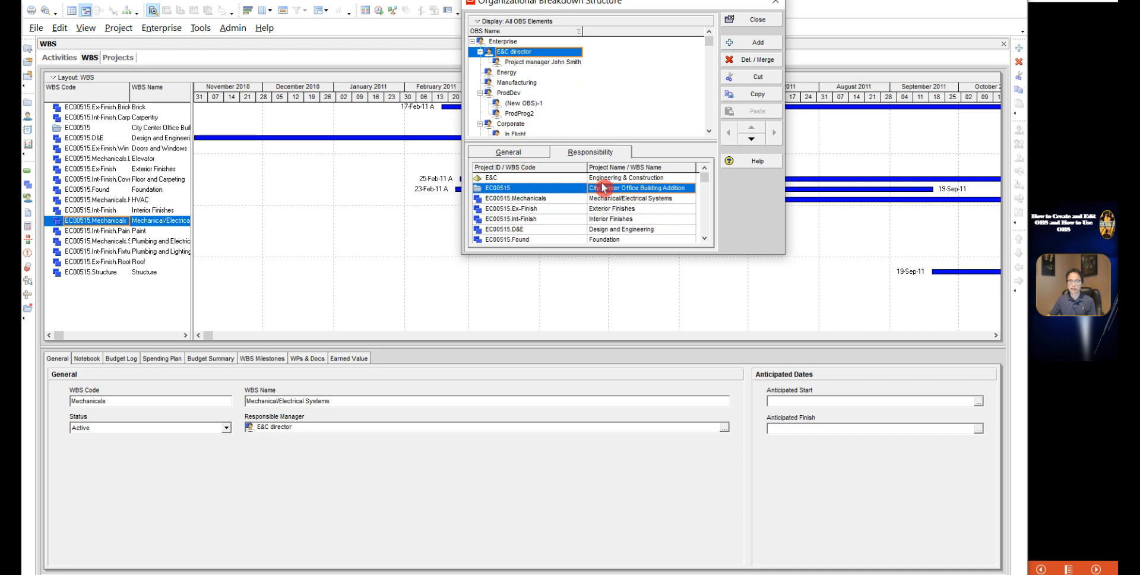
pyautogui.moveTo(600, 229)
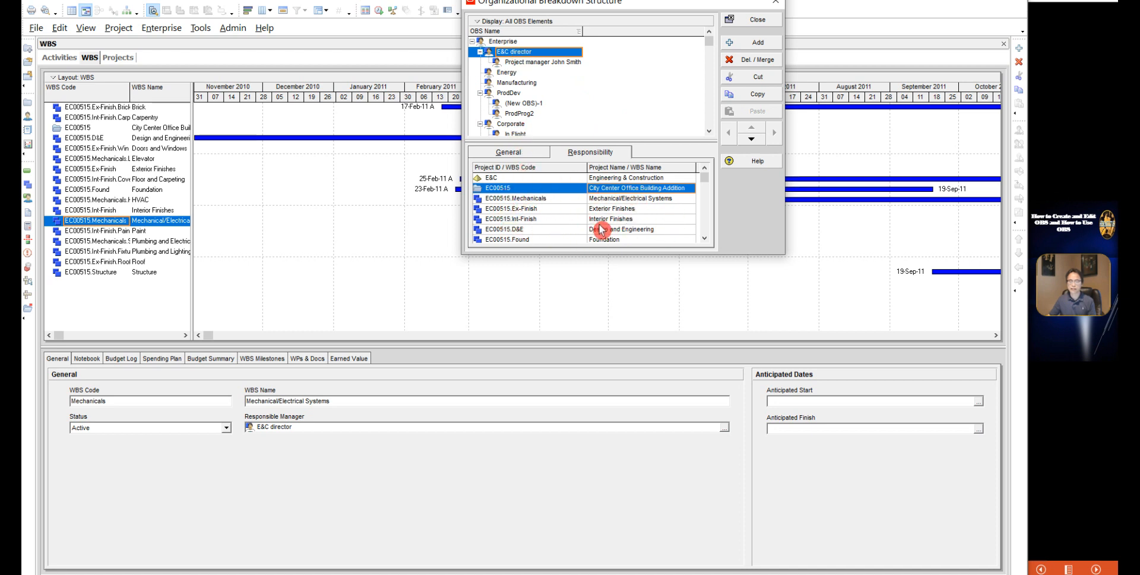
pyautogui.click(552, 230)
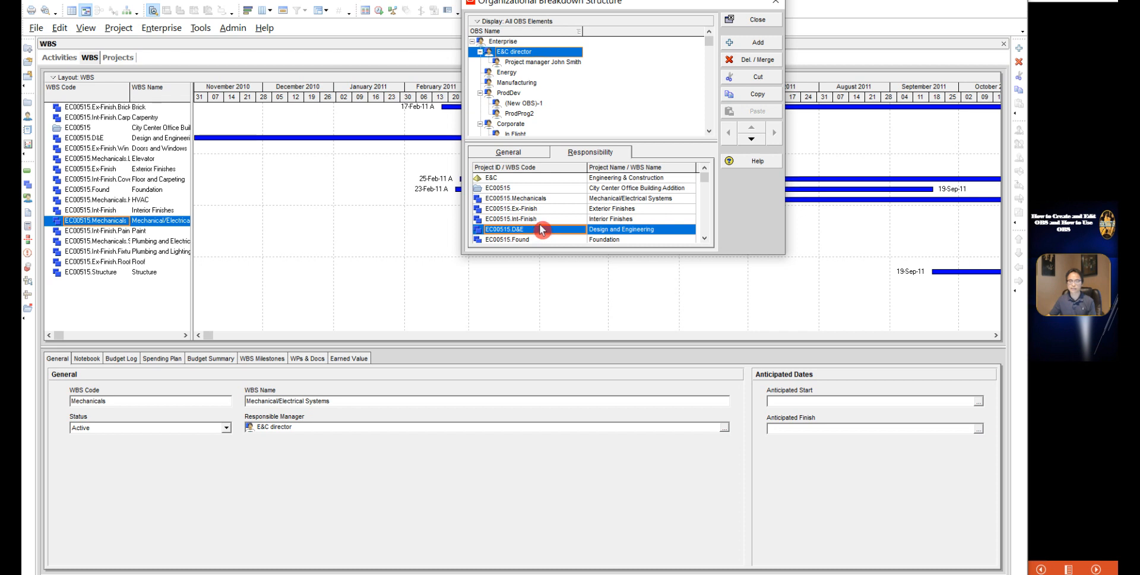
pyautogui.moveTo(718, 107)
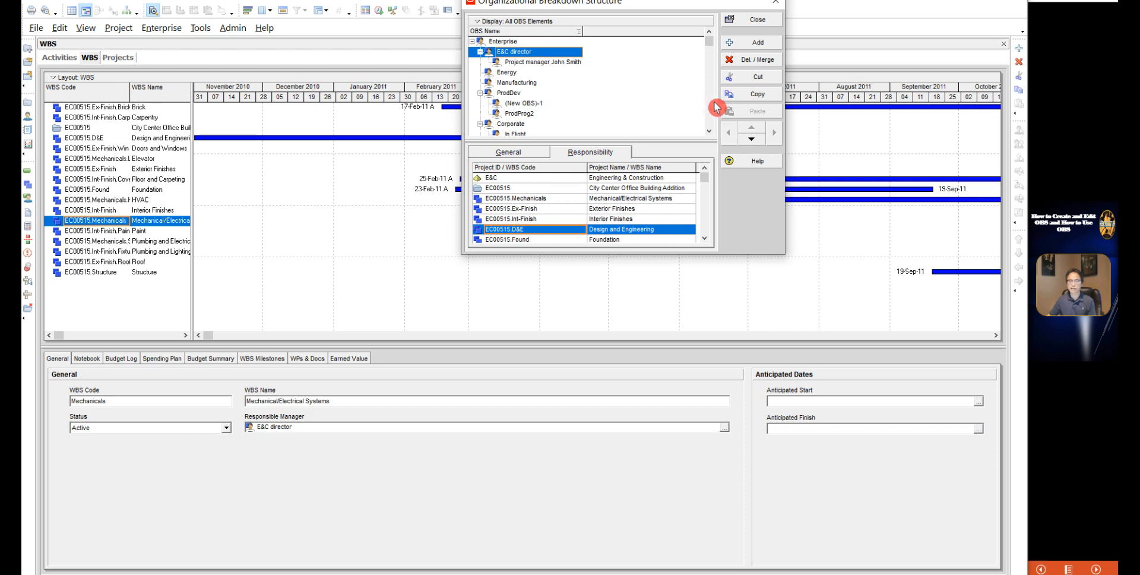
pyautogui.moveTo(756, 60)
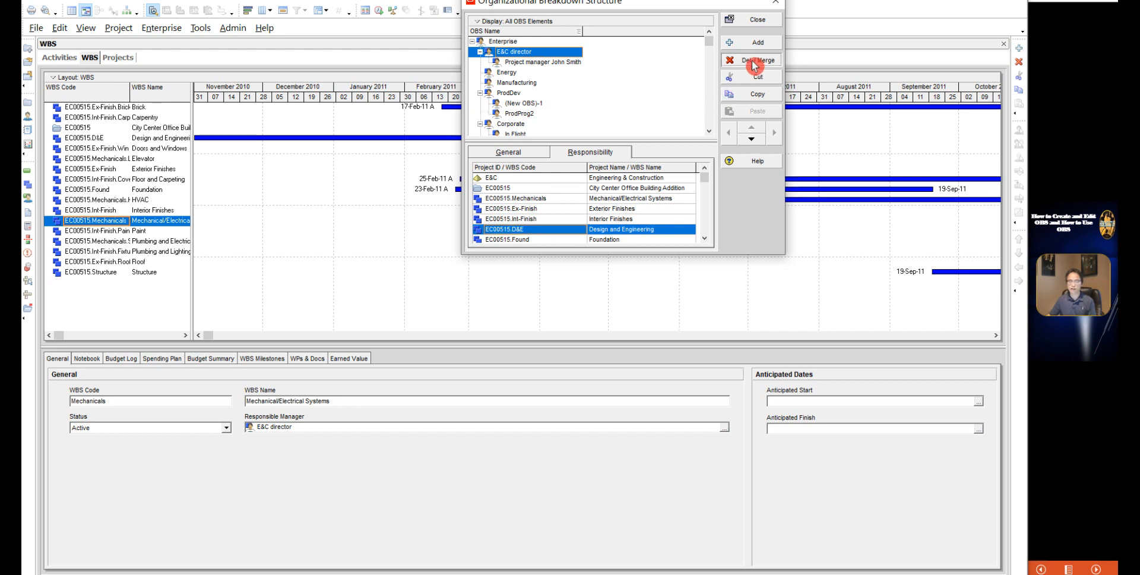
pyautogui.click(760, 59)
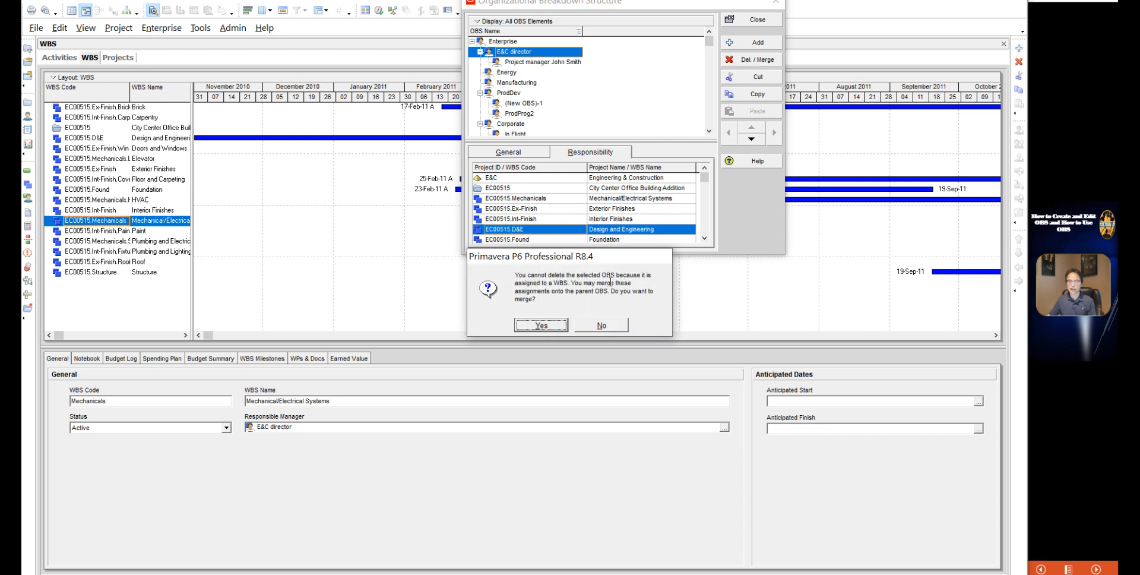
pyautogui.moveTo(624, 291)
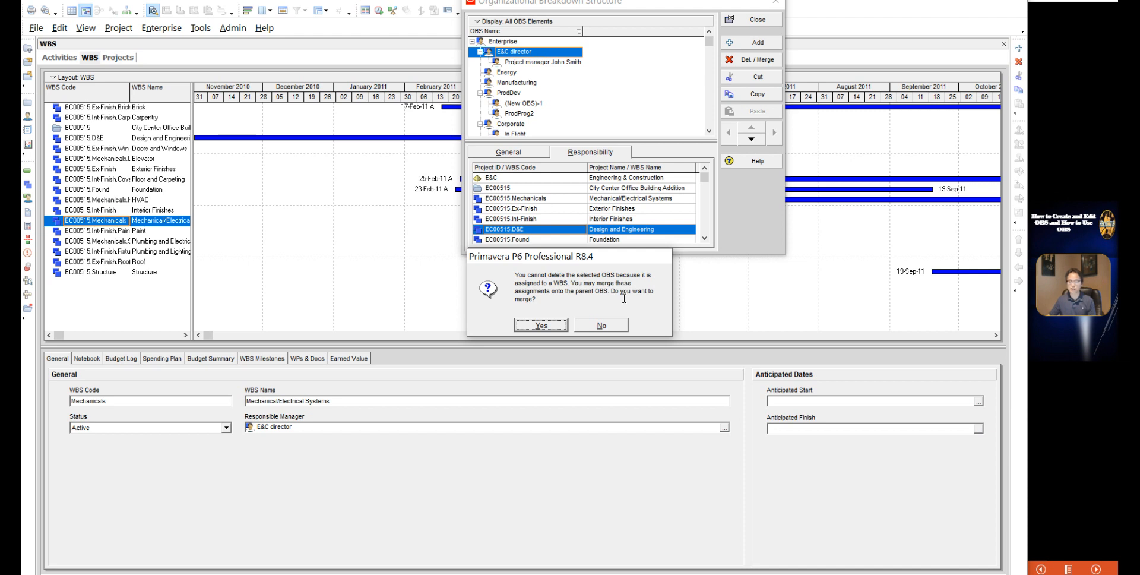
pyautogui.moveTo(550, 301)
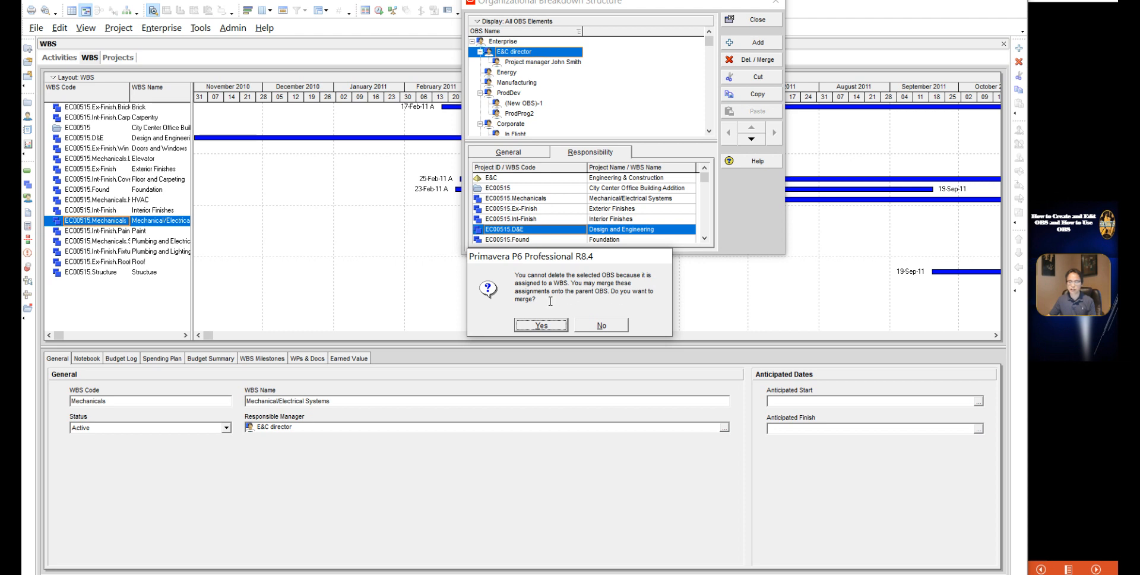
pyautogui.moveTo(575, 291)
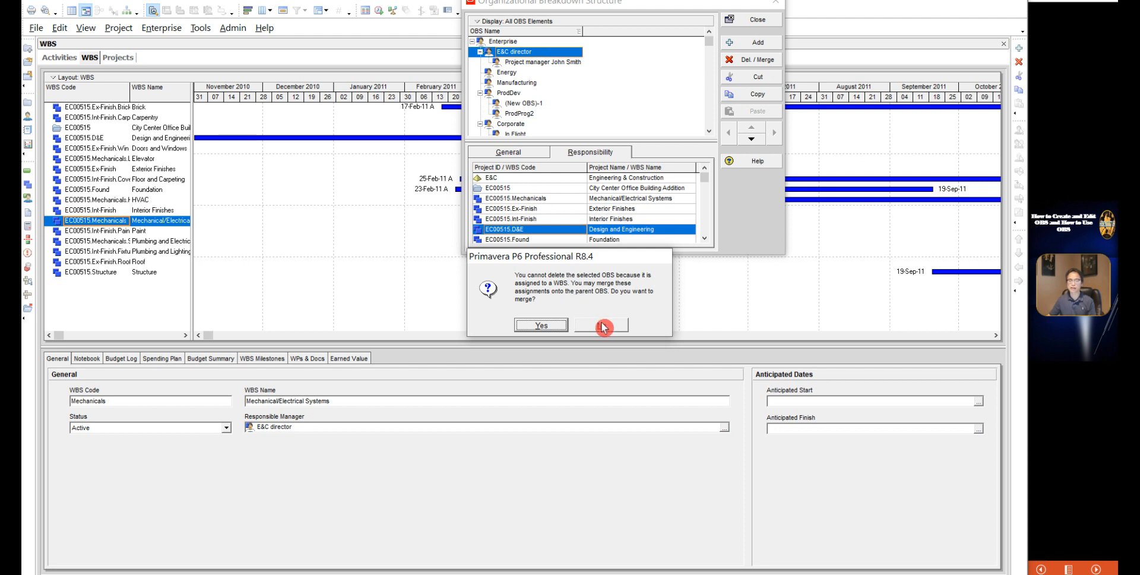
pyautogui.click(601, 326)
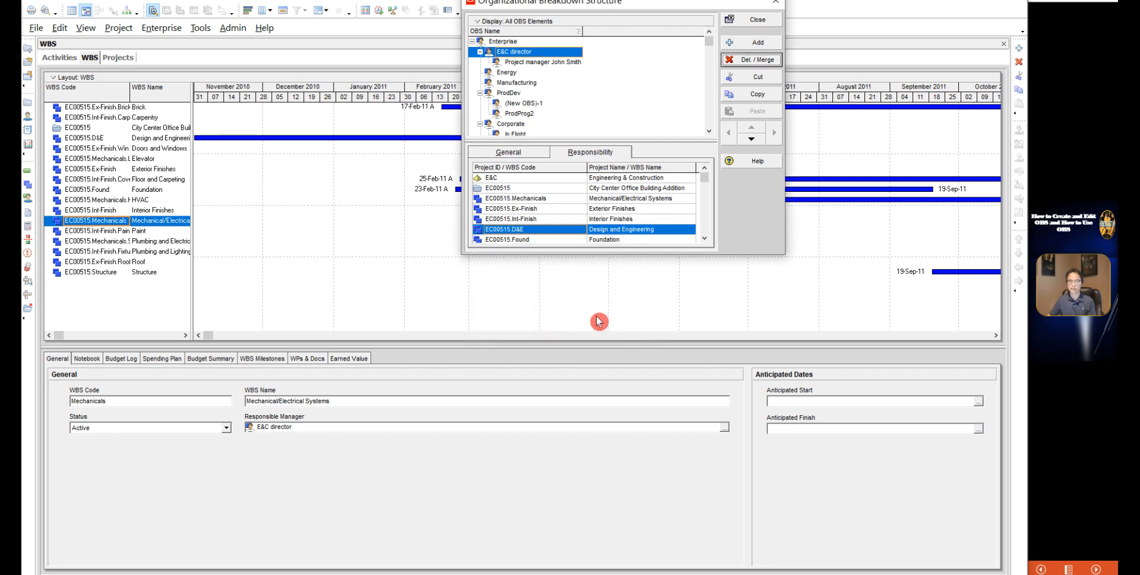
pyautogui.moveTo(585, 304)
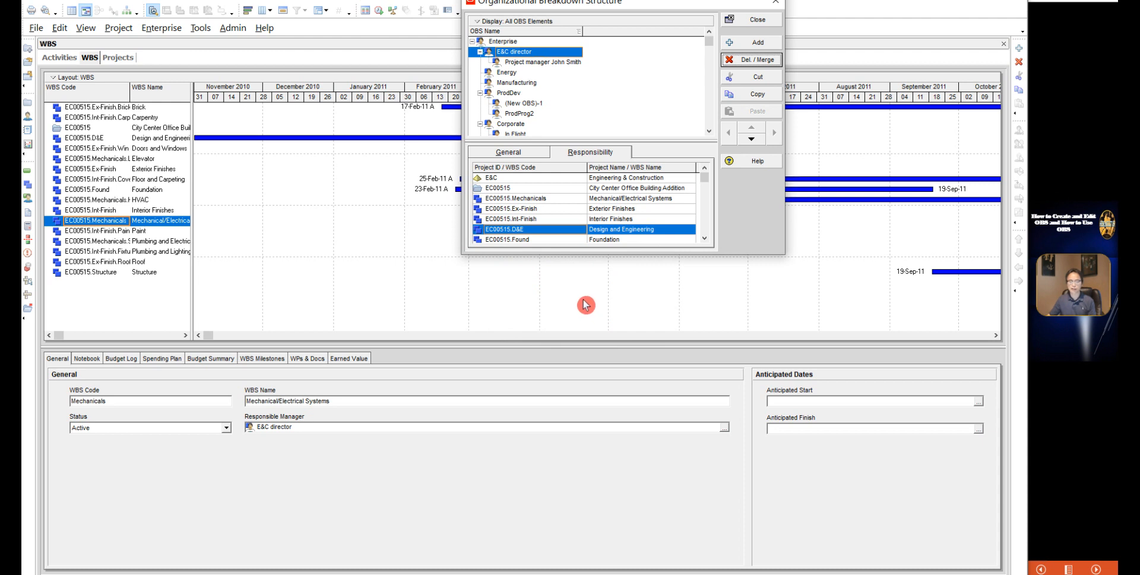
pyautogui.moveTo(553, 66)
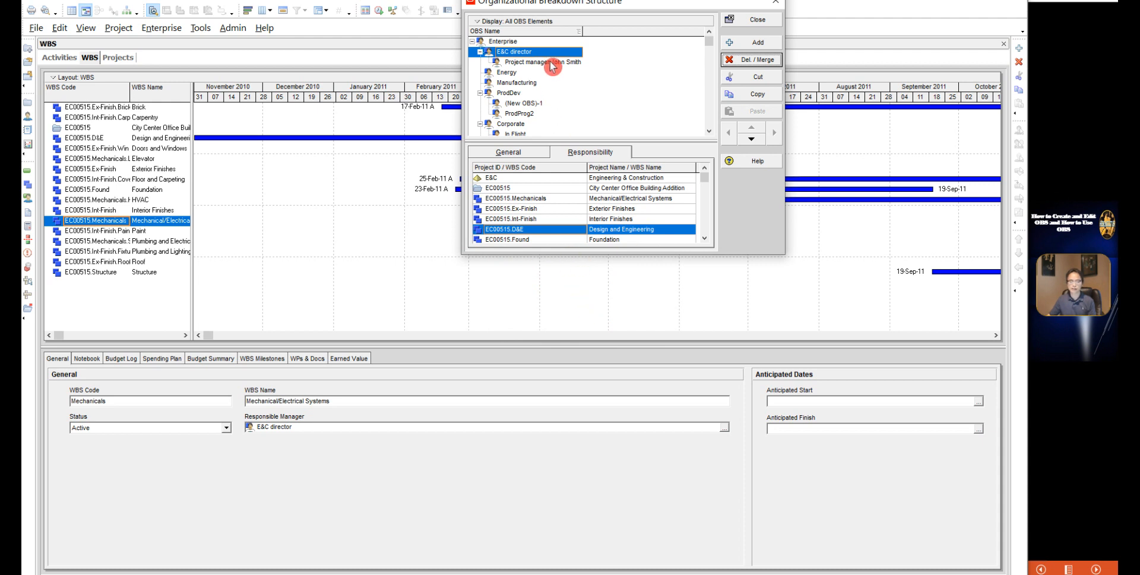
# Select the Project manager copy under ProdDev, alongside the new OBS element and ProdProg2
pyautogui.click(543, 62)
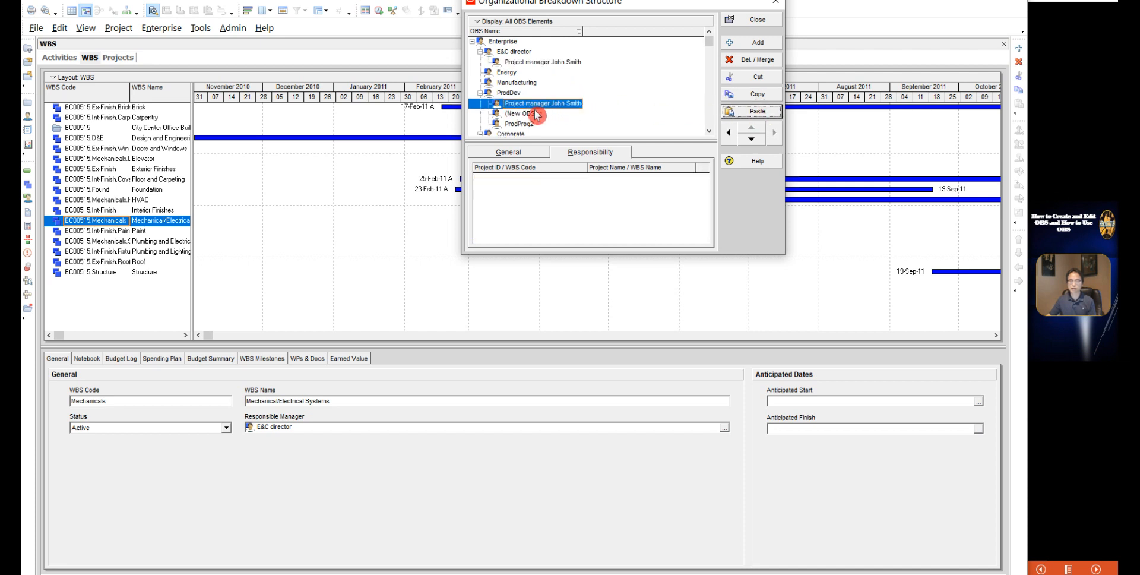
pyautogui.click(523, 113)
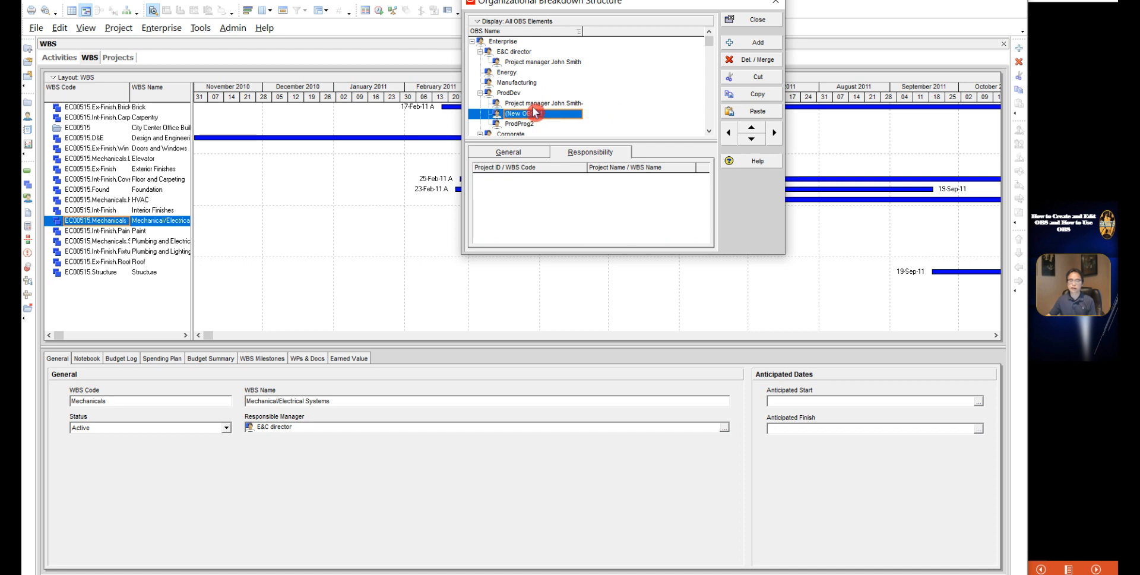
pyautogui.click(542, 102)
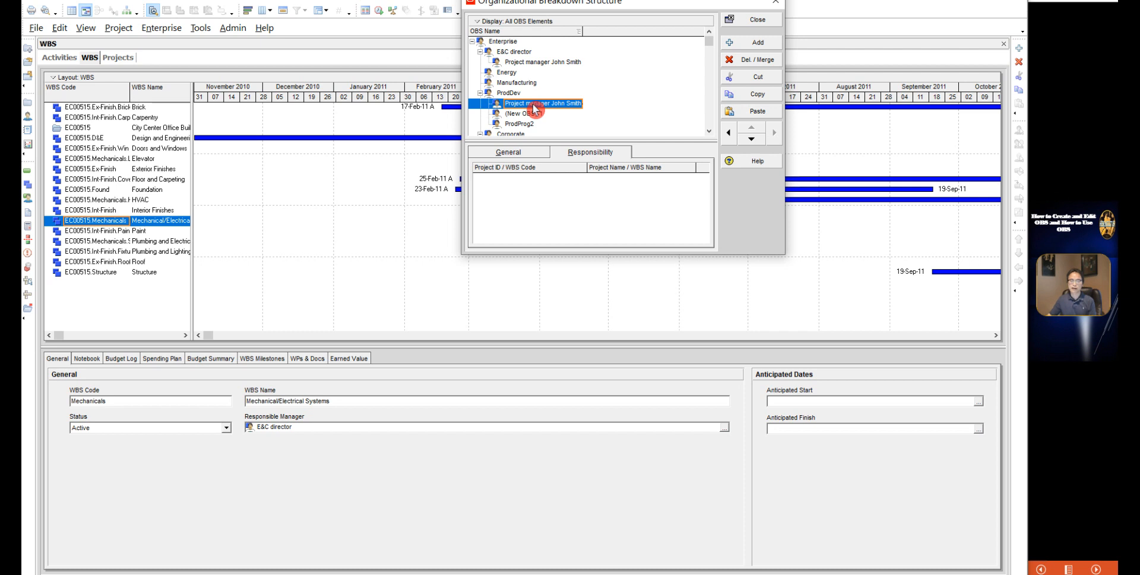
# Move Project manager John Smith from ProdDev to under Energy with cut and paste
pyautogui.click(523, 112)
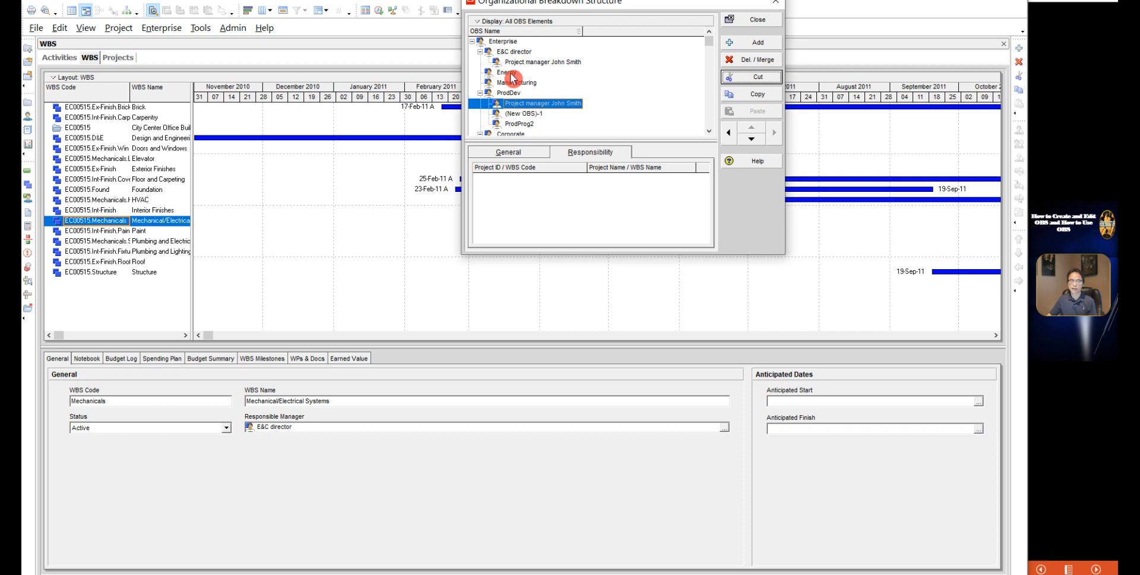
pyautogui.click(506, 73)
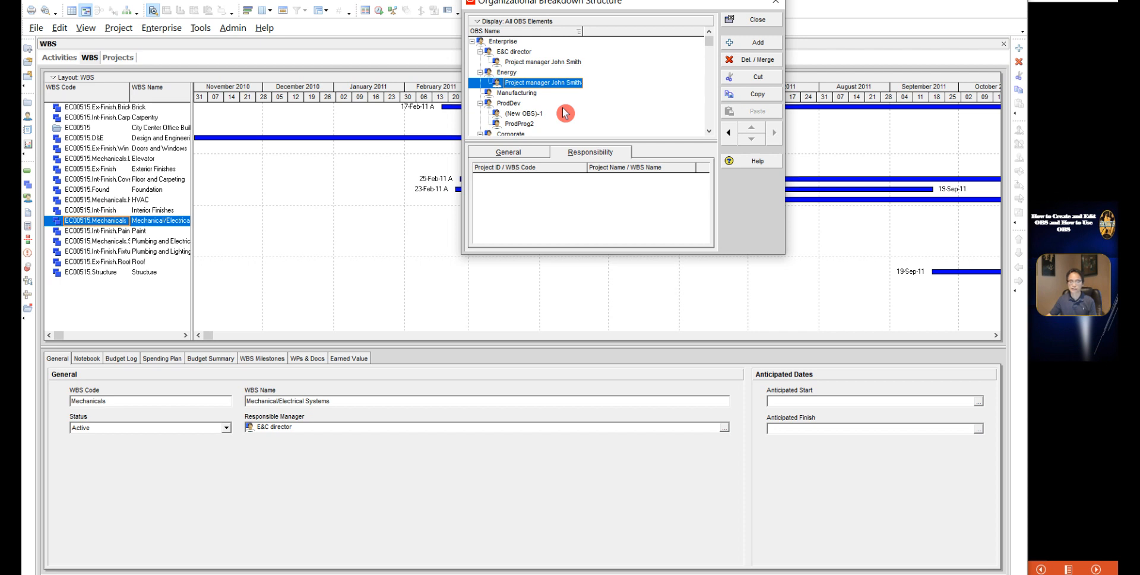
pyautogui.moveTo(554, 124)
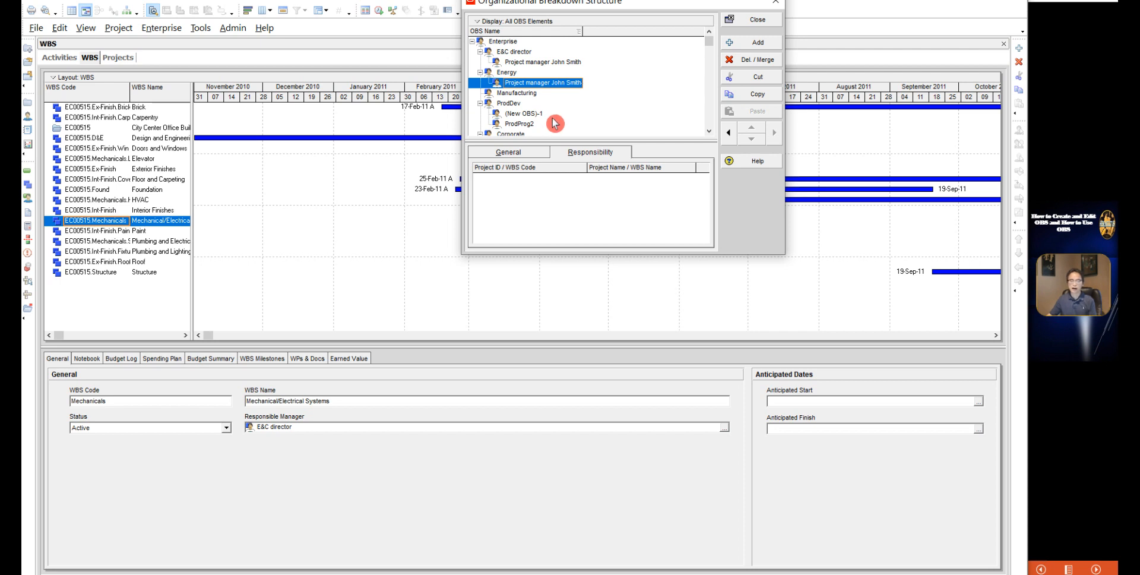
pyautogui.moveTo(556, 115)
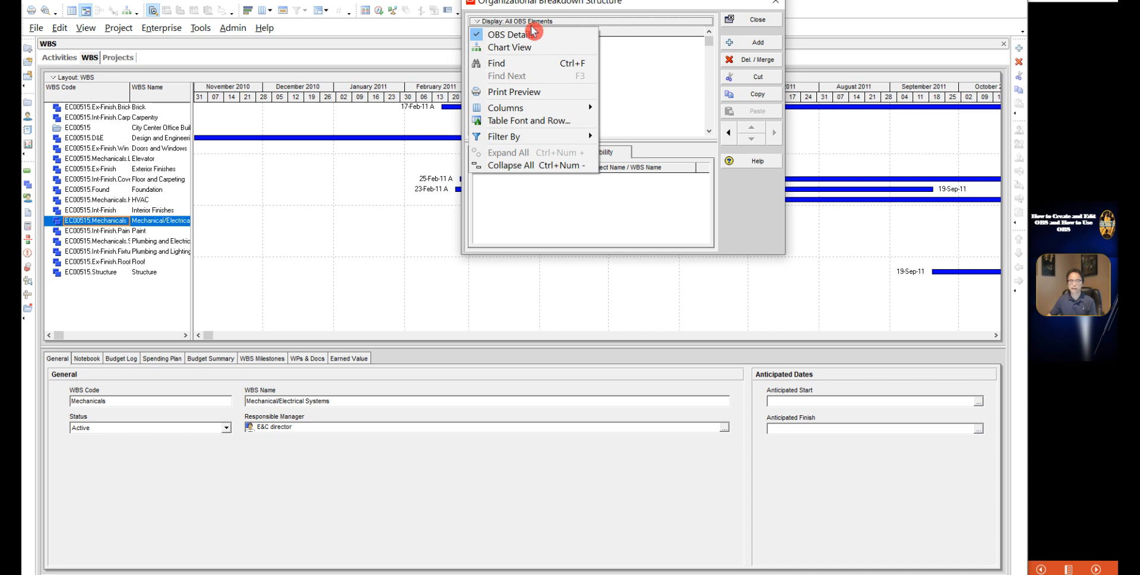
pyautogui.moveTo(527, 48)
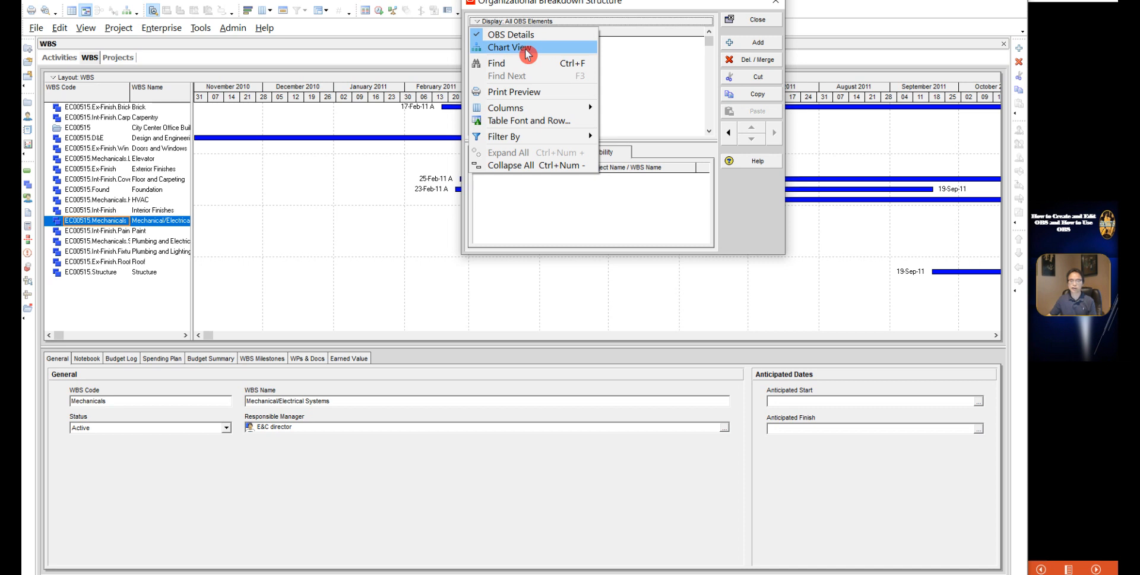
# Switch the OBS display to Chart View
pyautogui.click(510, 48)
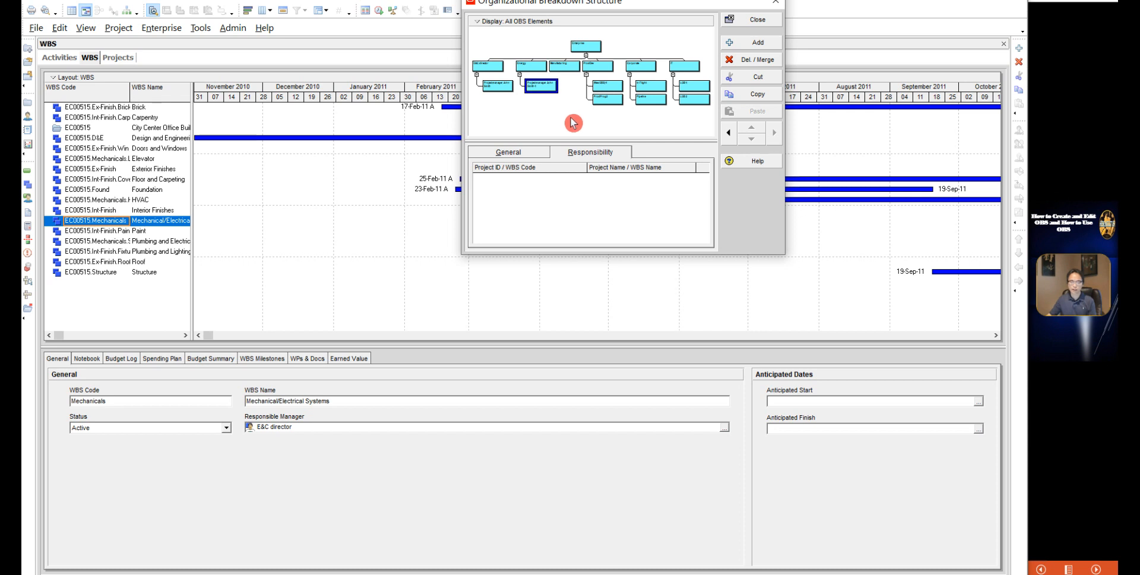
pyautogui.moveTo(559, 129)
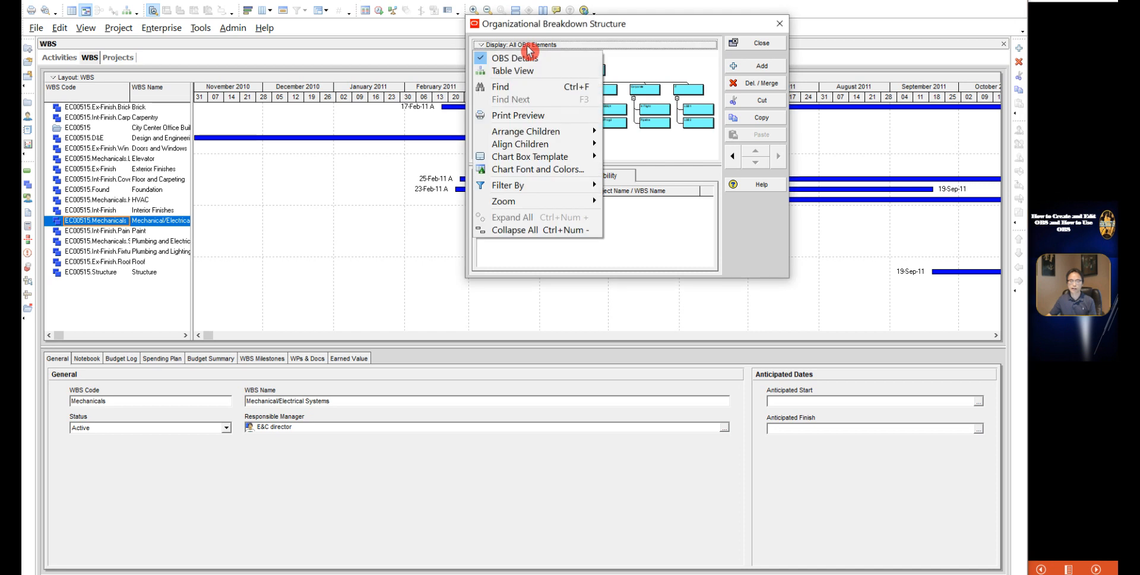
pyautogui.moveTo(538, 168)
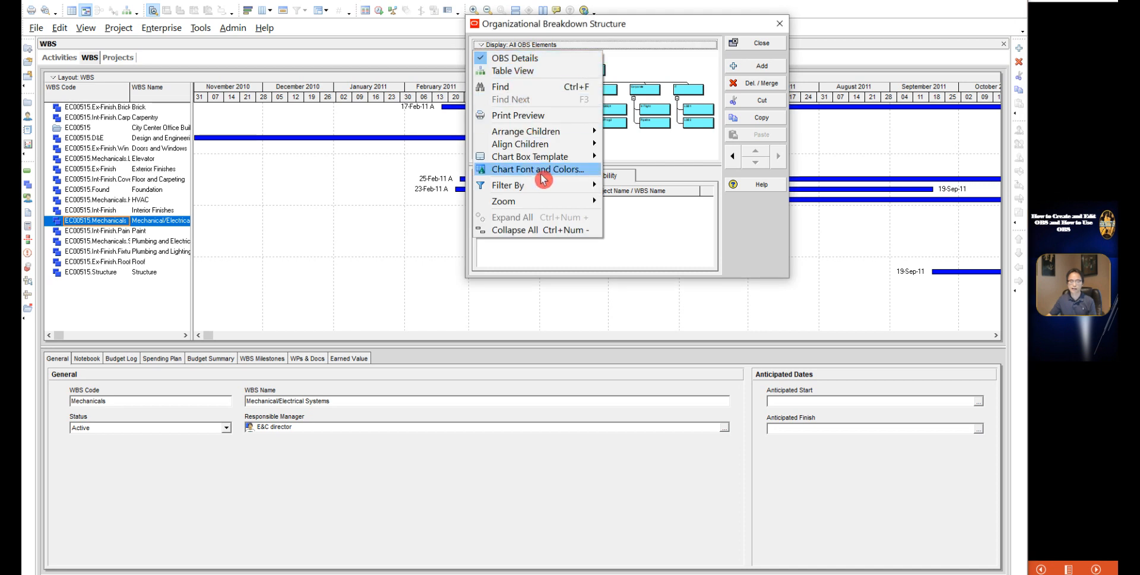
# In Chart Font and Colors, set the chart background colour to green
pyautogui.click(537, 169)
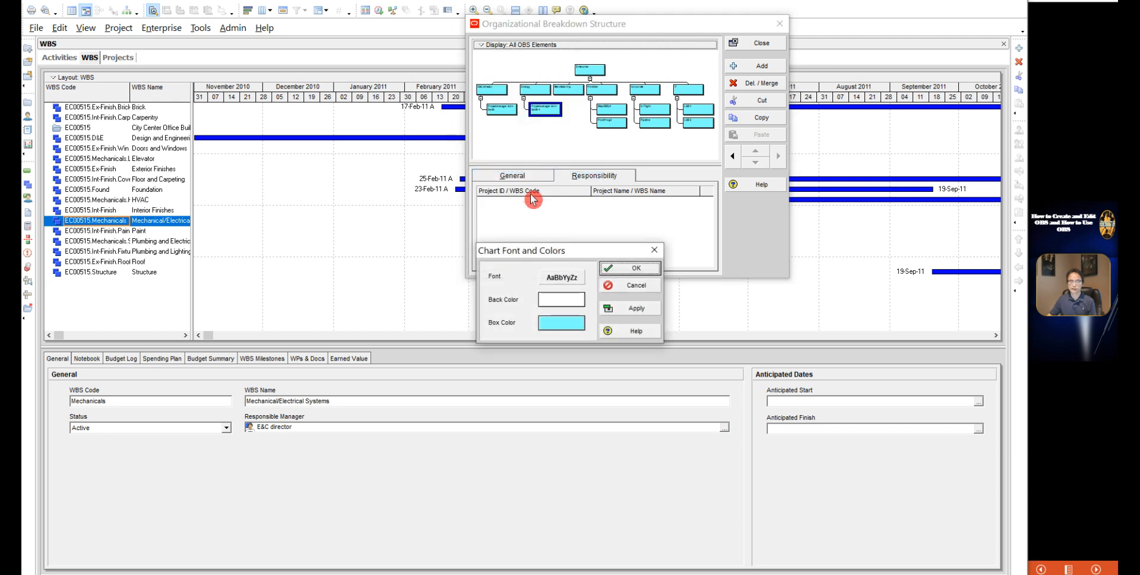
pyautogui.moveTo(521, 250); pyautogui.dragTo(416, 233)
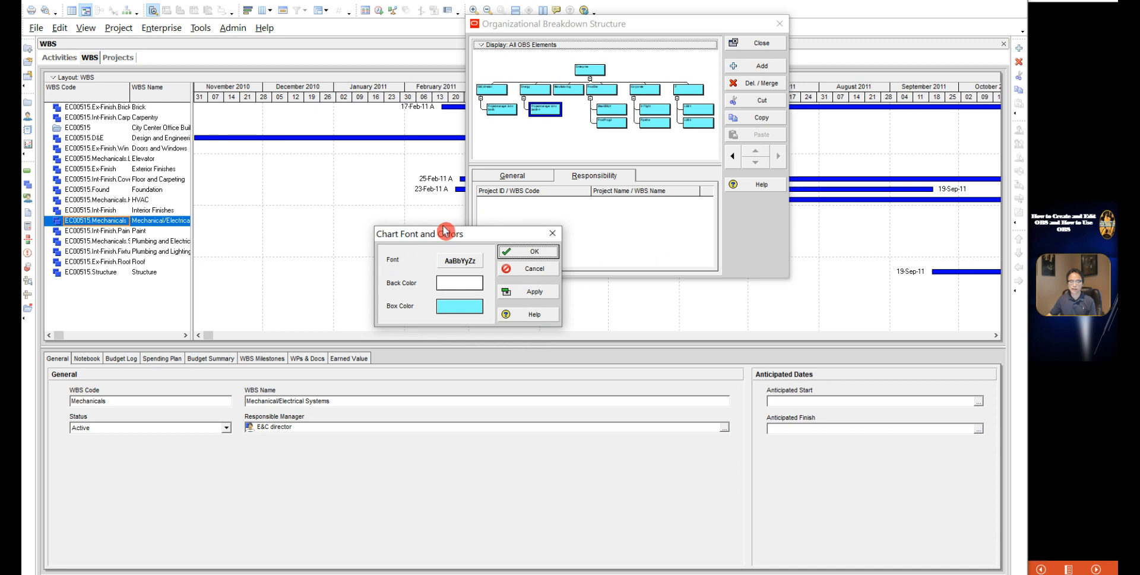
pyautogui.moveTo(354, 243)
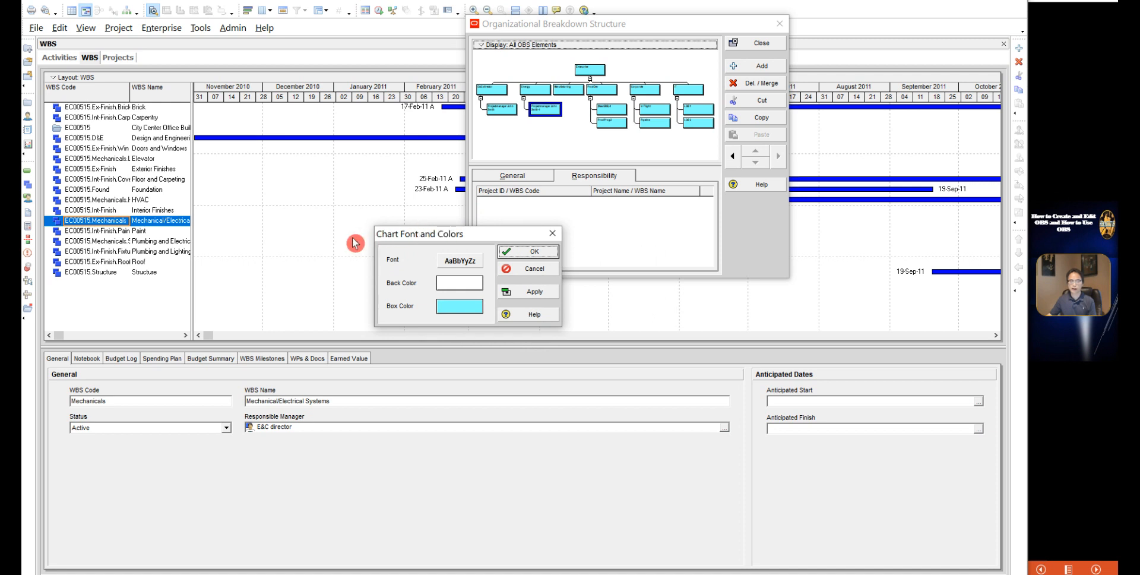
pyautogui.moveTo(358, 252)
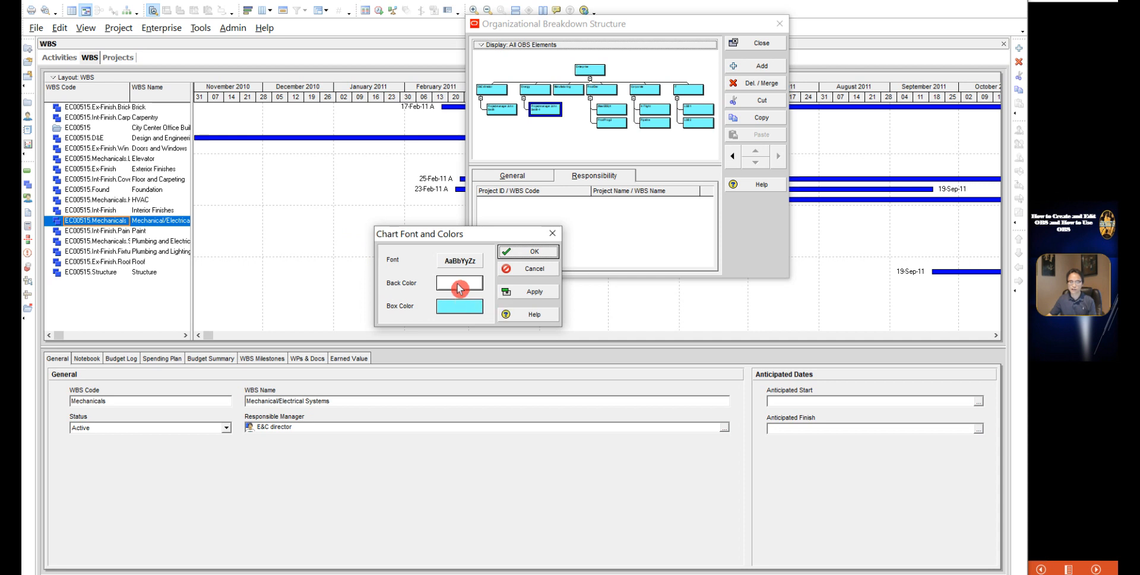
pyautogui.click(460, 283)
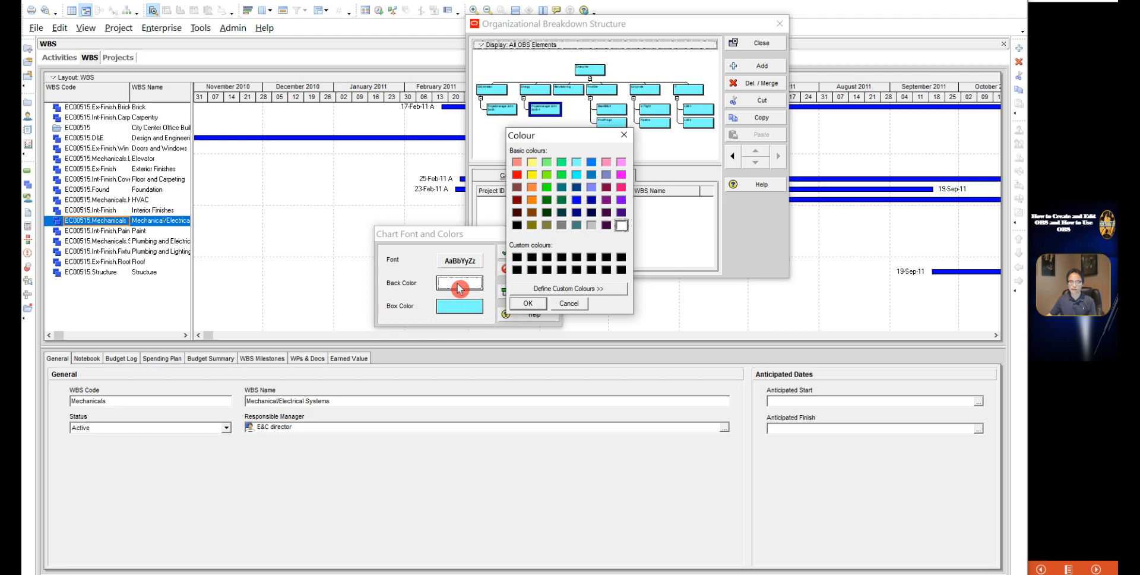
pyautogui.click(621, 224)
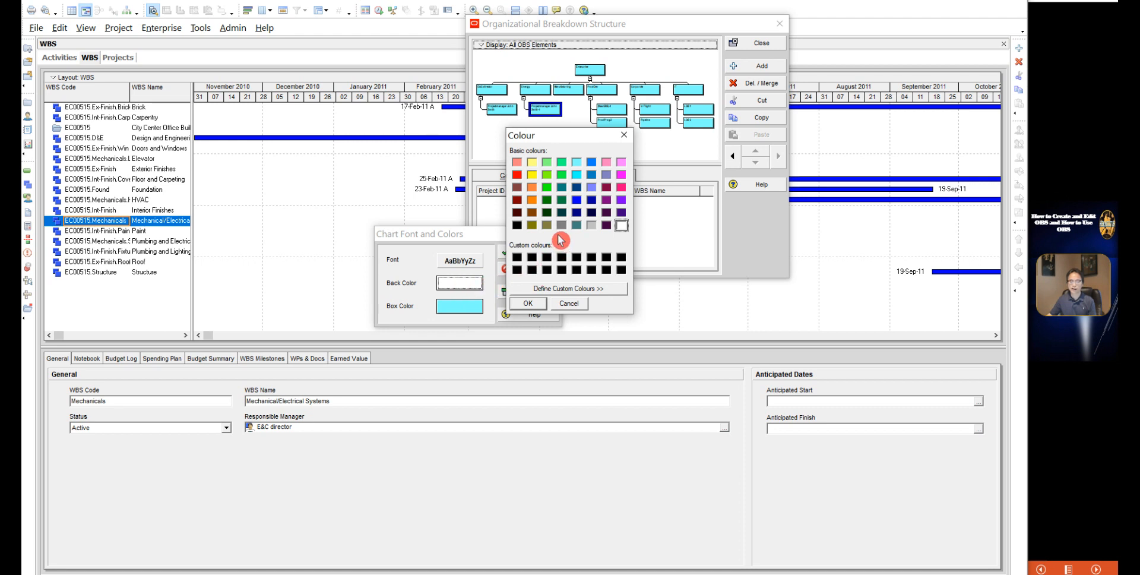
pyautogui.moveTo(549, 200)
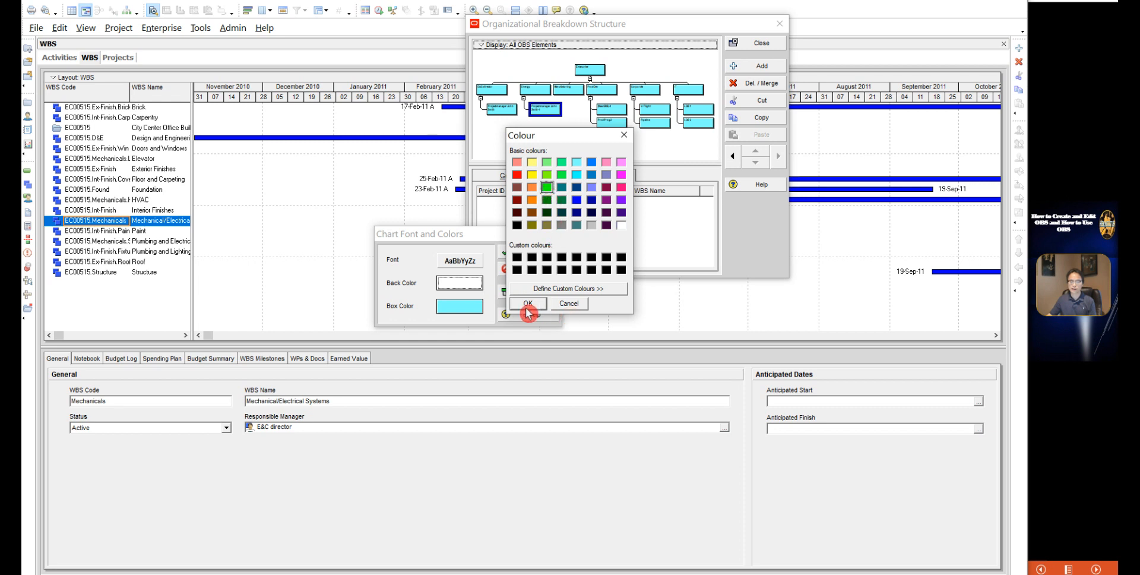
pyautogui.click(529, 303)
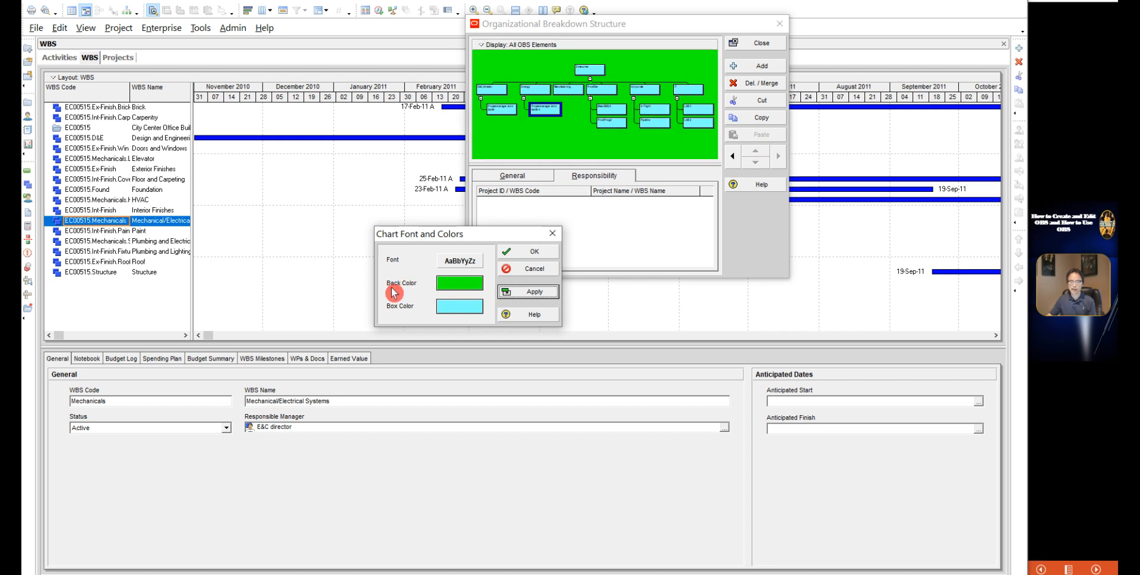
pyautogui.moveTo(425, 318)
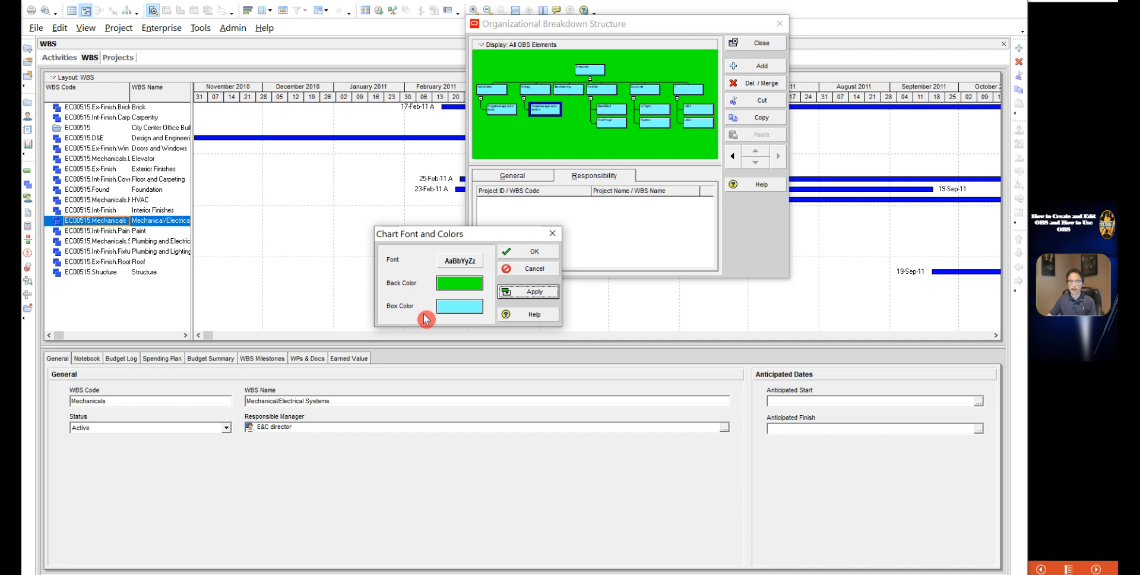
# Set the chart box colour to blue and apply it
pyautogui.click(459, 306)
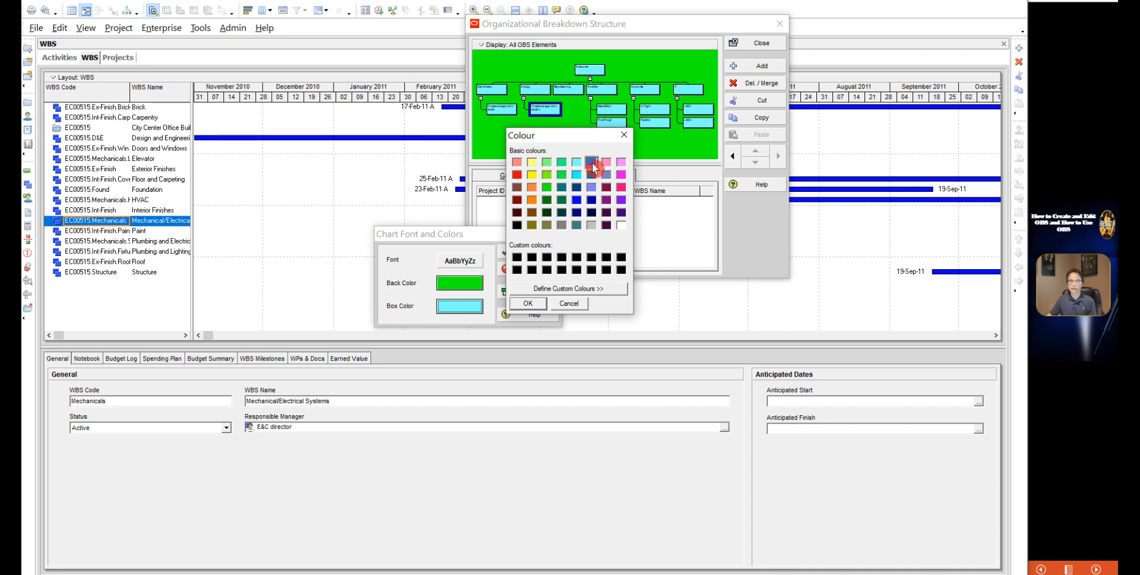
pyautogui.click(527, 303)
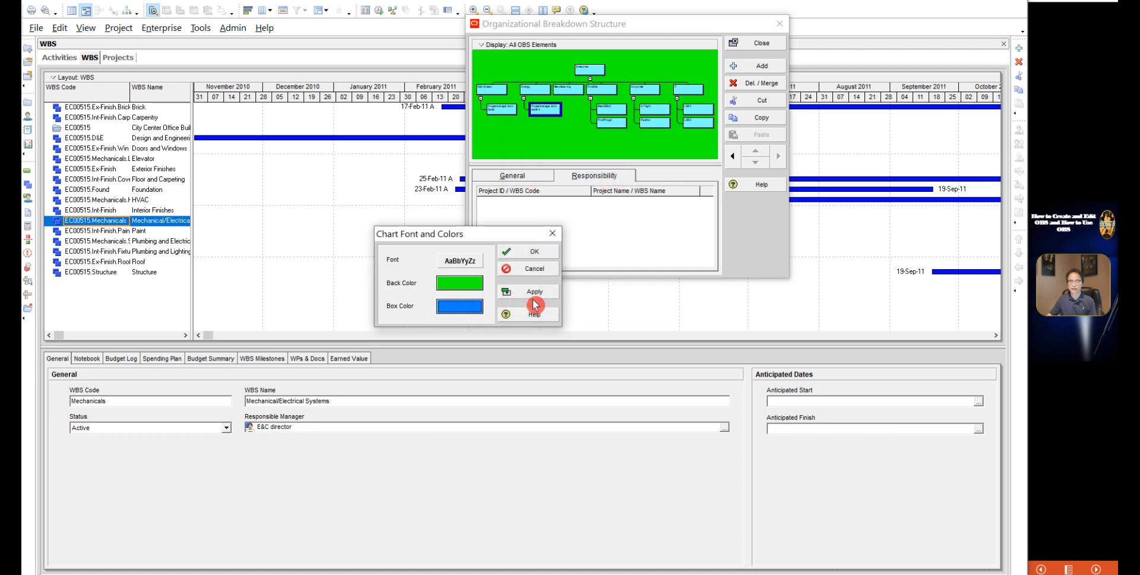
pyautogui.click(534, 292)
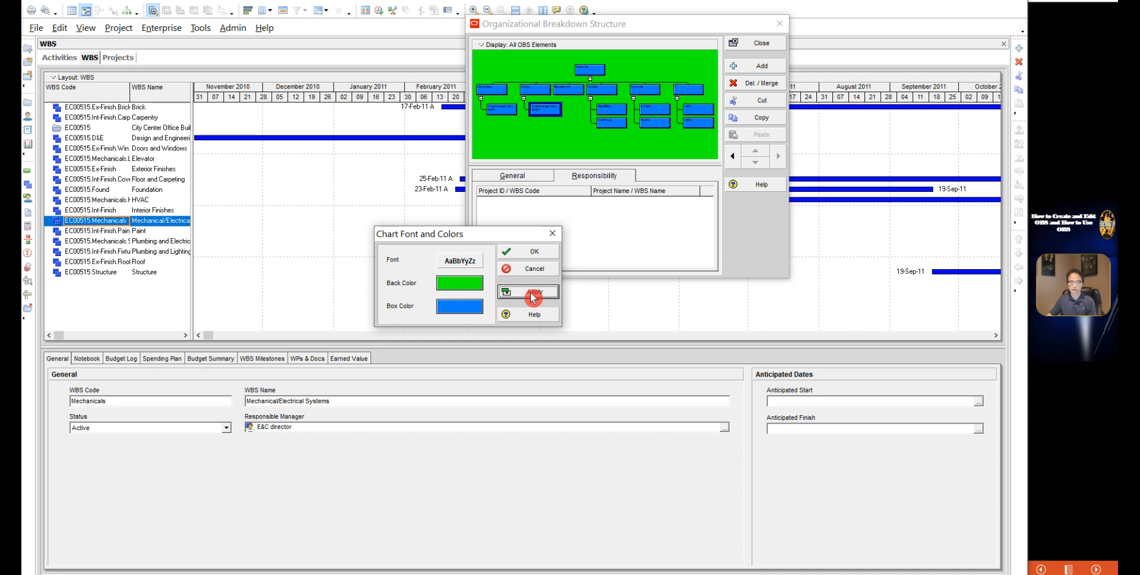
pyautogui.moveTo(458, 260)
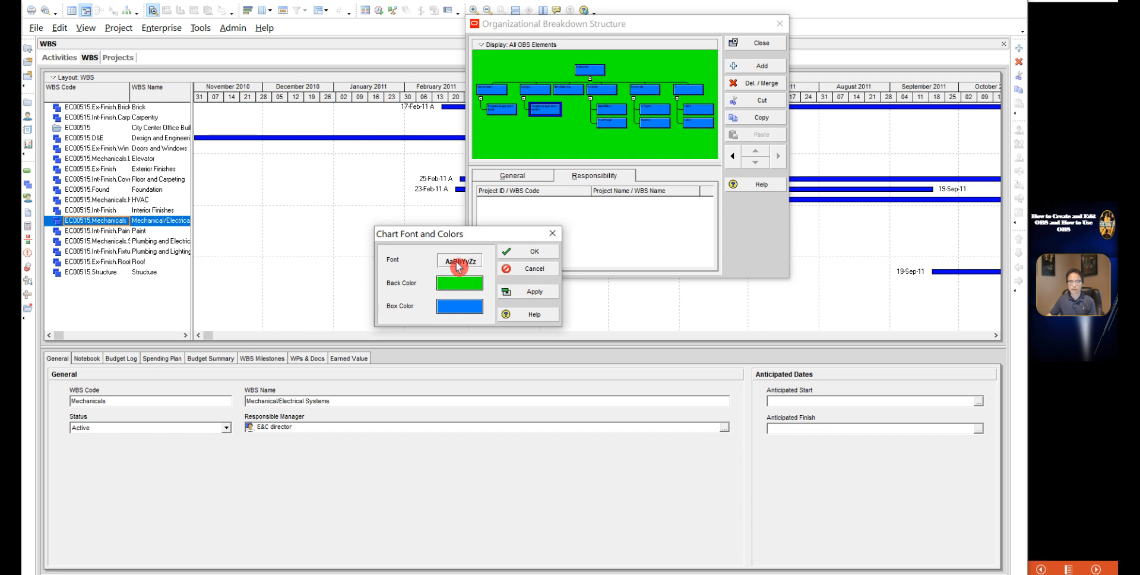
# Make the chart label font bold white, then apply and accept the chart settings
pyautogui.click(459, 260)
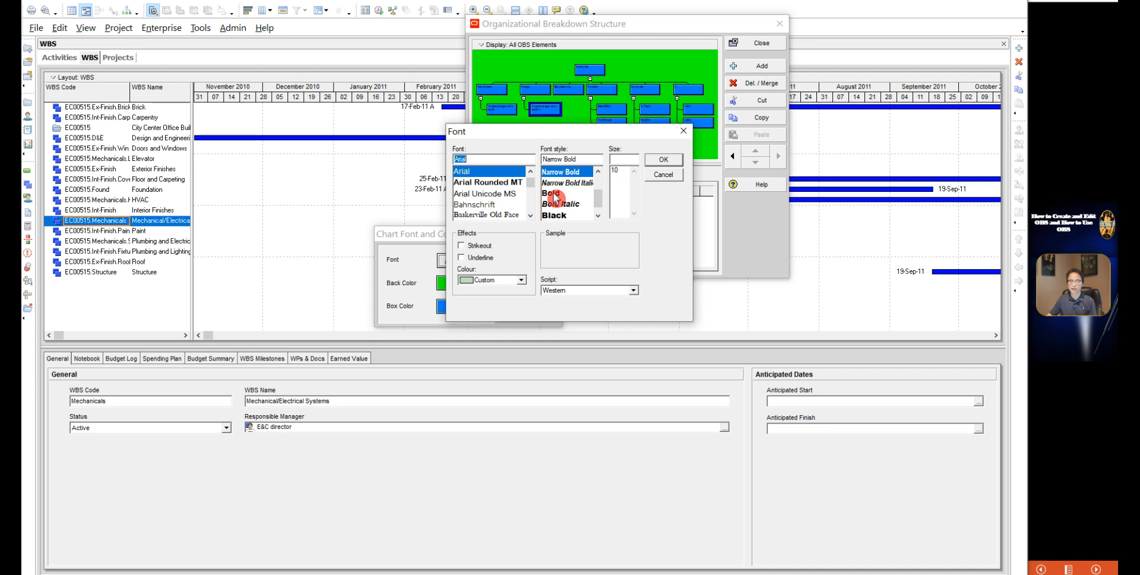
pyautogui.click(549, 192)
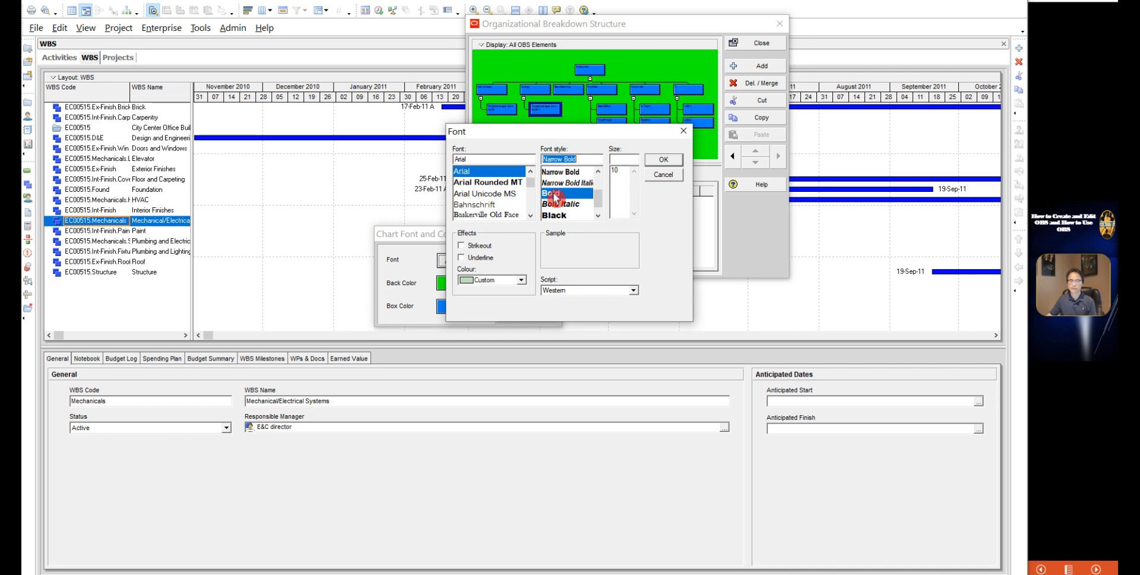
pyautogui.click(526, 281)
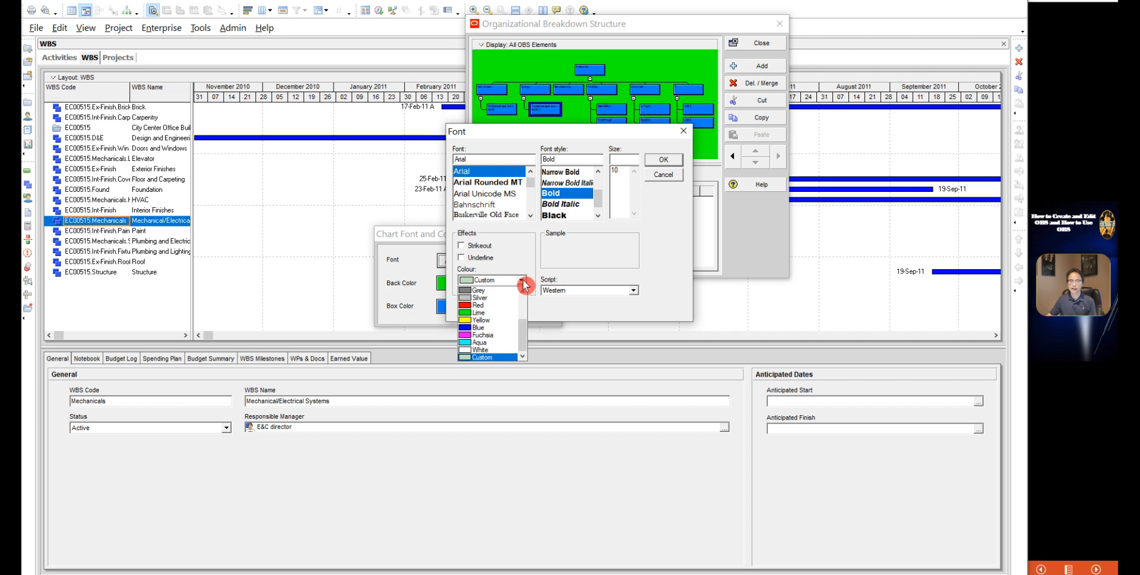
pyautogui.click(480, 349)
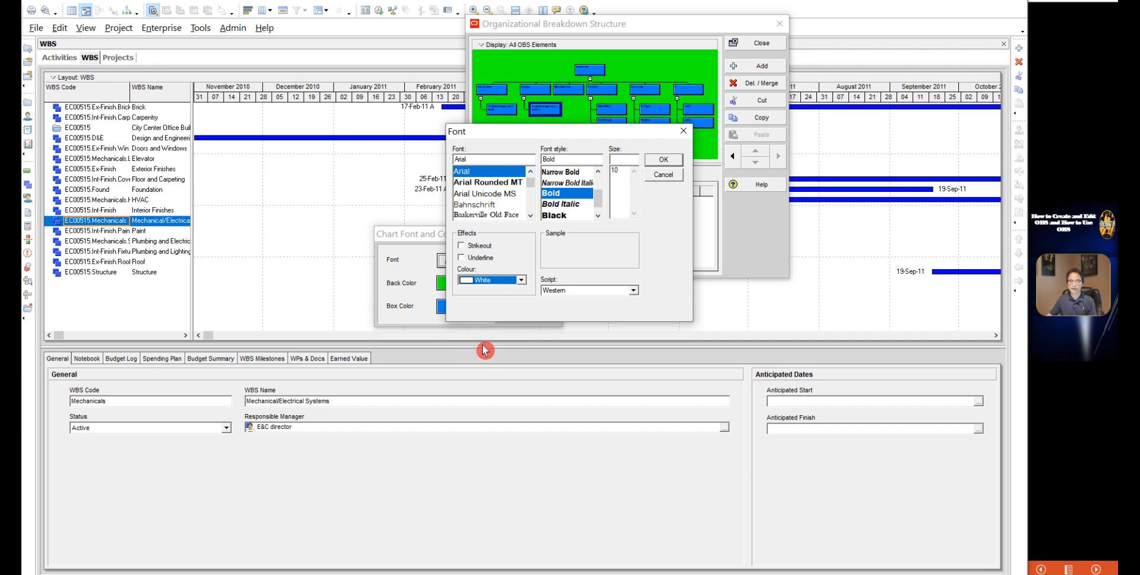
pyautogui.click(662, 159)
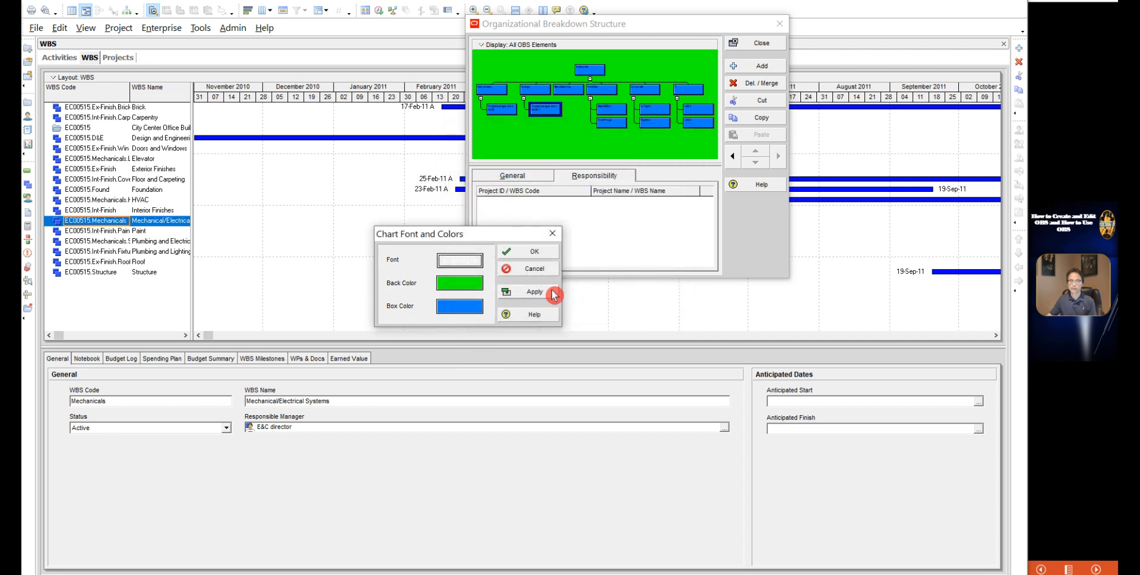
pyautogui.click(534, 291)
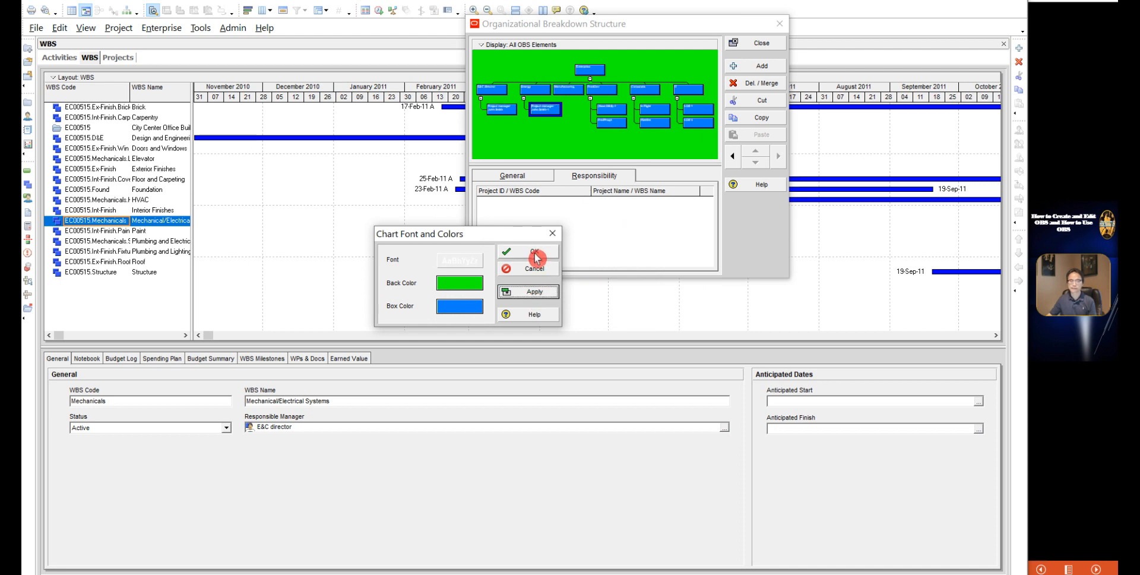
pyautogui.click(533, 251)
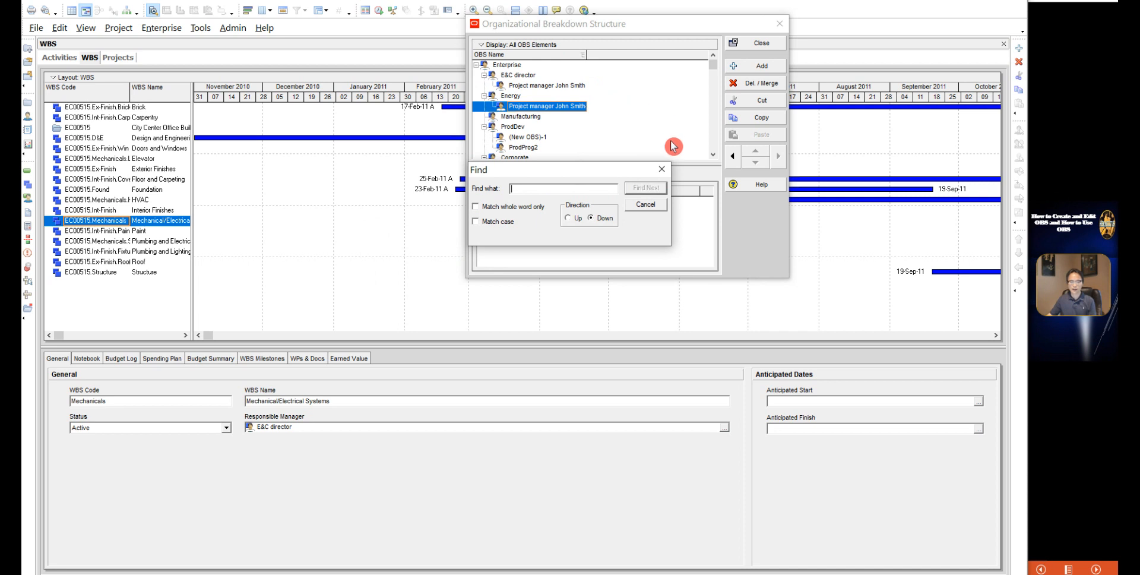
# Collapse the OBS tree to Enterprise, then expand all levels again
pyautogui.click(644, 204)
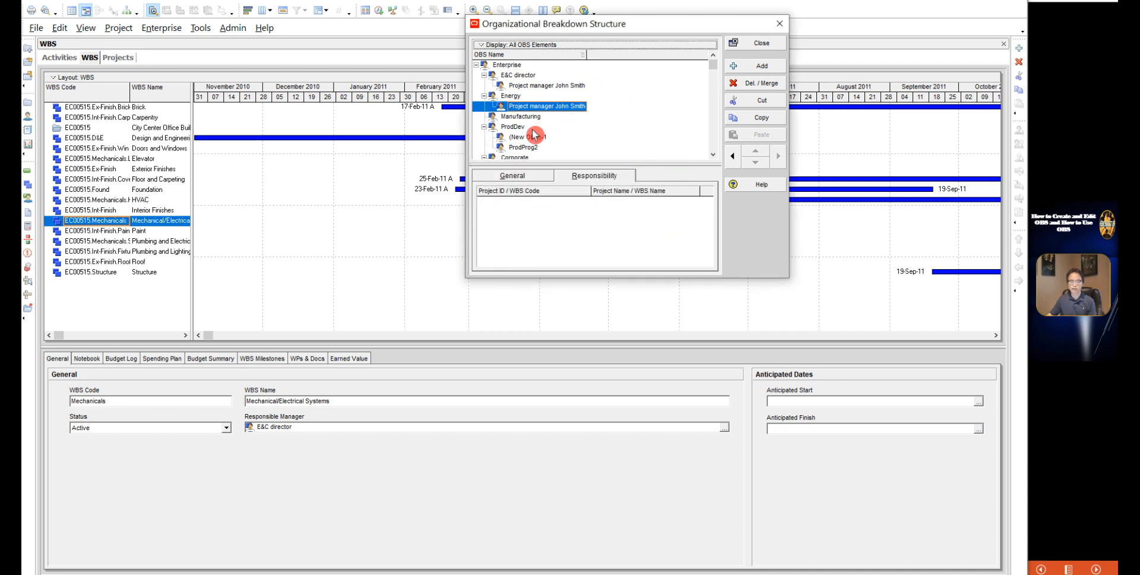
pyautogui.click(513, 126)
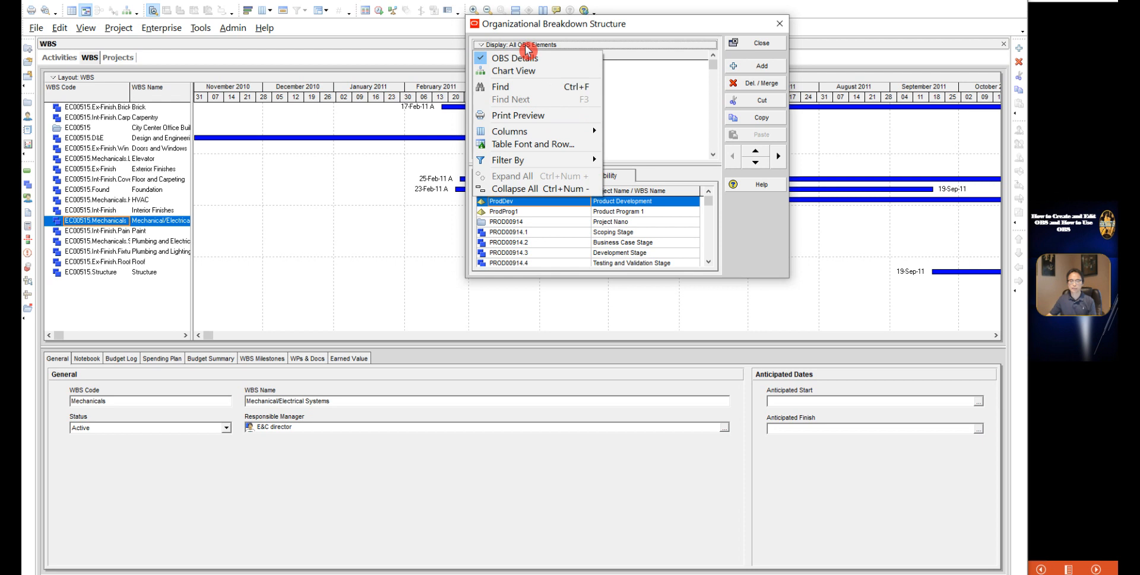
pyautogui.moveTo(537, 177)
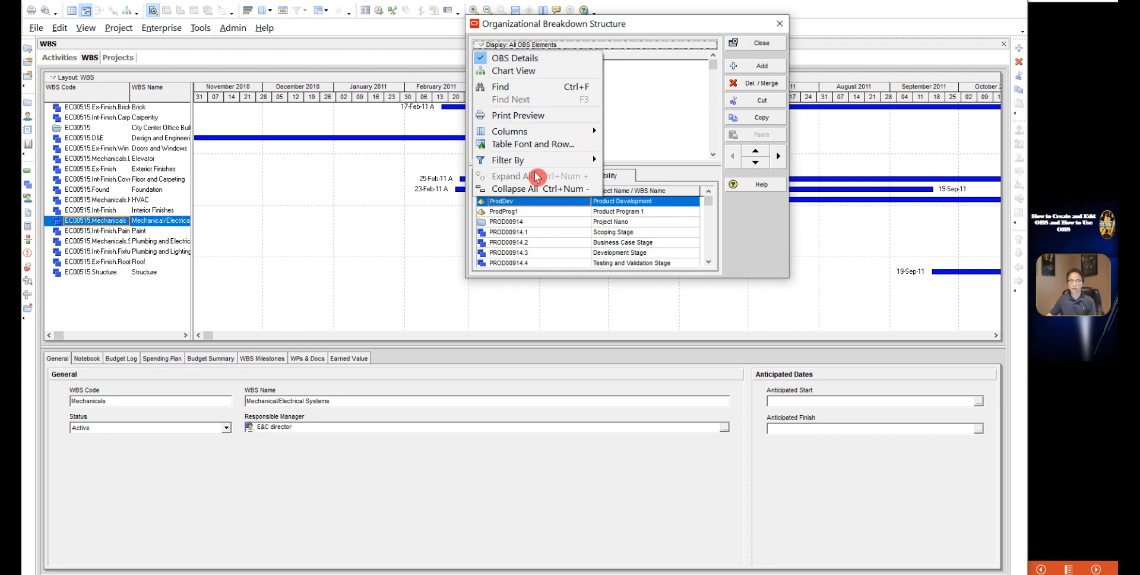
pyautogui.moveTo(513, 193)
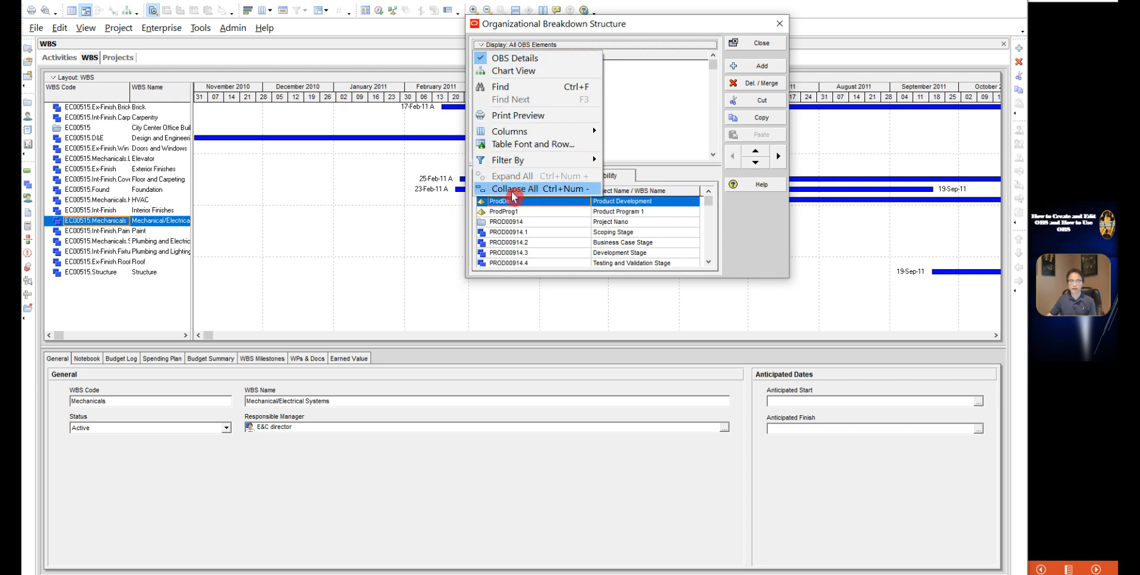
pyautogui.click(515, 188)
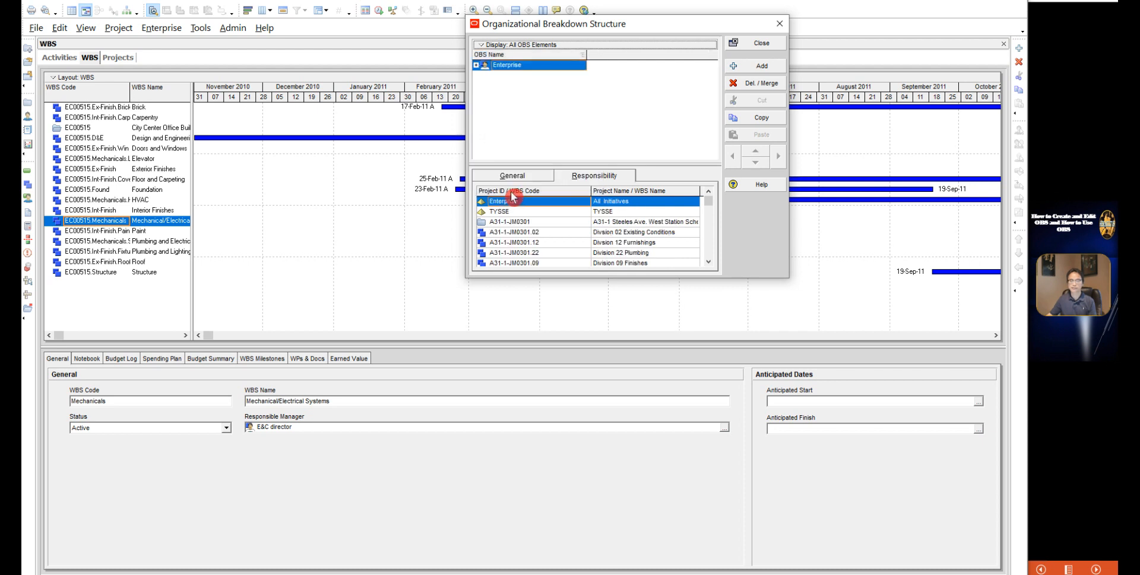
pyautogui.moveTo(642, 125)
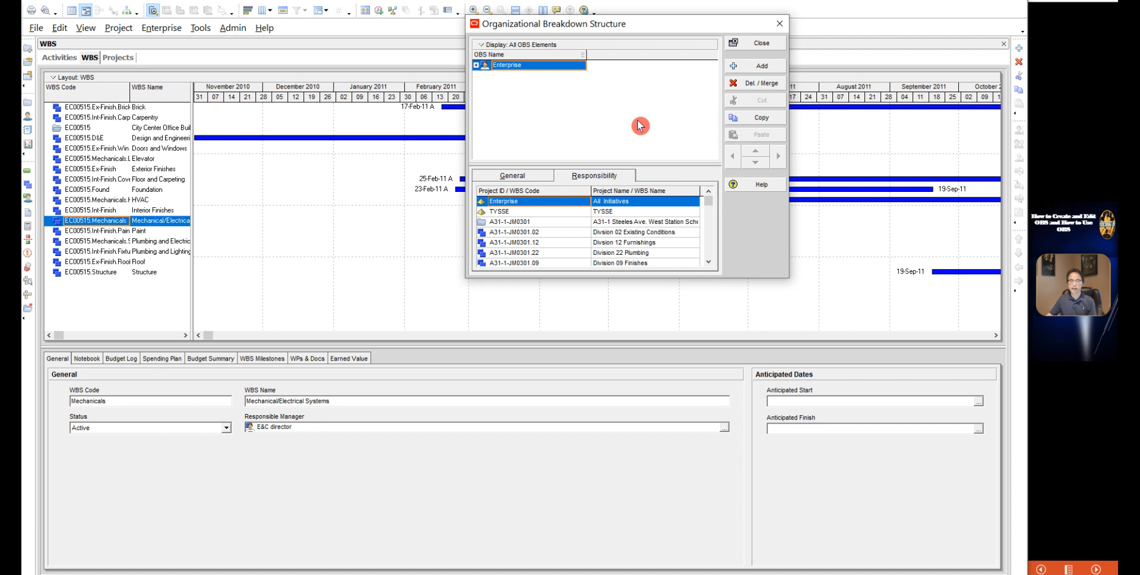
pyautogui.rightClick(538, 51)
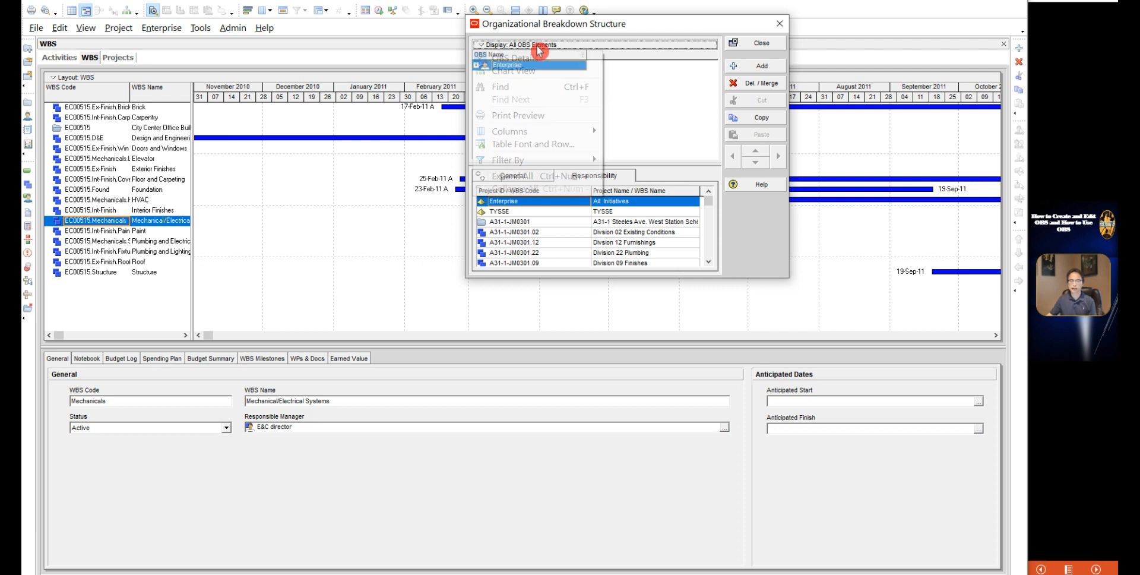
pyautogui.moveTo(540, 176)
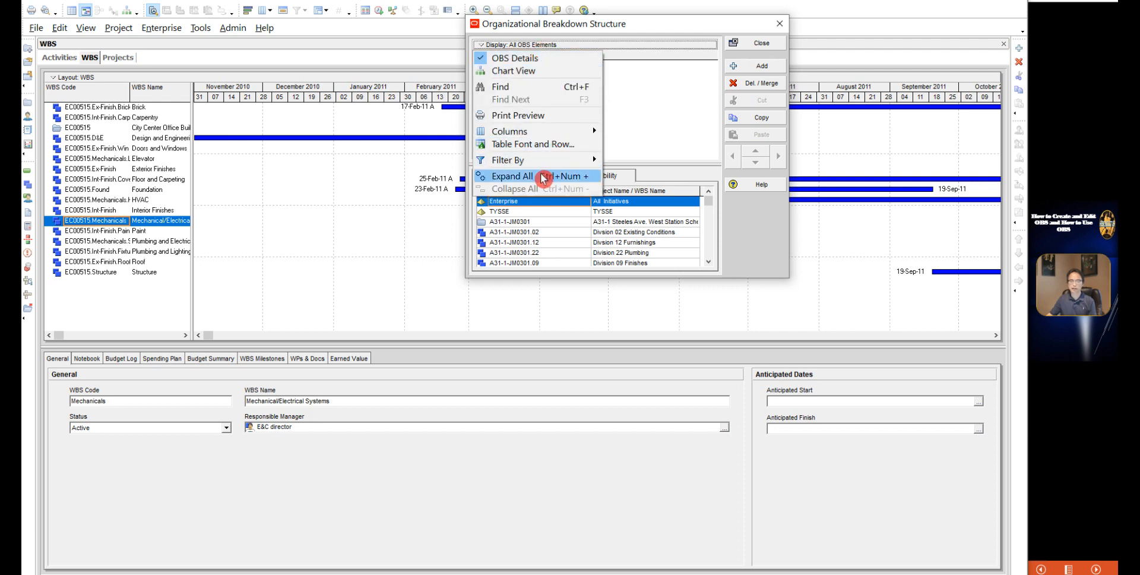
pyautogui.click(518, 176)
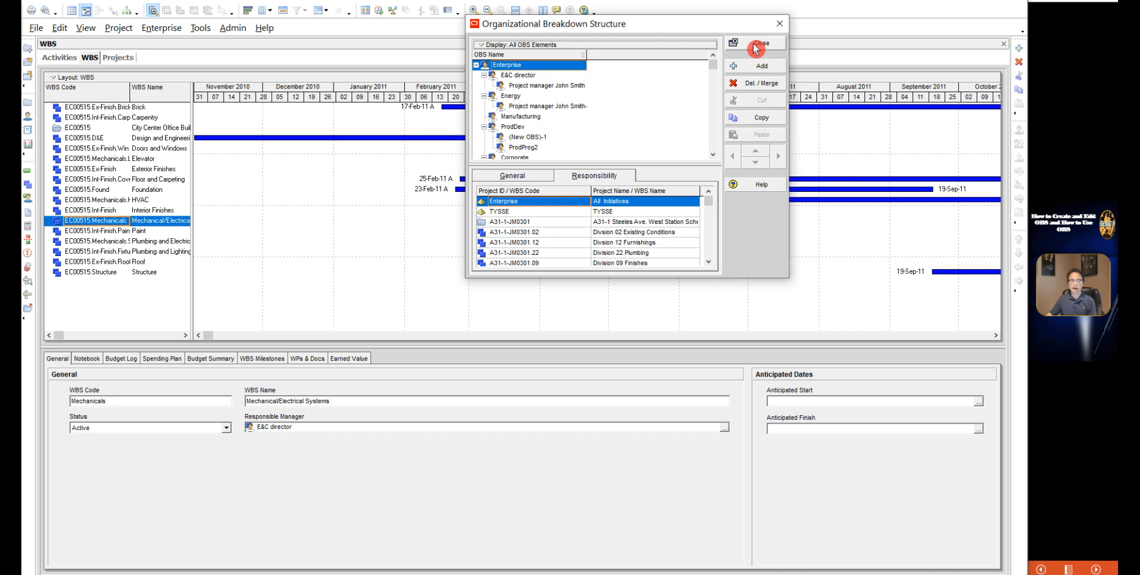
# Close the OBS window and return to the Projects view listing enterprise projects under their OBS elements
pyautogui.click(754, 43)
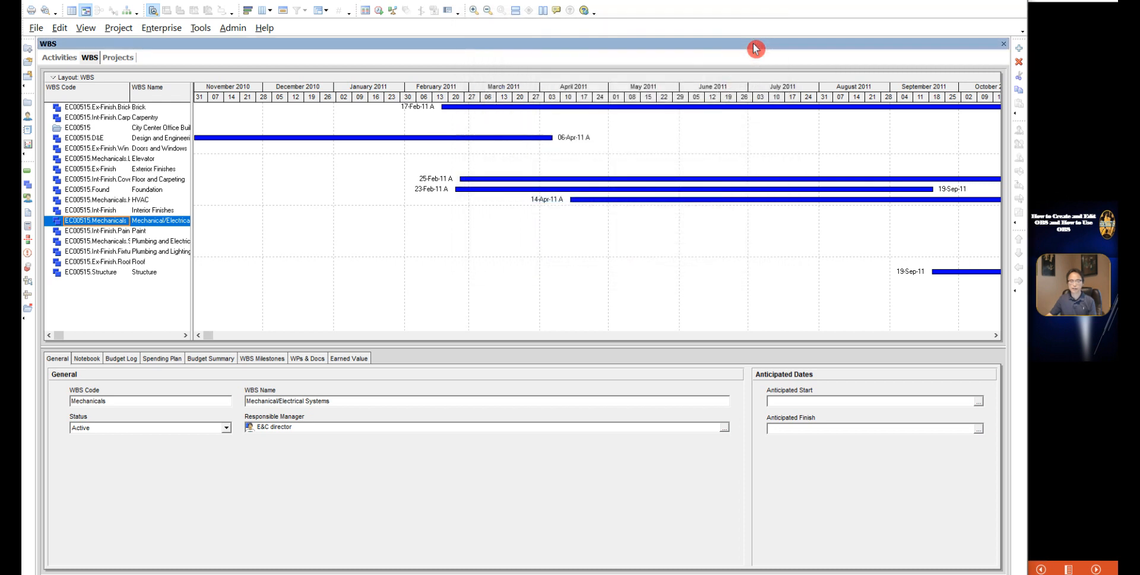
pyautogui.moveTo(69, 168)
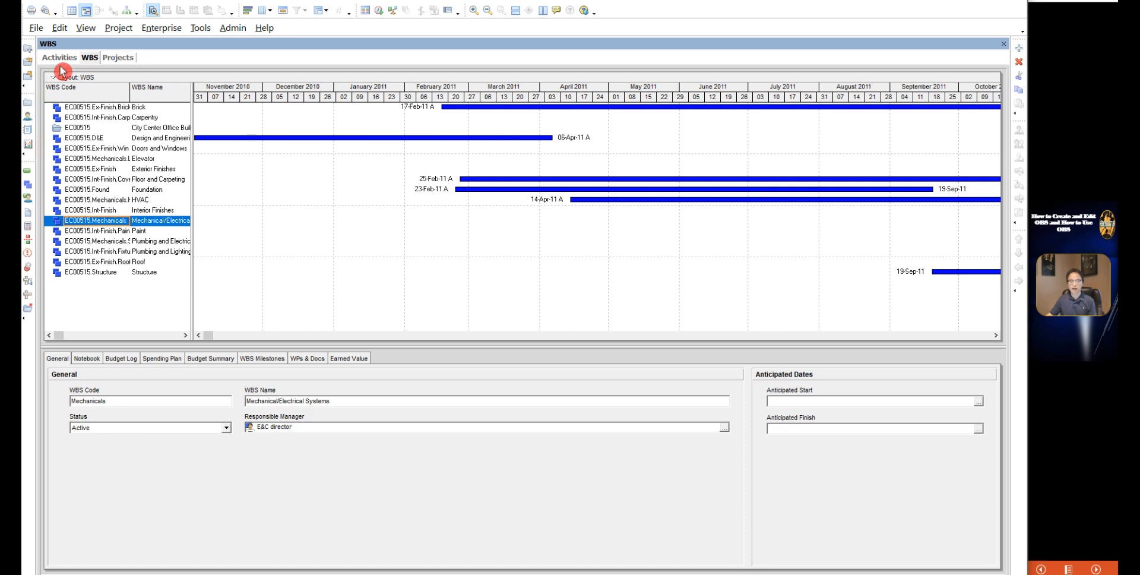
pyautogui.click(117, 58)
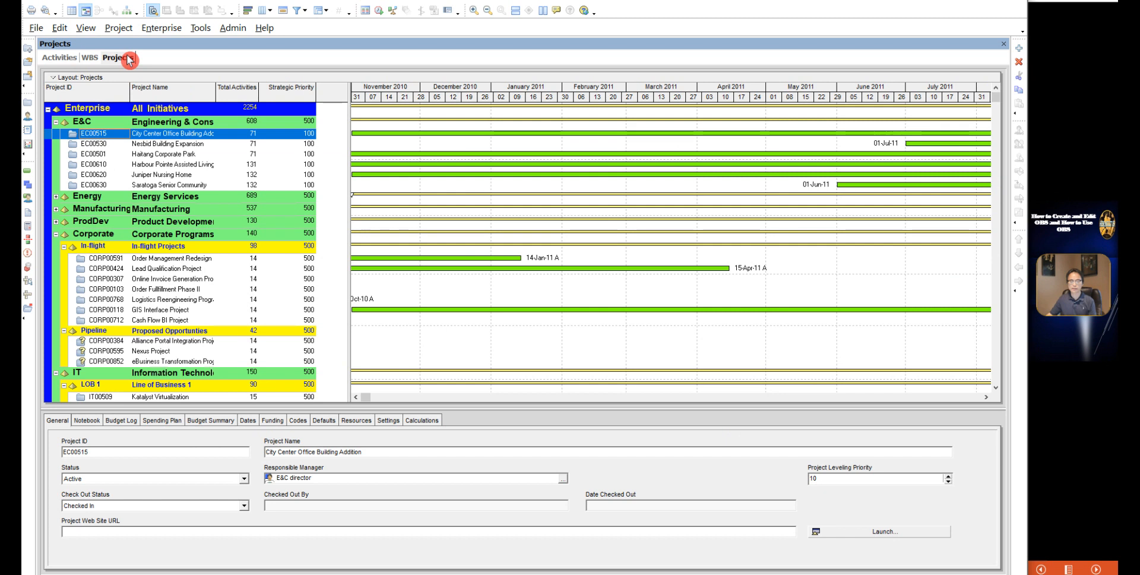
pyautogui.moveTo(145, 210)
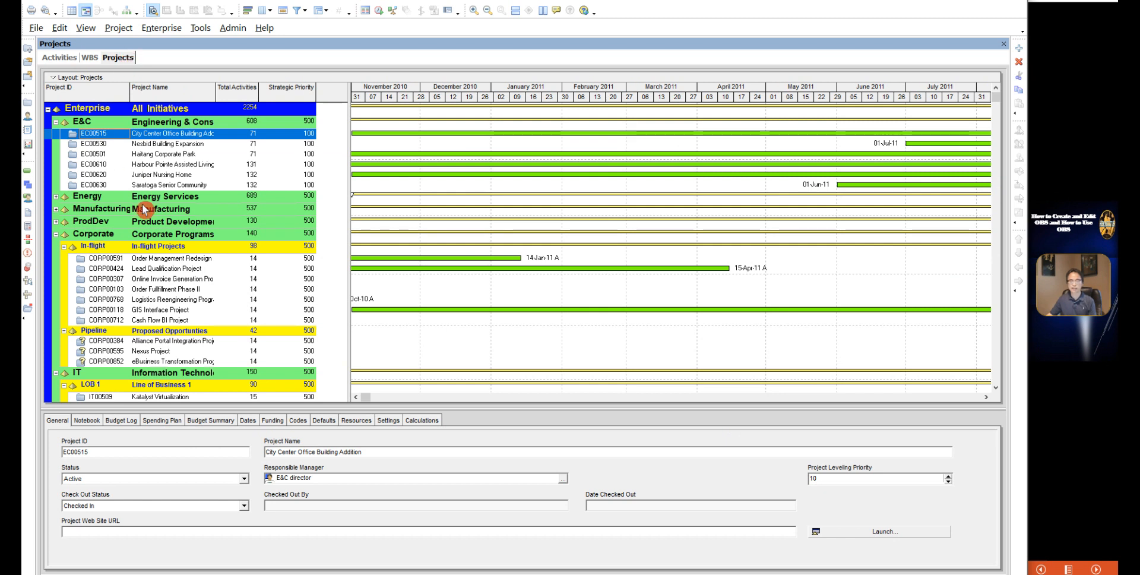
pyautogui.moveTo(556, 481)
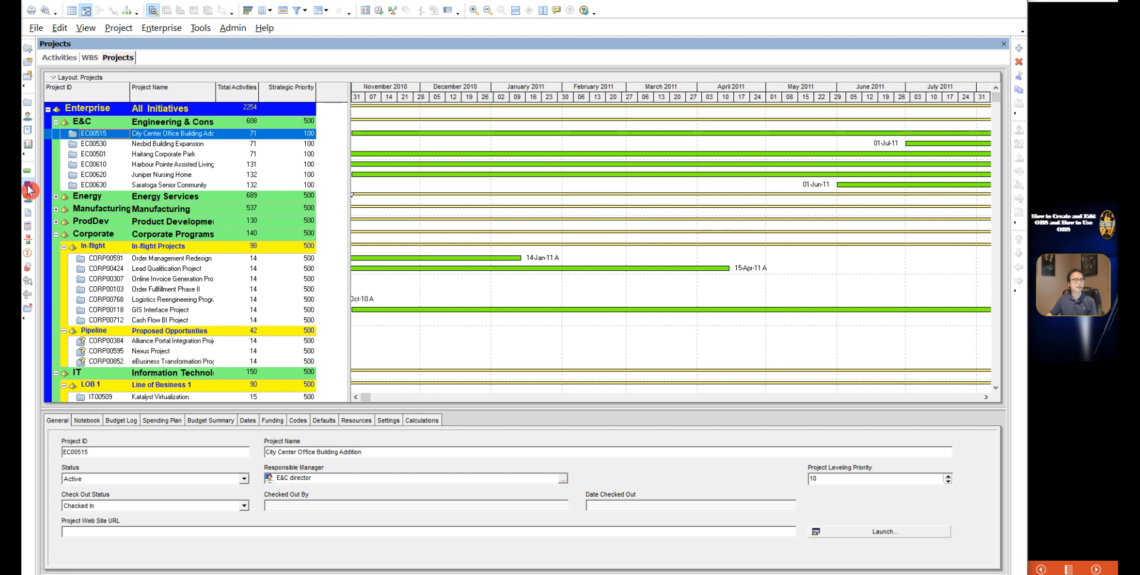
# Show EC00515's WBS and bring up the Select Responsible Manager list for City Center Office Building Addition
pyautogui.click(89, 57)
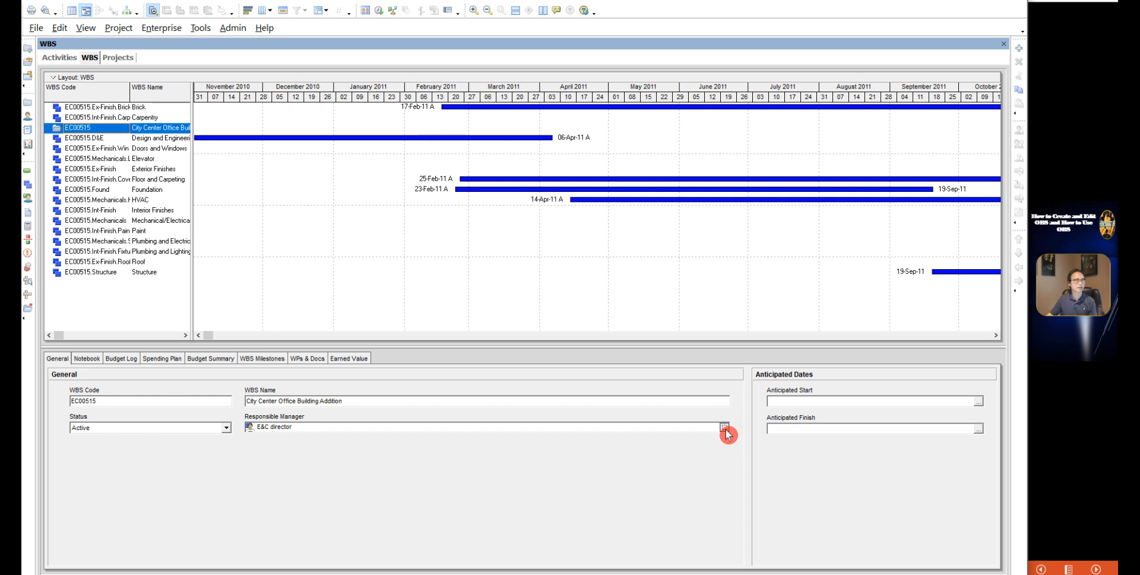
pyautogui.moveTo(301, 488)
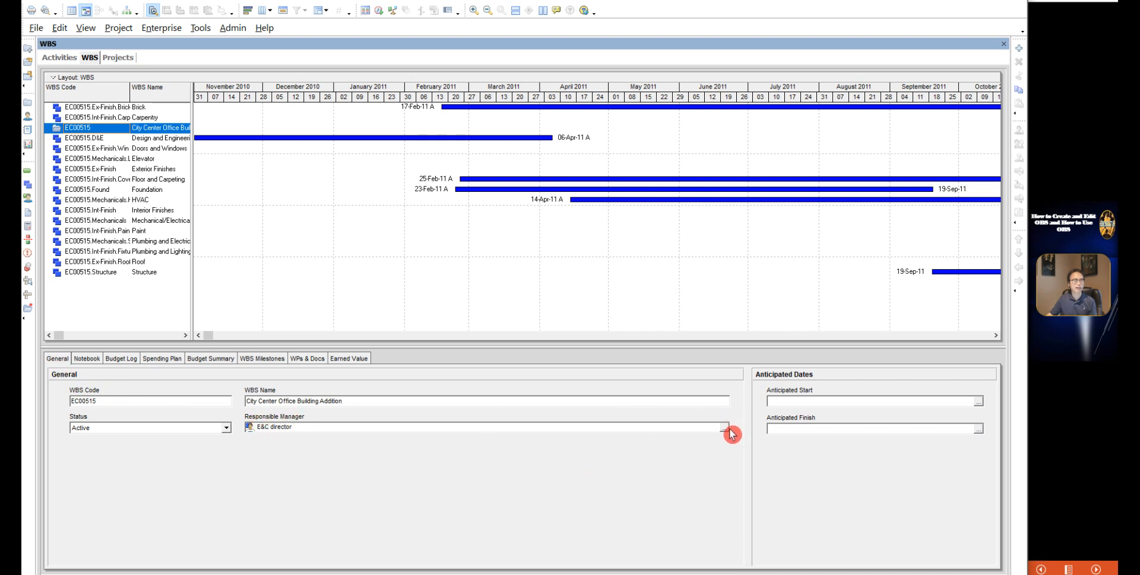
pyautogui.click(733, 426)
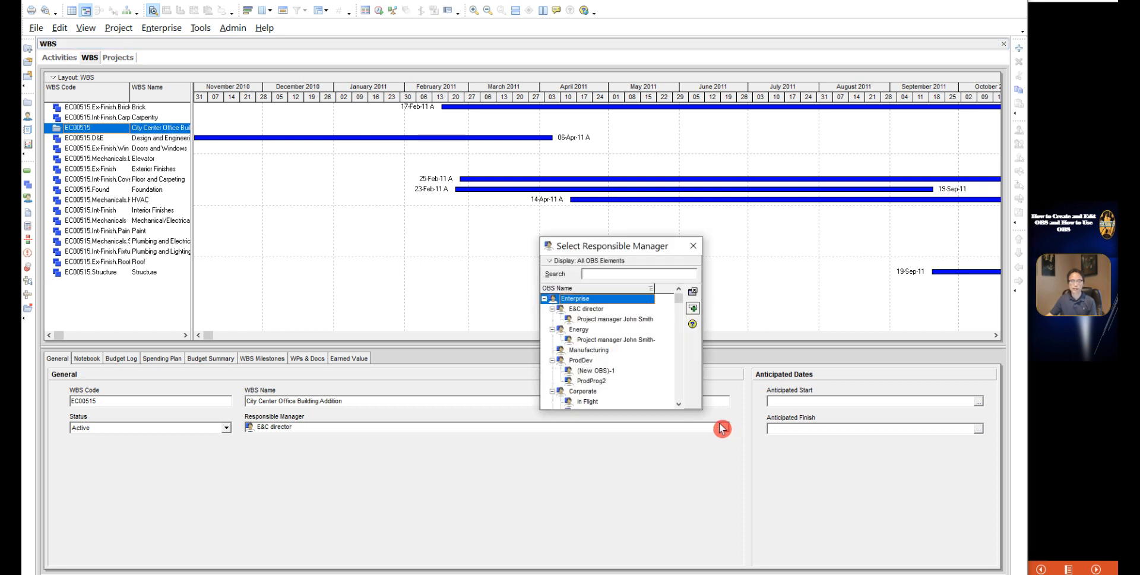
pyautogui.moveTo(600, 388)
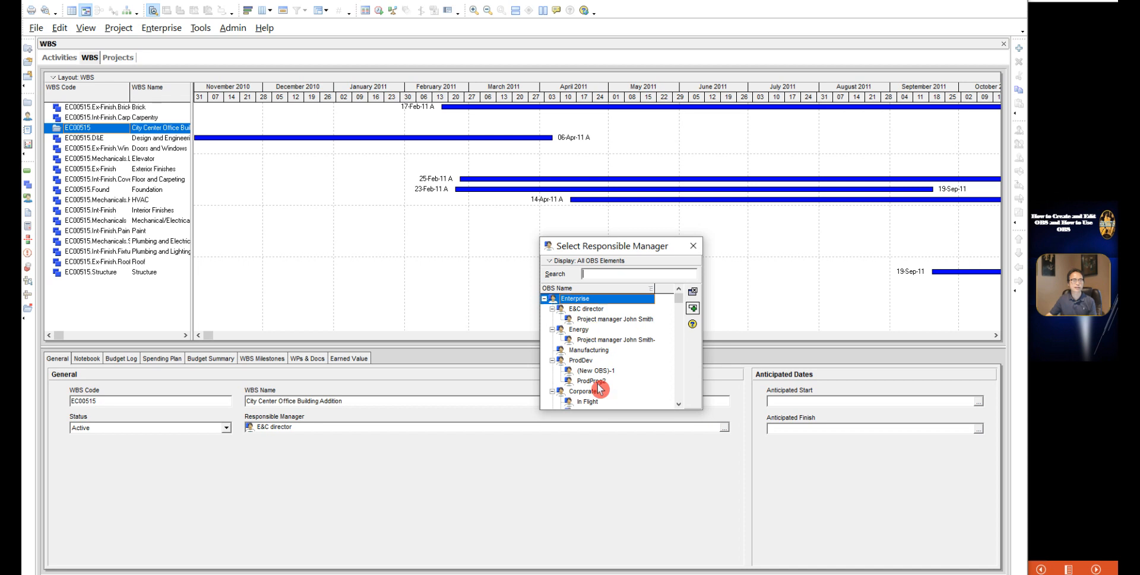
pyautogui.moveTo(596, 343)
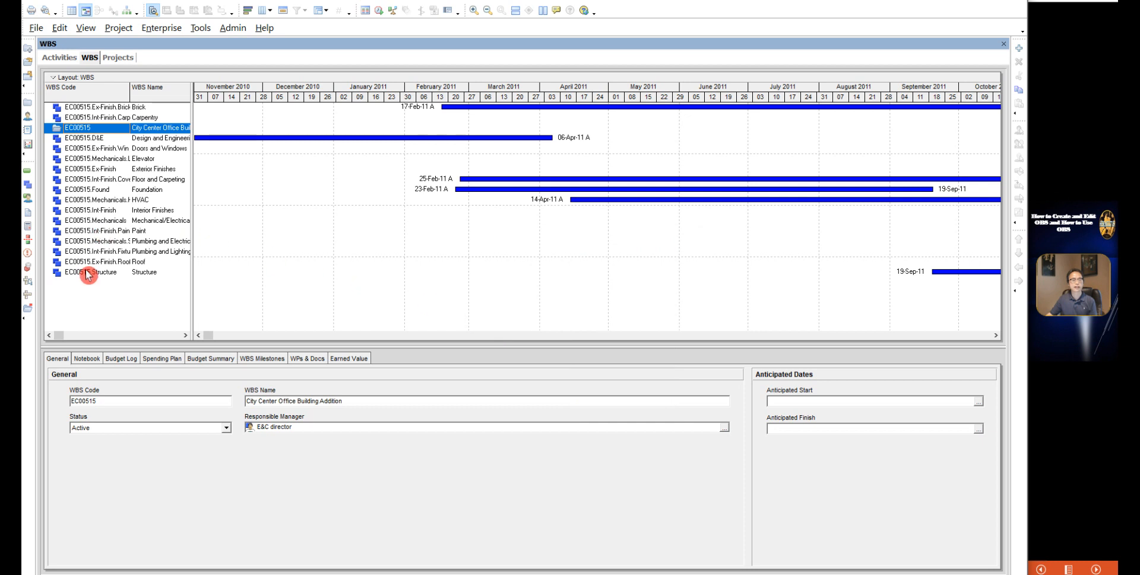
pyautogui.moveTo(41, 144)
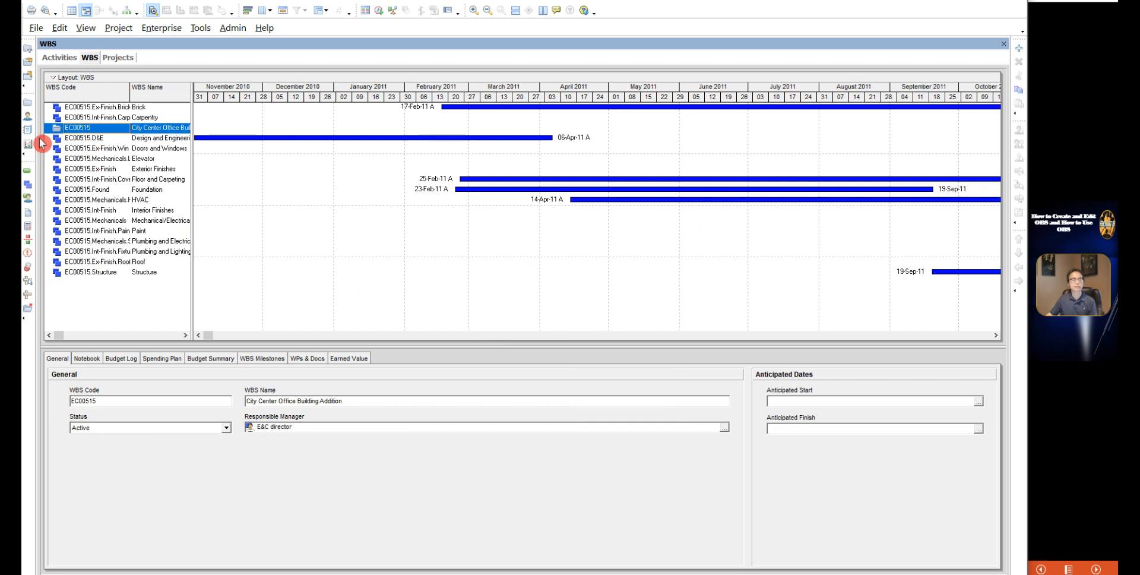
# Show the Activities view, where EC1000 Design Building Addition lists E&C director as responsible manager
pyautogui.click(58, 57)
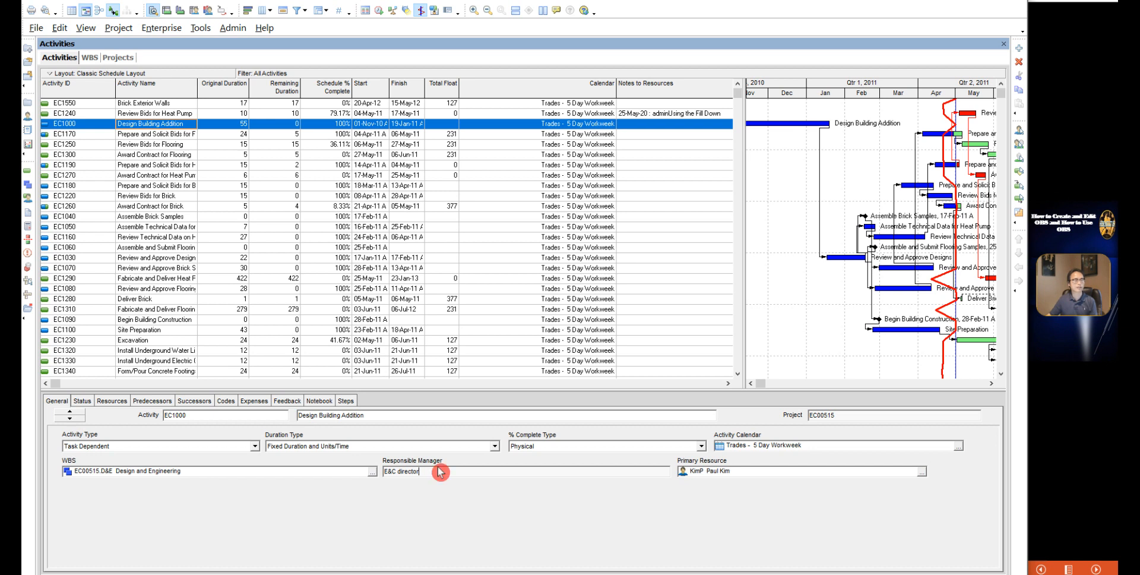
pyautogui.moveTo(29, 274)
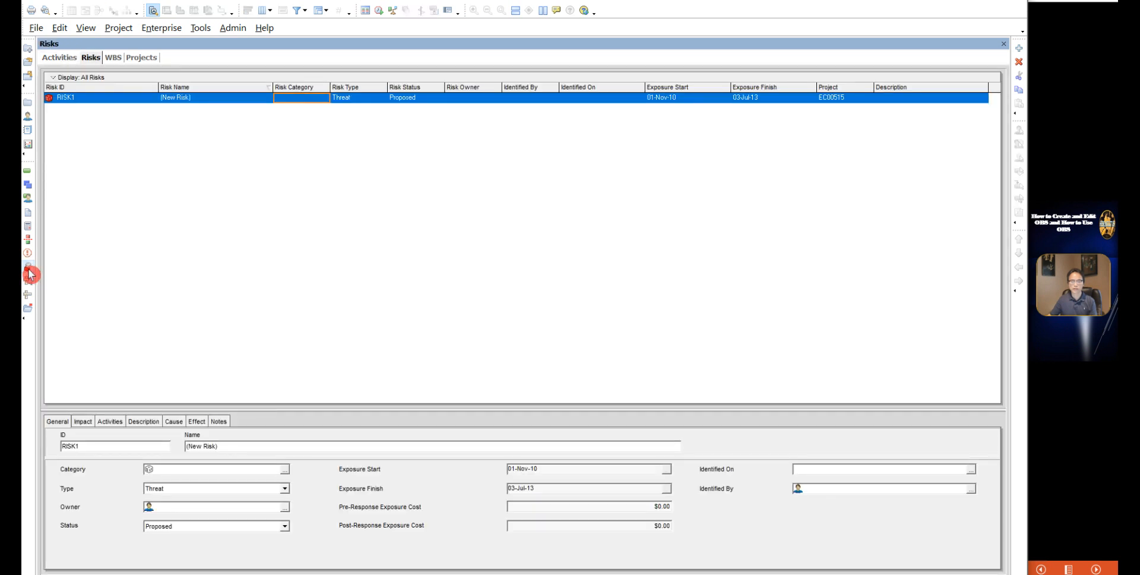
pyautogui.moveTo(56, 276)
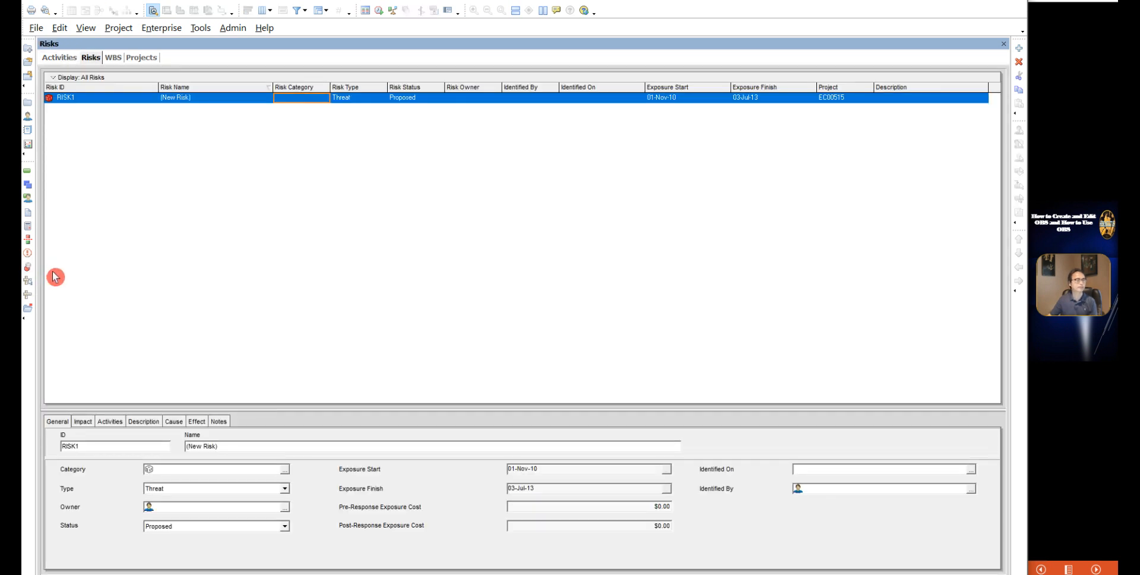
# Check the new project issue's responsible manager (E&C director), then return to Risks showing proposed RISK1
pyautogui.click(31, 258)
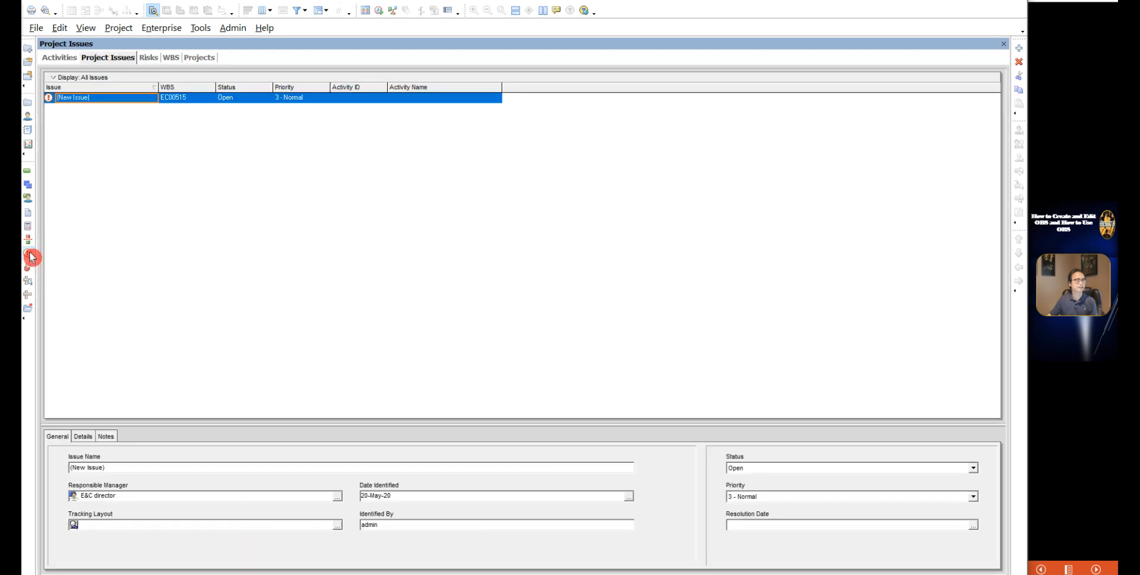
pyautogui.moveTo(805, 135)
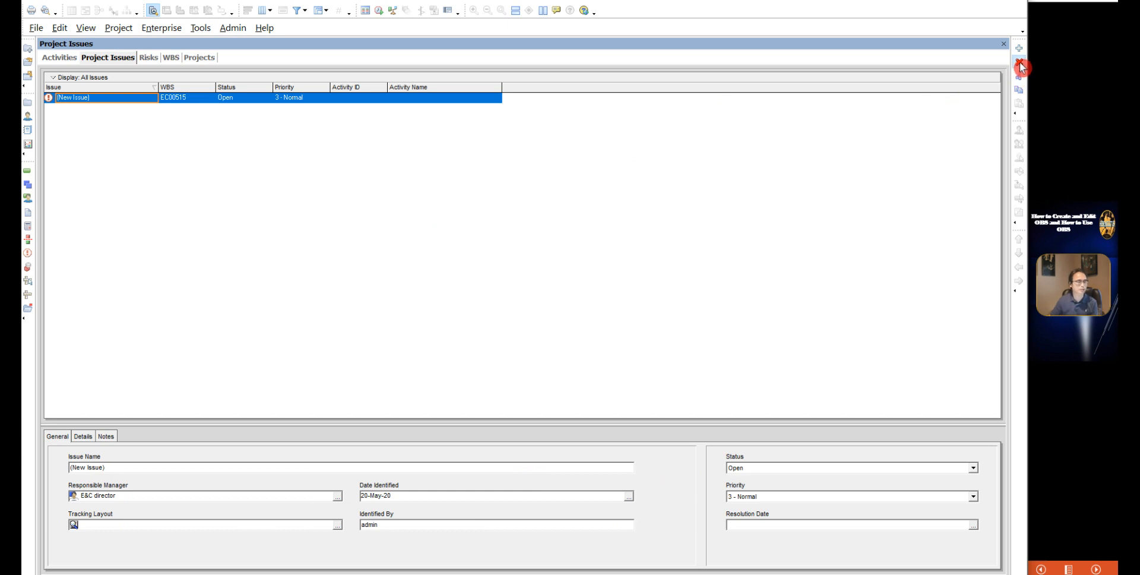
pyautogui.moveTo(685, 249)
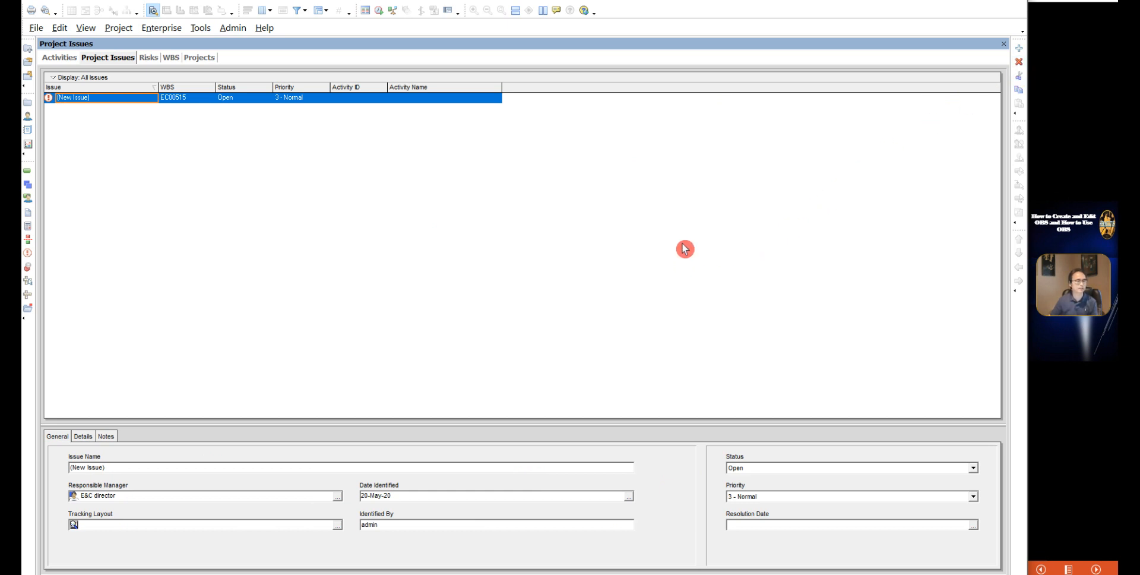
pyautogui.moveTo(58, 445)
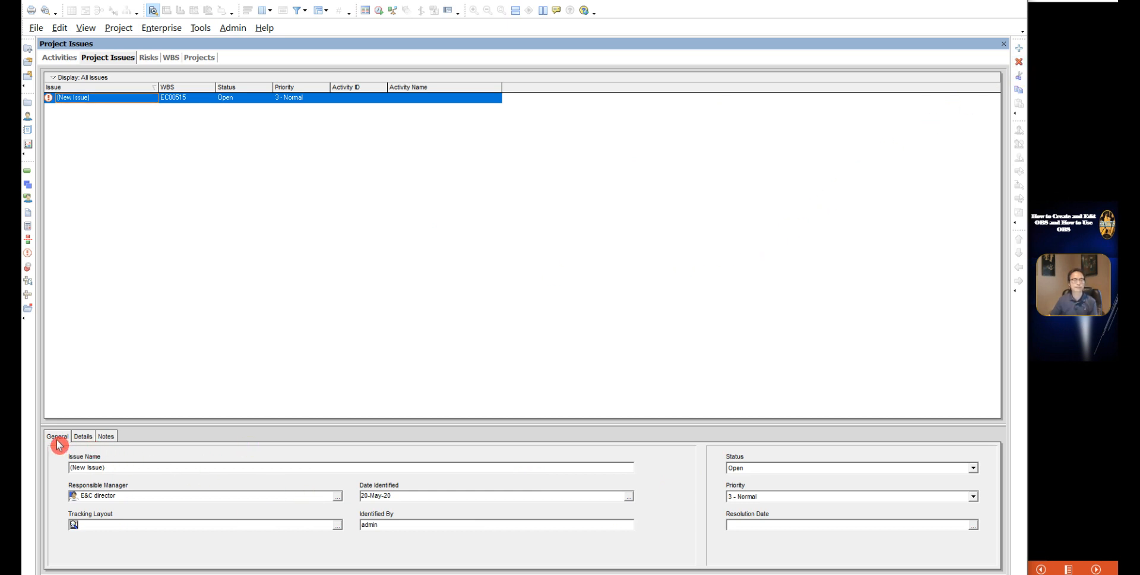
pyautogui.moveTo(185, 496)
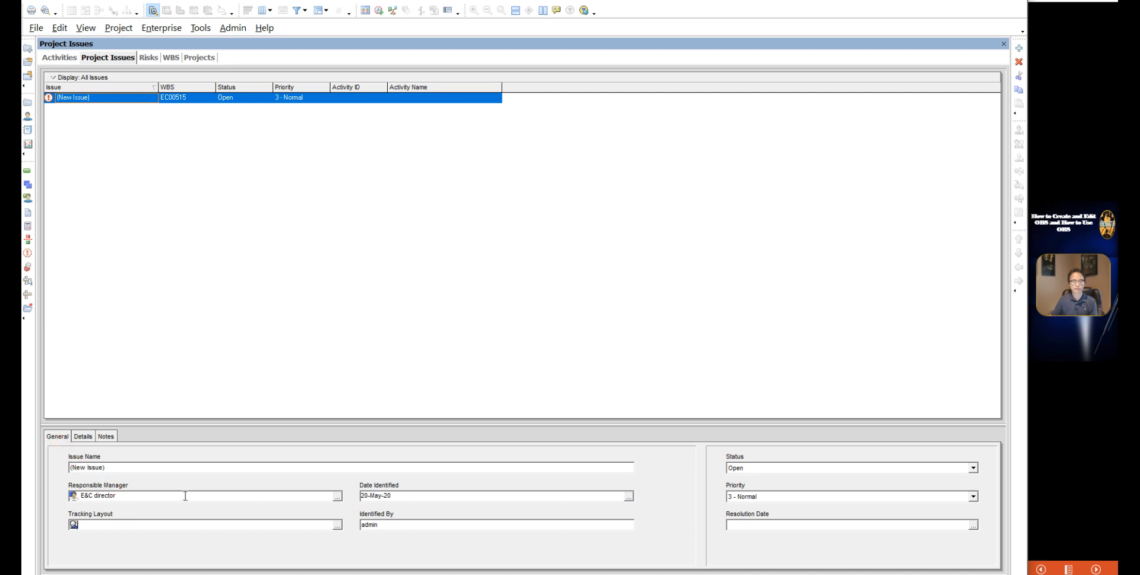
pyautogui.click(336, 495)
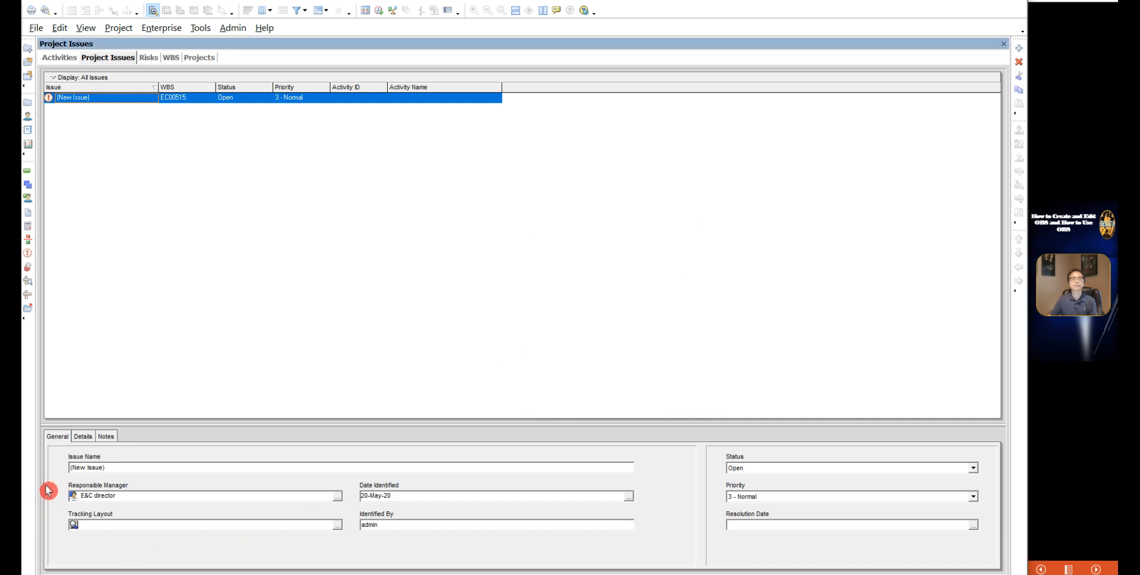
pyautogui.click(148, 57)
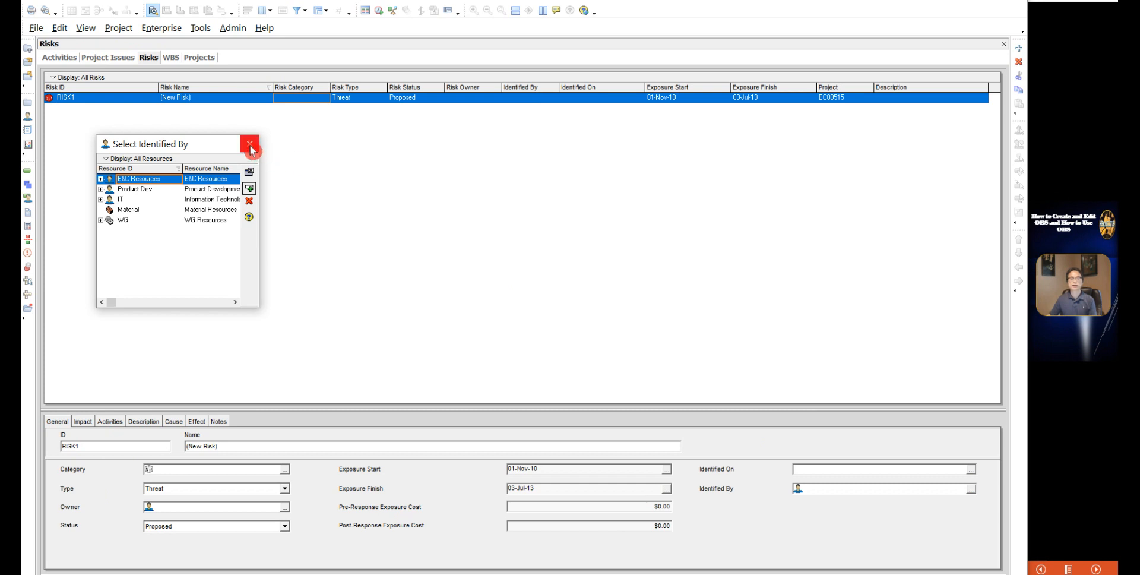
pyautogui.click(250, 144)
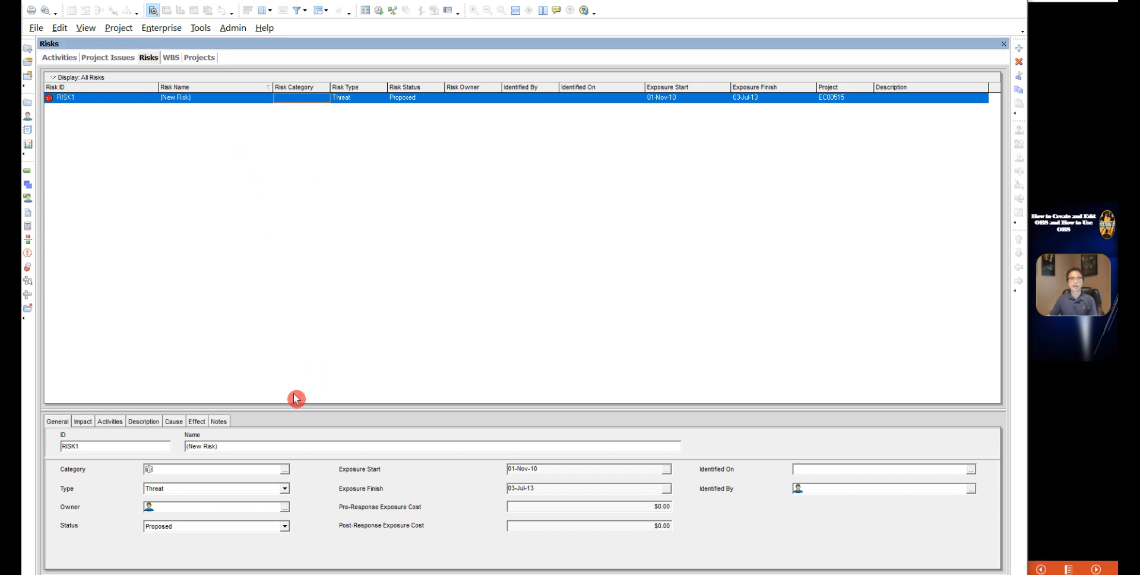